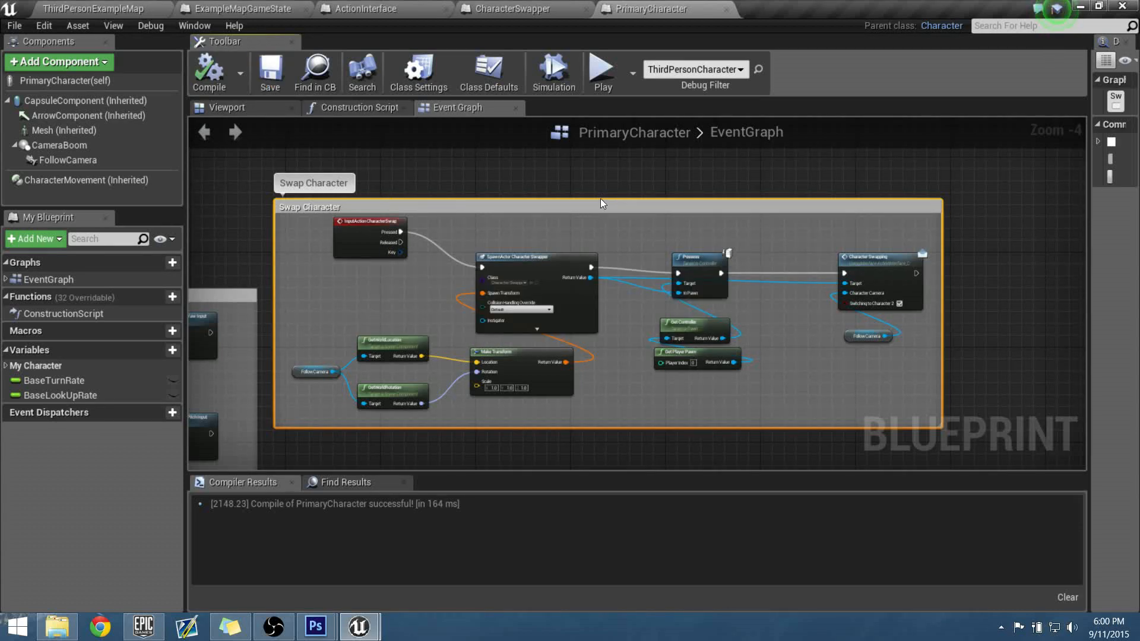
- Switch to the CharacterSwapper blueprint's Event Graph, empty apart from the Camera component
click(507, 9)
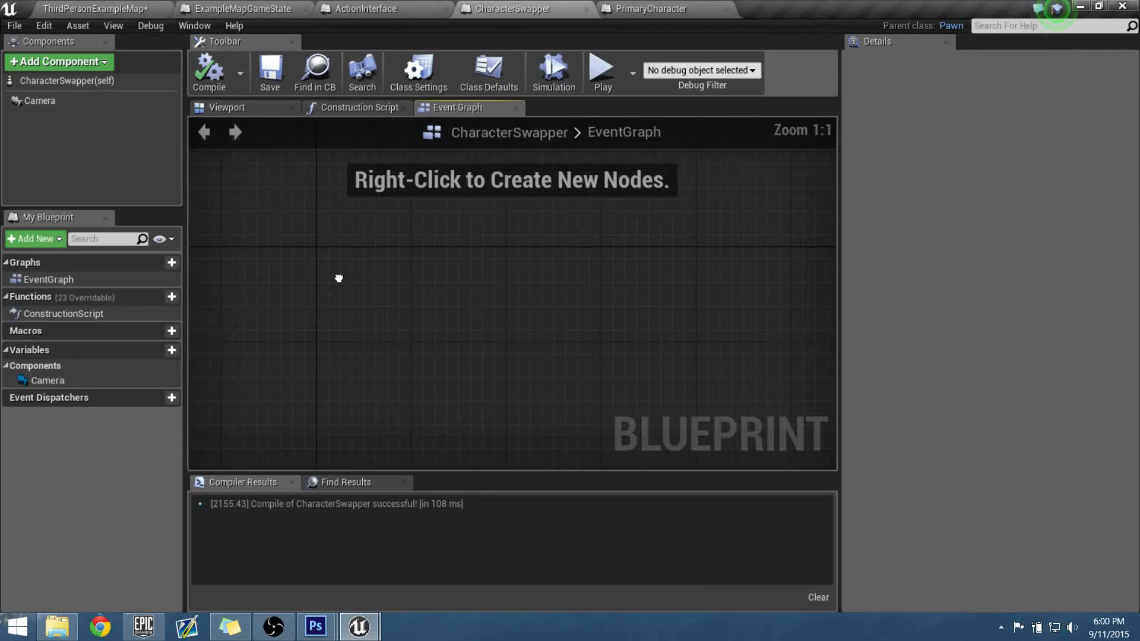
- Place an Event Character Swapping node from the Action Interface, found by searching 'swap c'
right_click(338, 278)
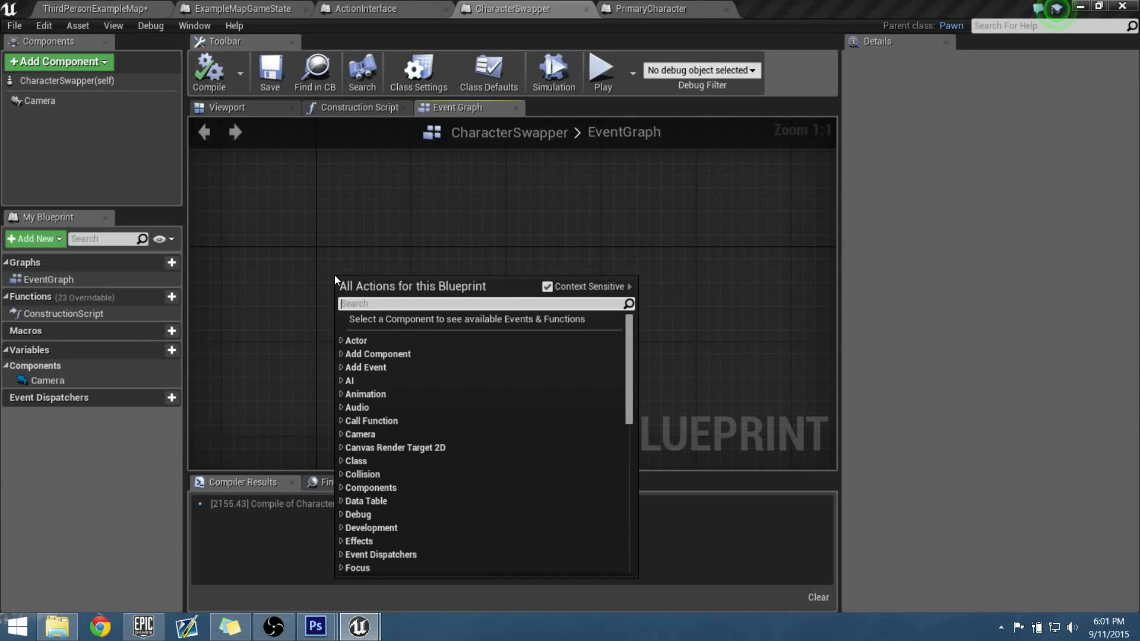
text(swap character)
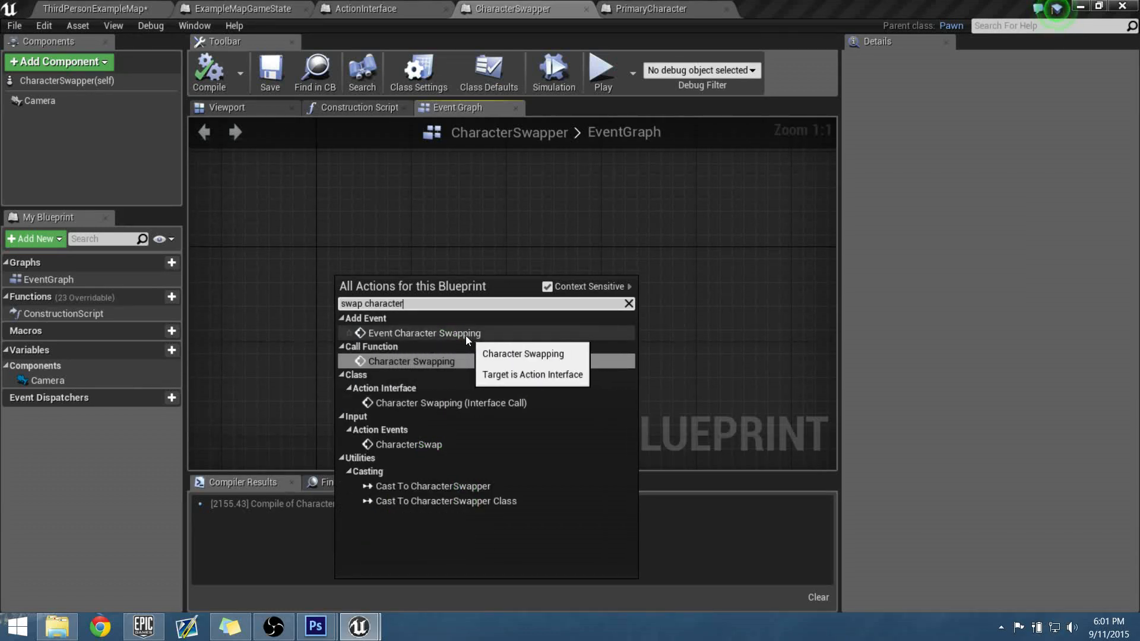
click(422, 333)
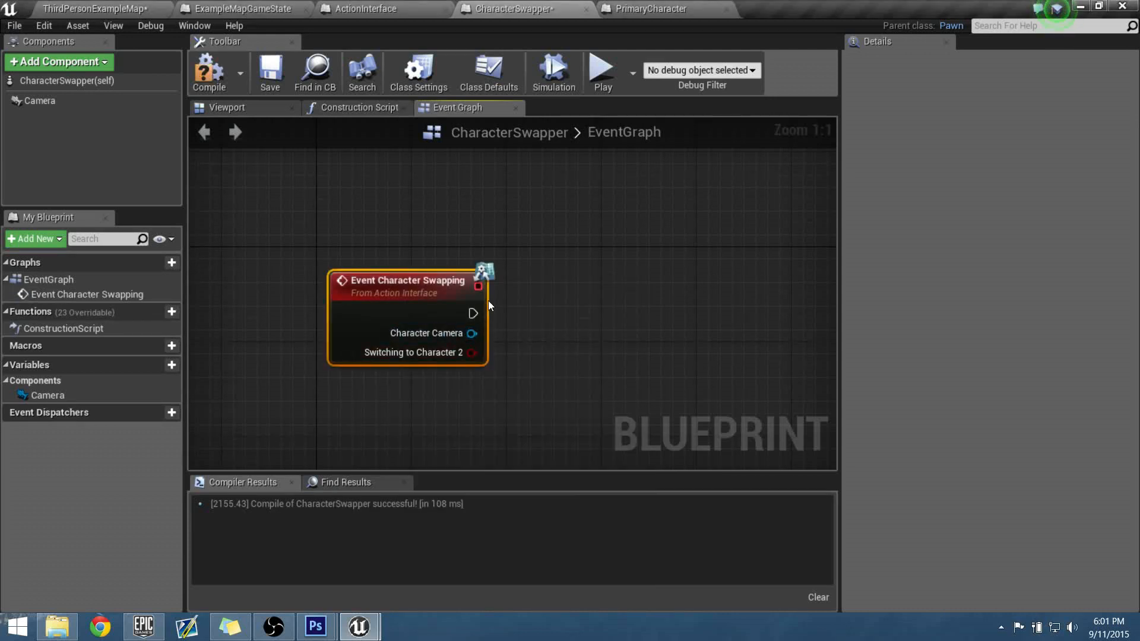
mouse_move(505, 289)
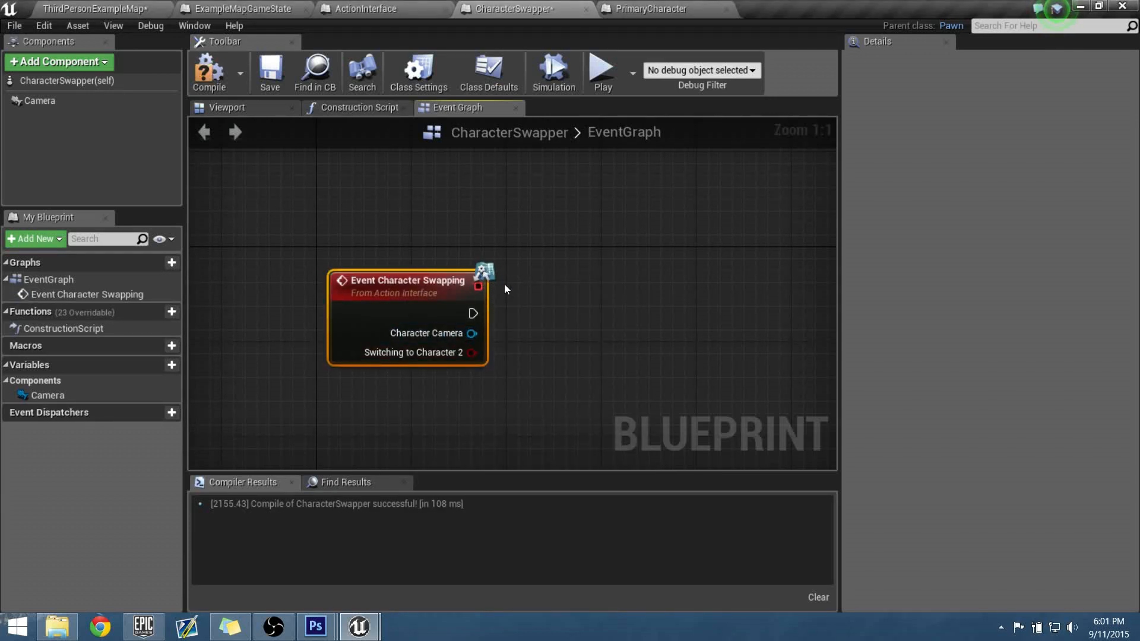
mouse_move(491, 285)
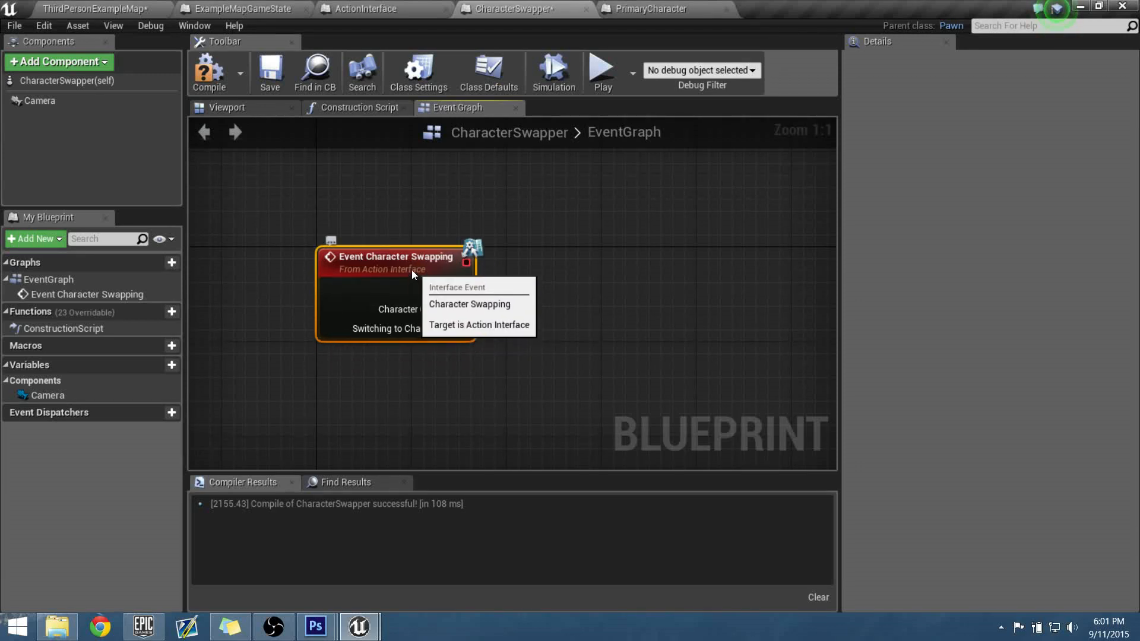
- Promote the event's Character Camera output to a CurrentCharacterCamera variable
drag(463, 289, 612, 307)
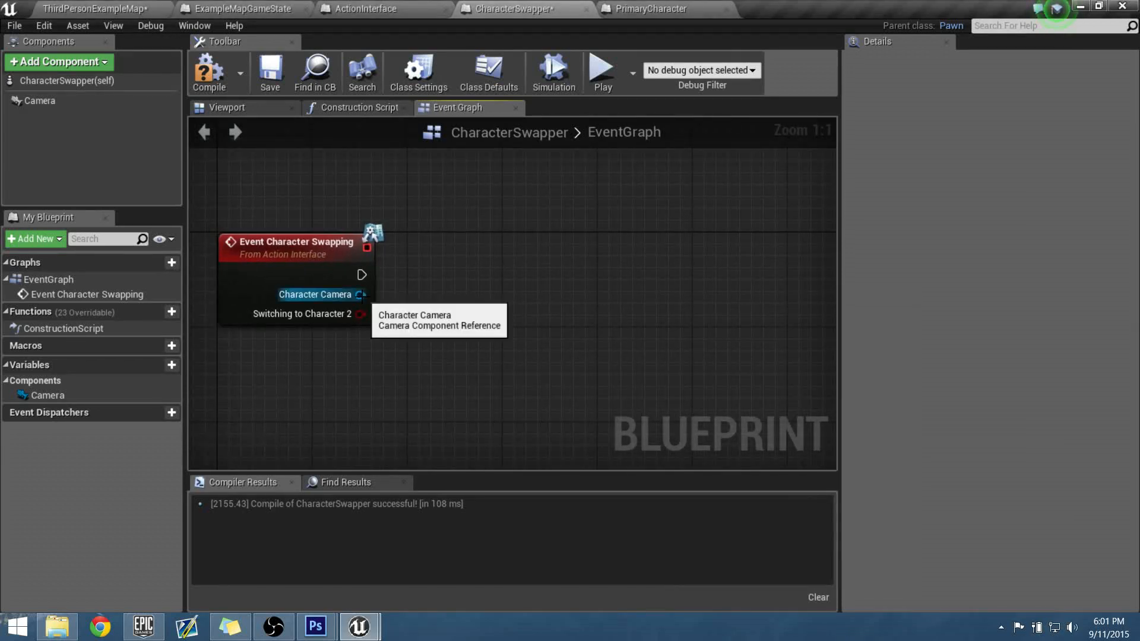
drag(362, 295, 447, 300)
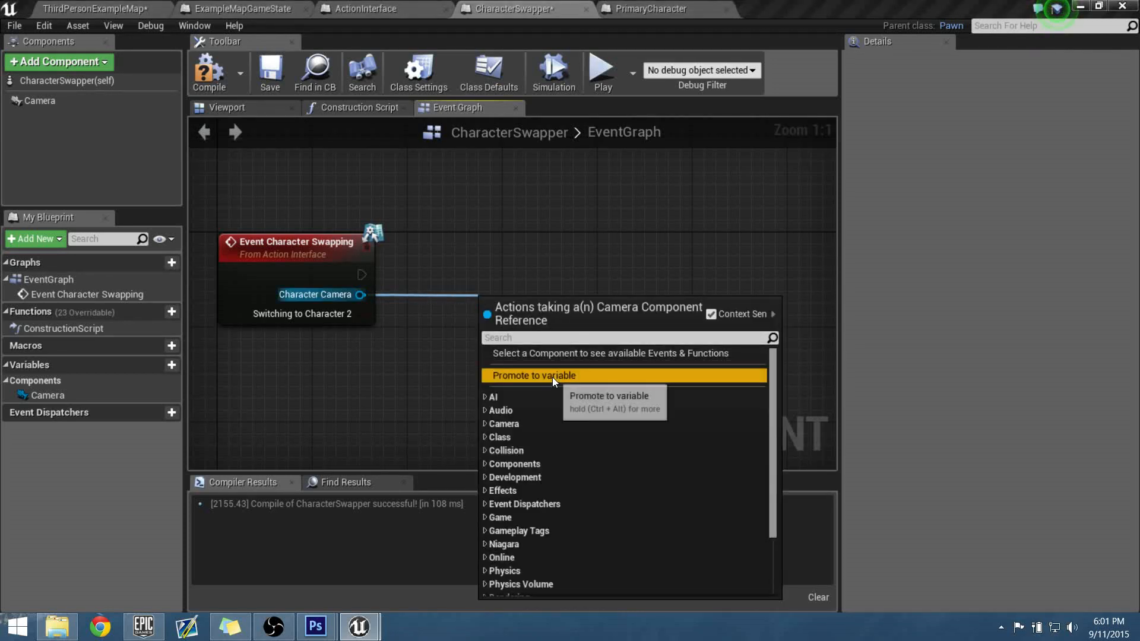
click(533, 376)
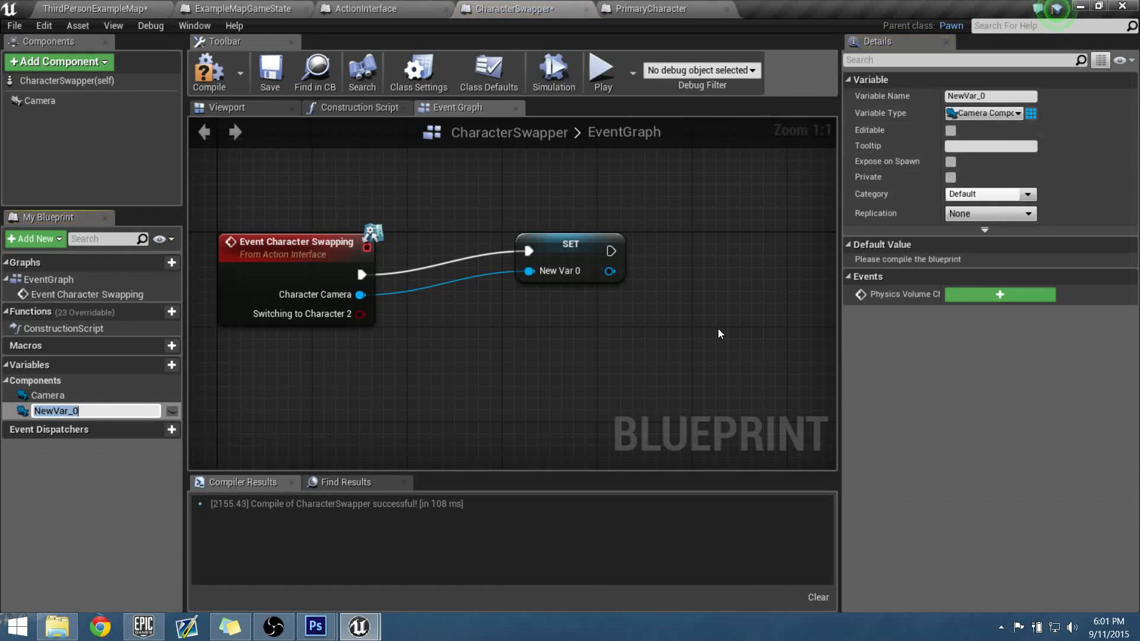
text(C)
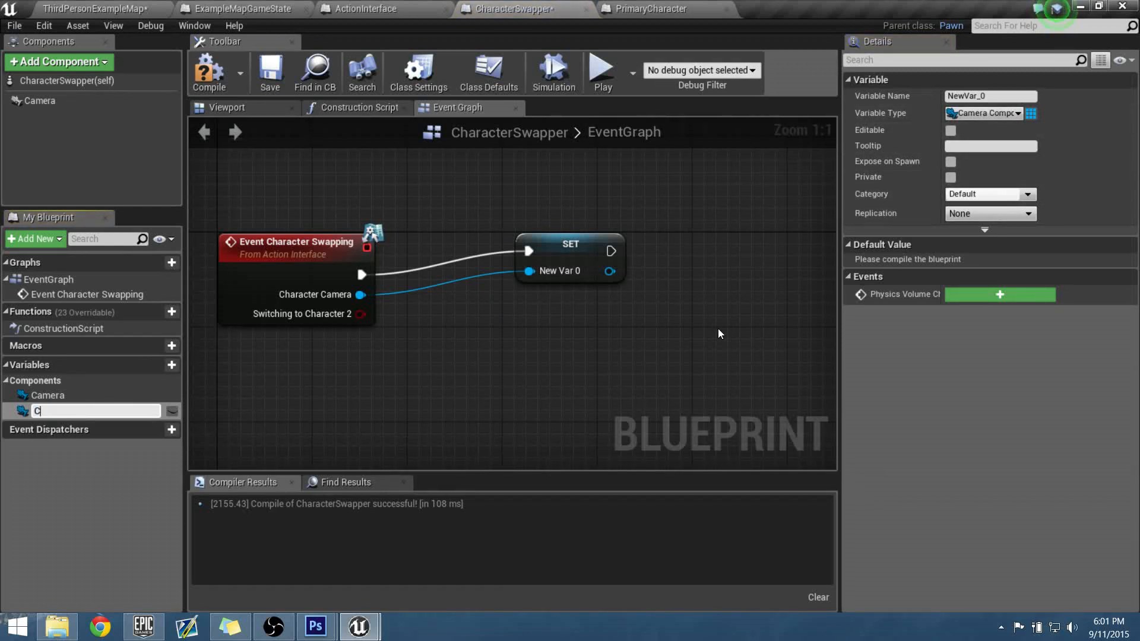
text(urrentCharac)
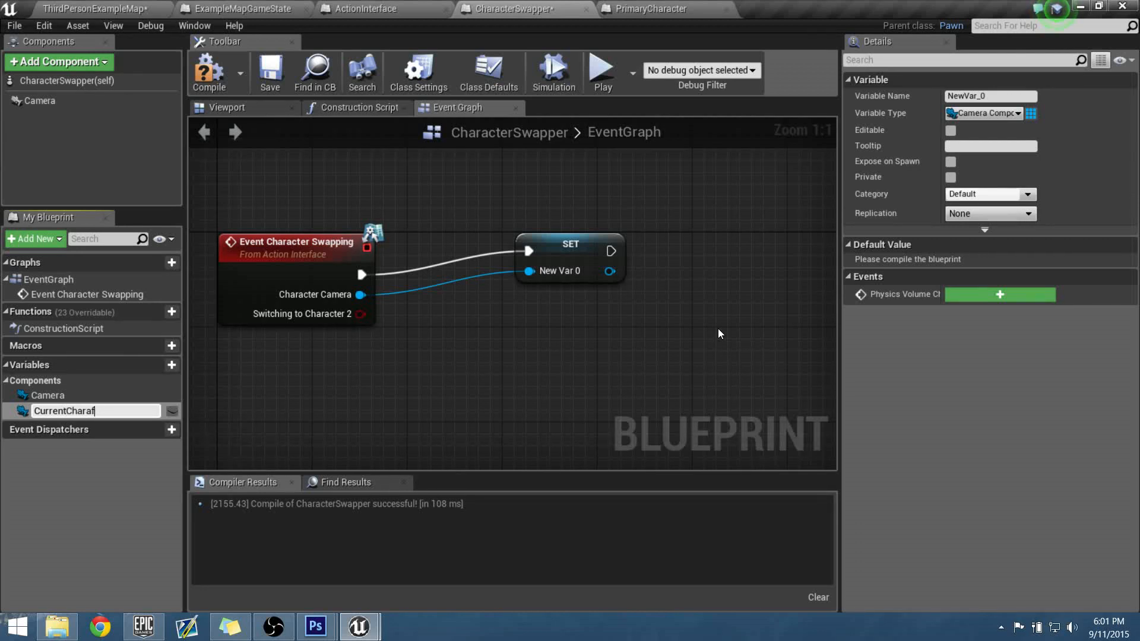
key(Backspace)
text(cterCamera)
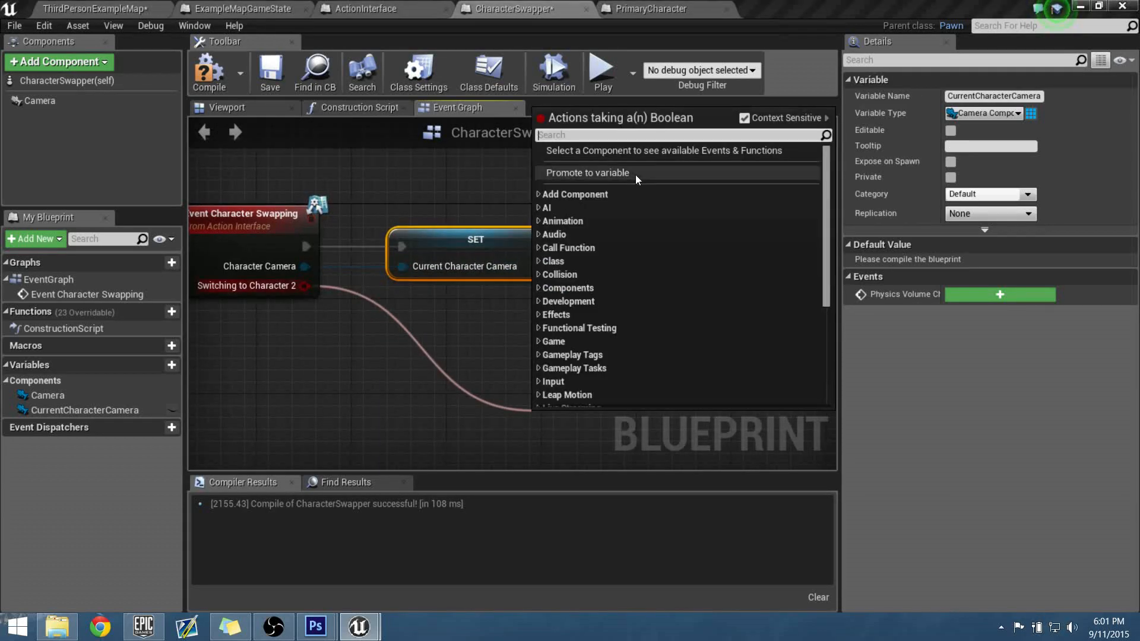
- Promote Switching to Character 2 to a SwitchingToCharacter2 variable and move its setter lower
click(586, 172)
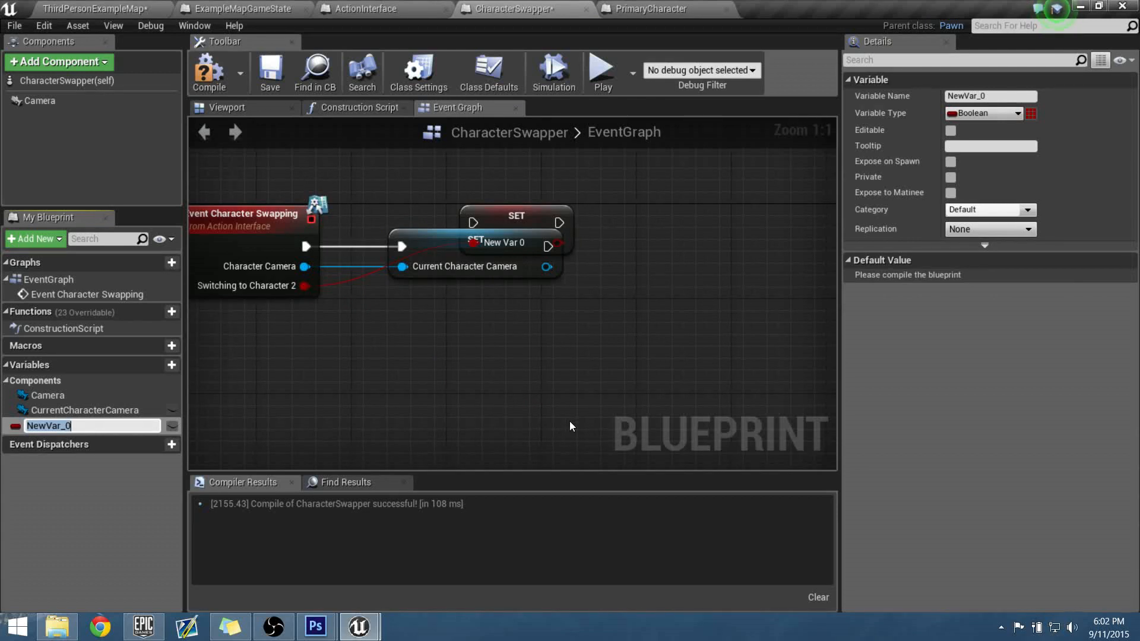
text(SwitchingToCharacter2)
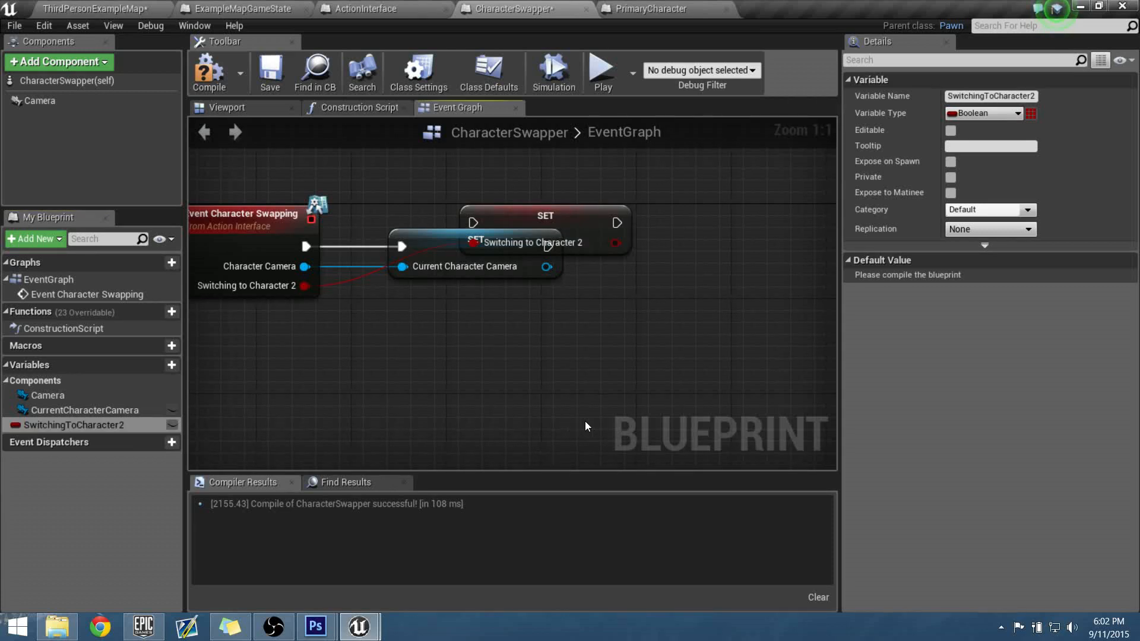
drag(545, 229, 712, 357)
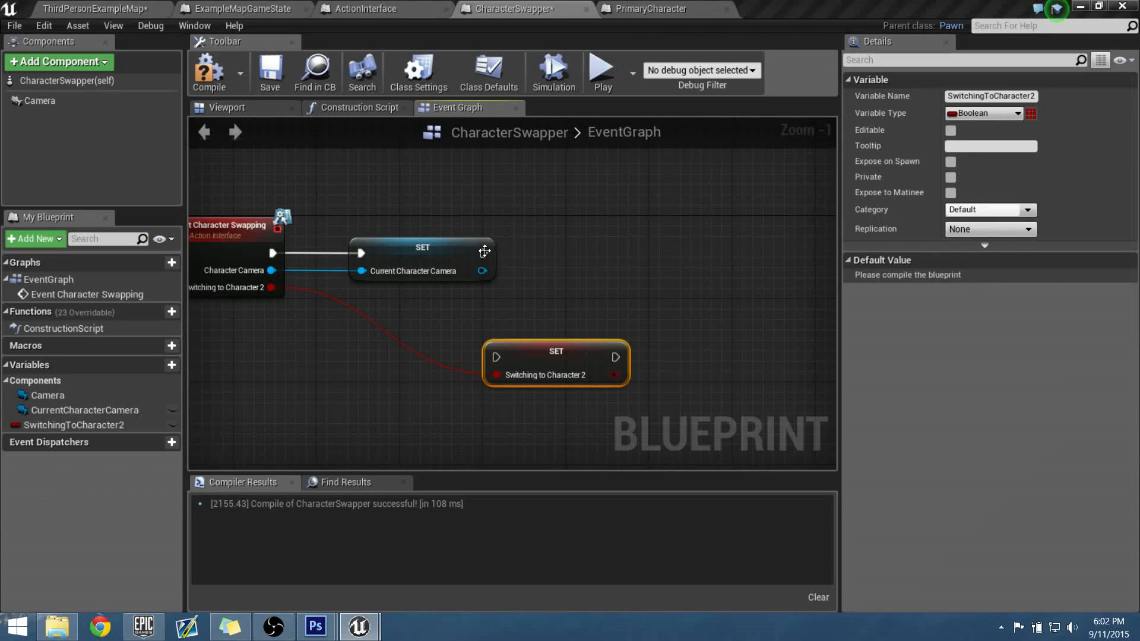
- Add a Sequence node after the CurrentCharacterCamera SET node and recentre the graph
click(421, 247)
text(seq)
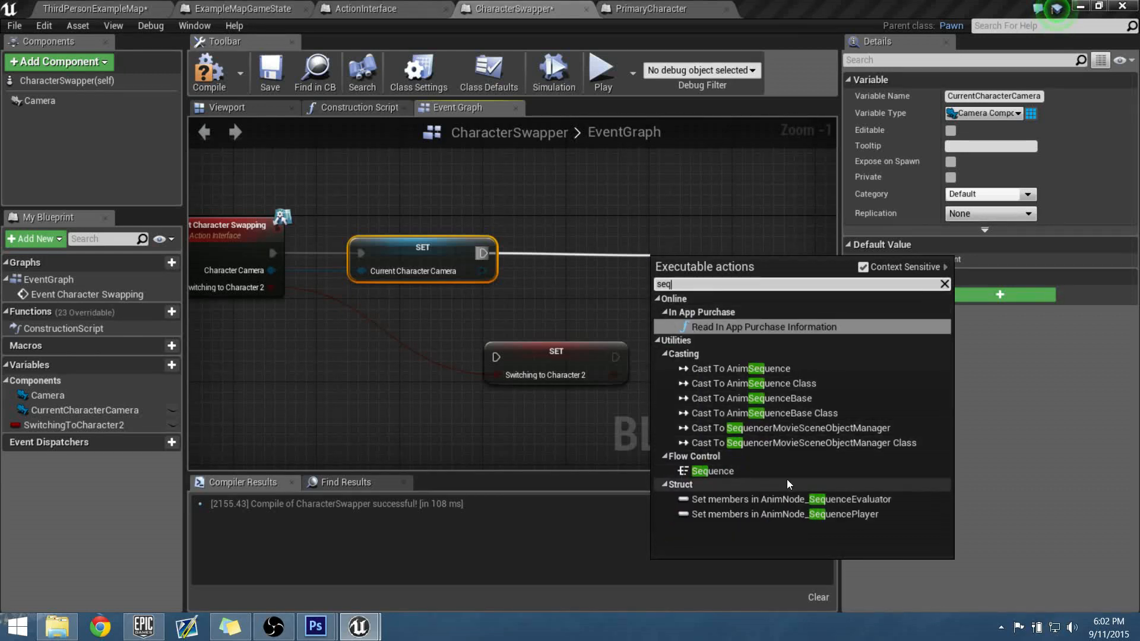
click(713, 471)
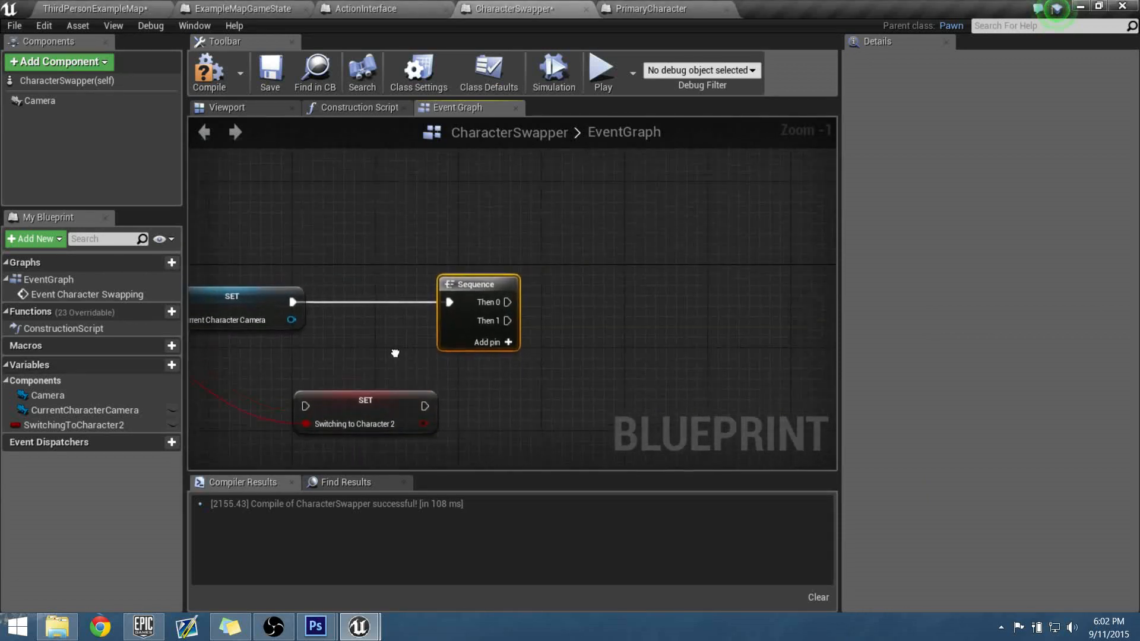
drag(511, 302, 554, 281)
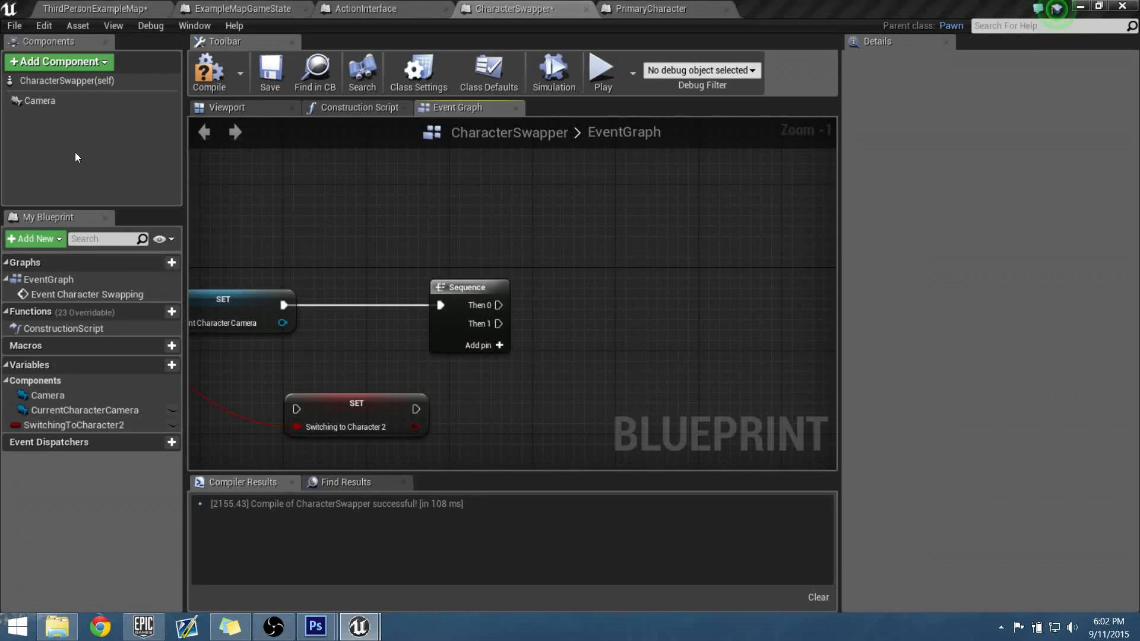
- Place a Camera getter with GetWorldLocation and GetWorldRotation nodes
click(39, 100)
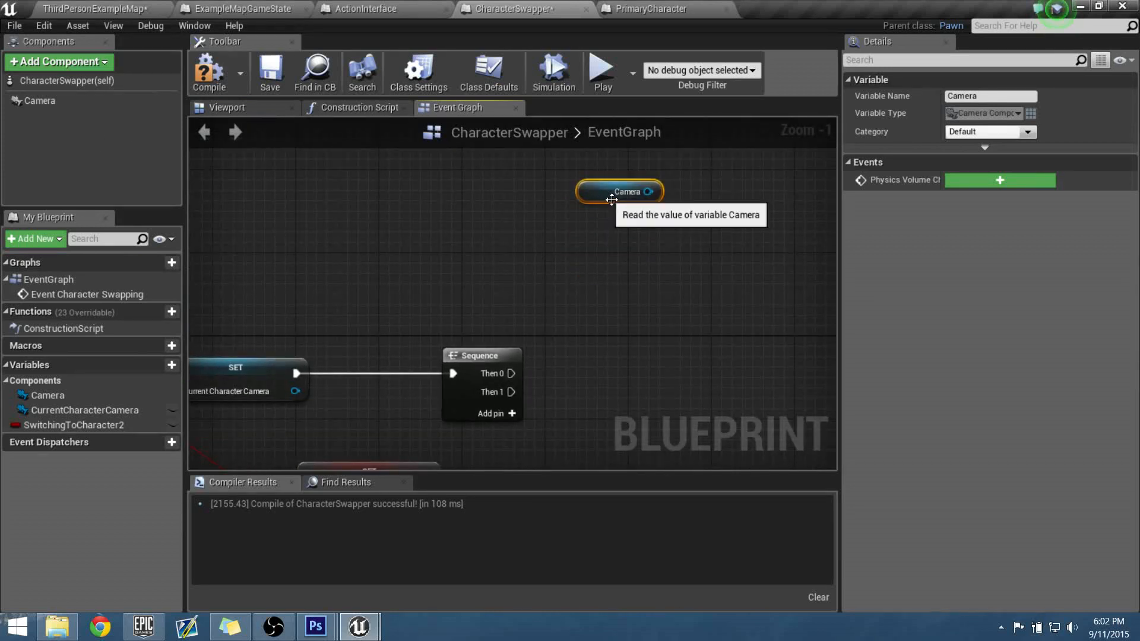
drag(658, 191, 567, 262)
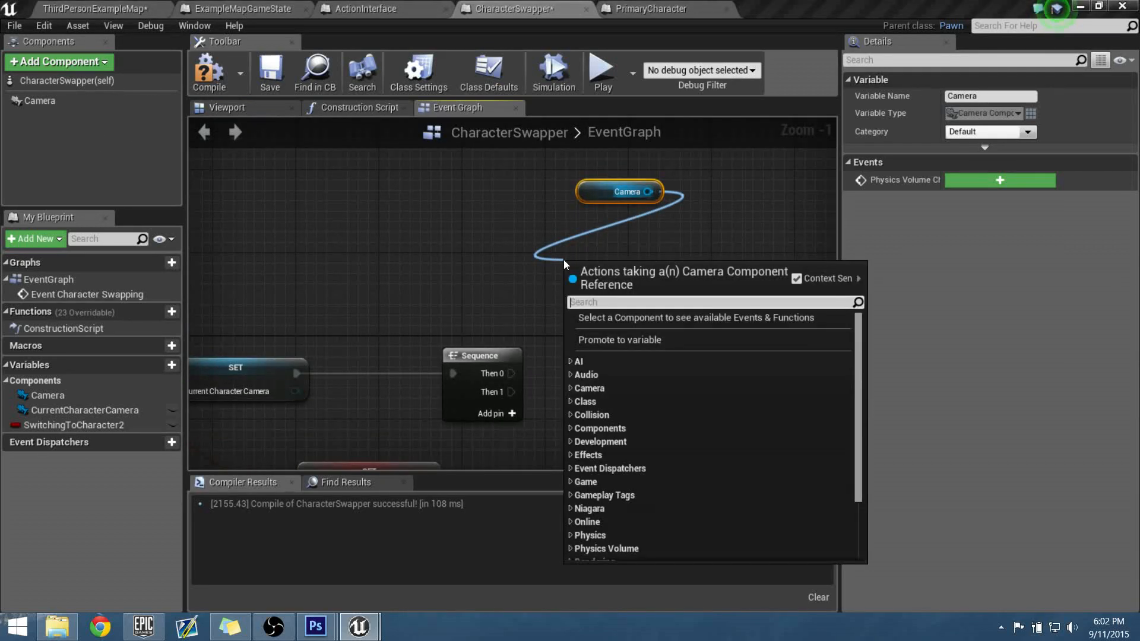
text(get world)
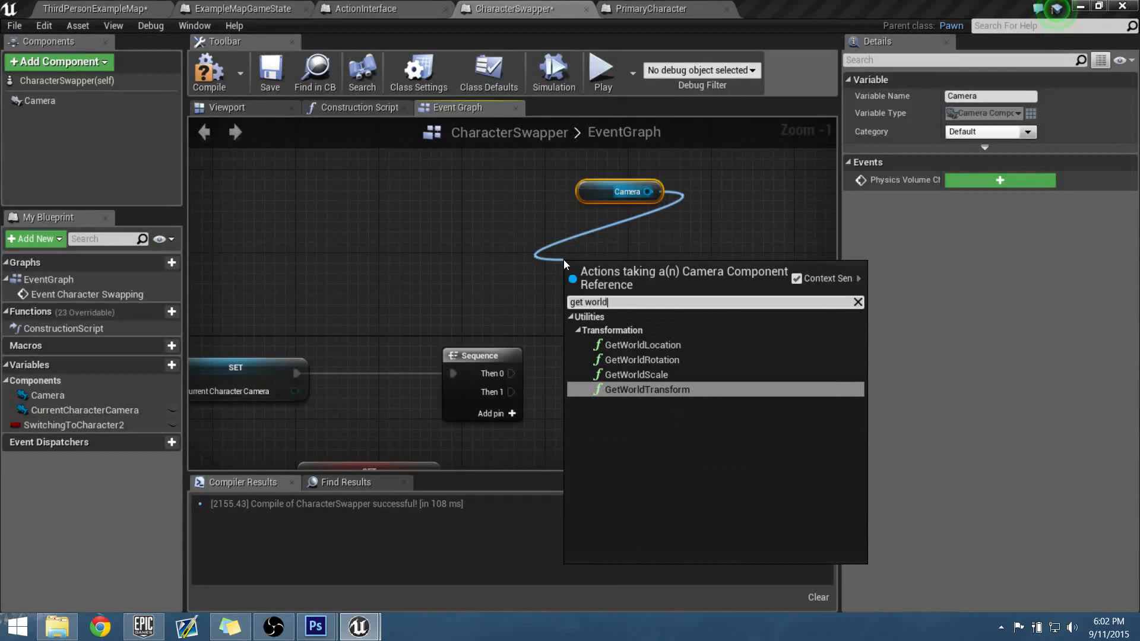
click(642, 345)
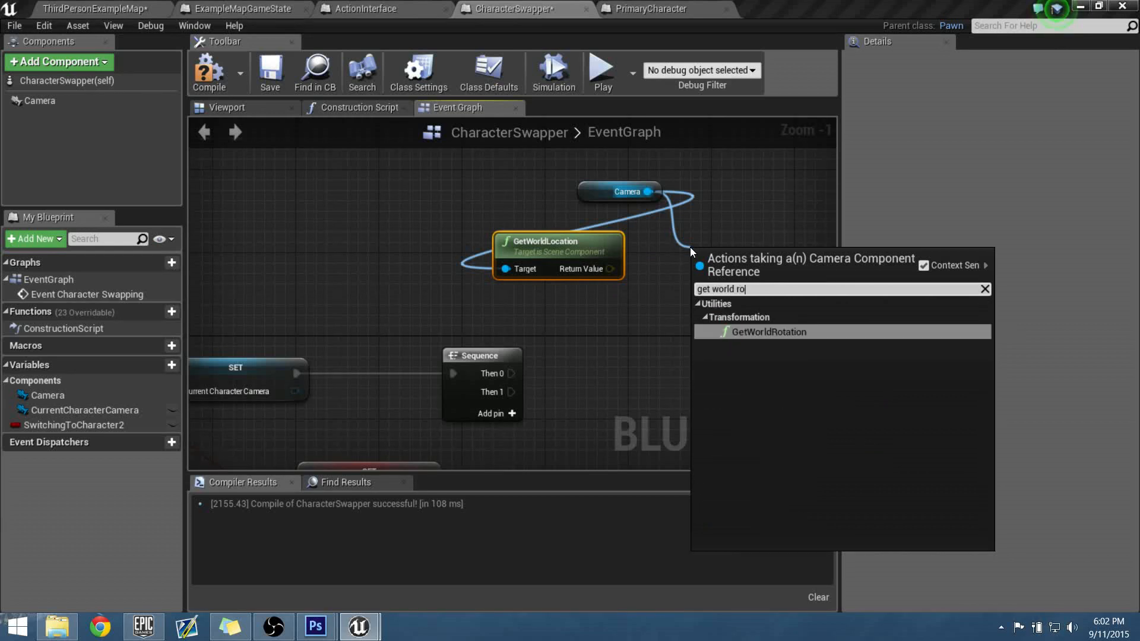
click(767, 331)
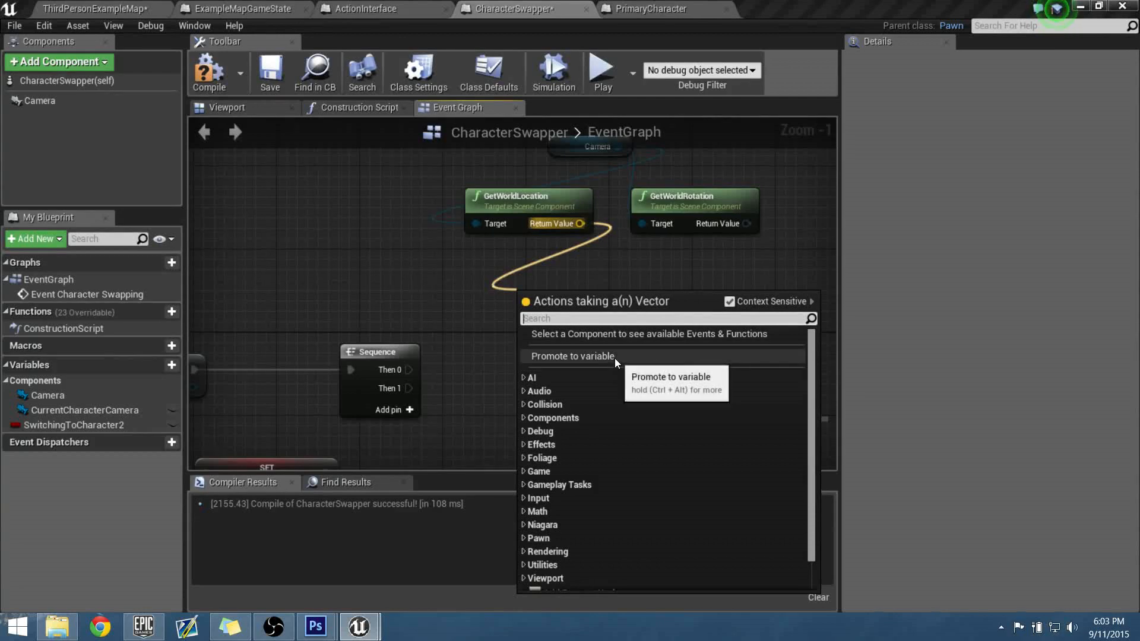
- Promote the world location Return Value to an A WorldLocation variable
click(573, 356)
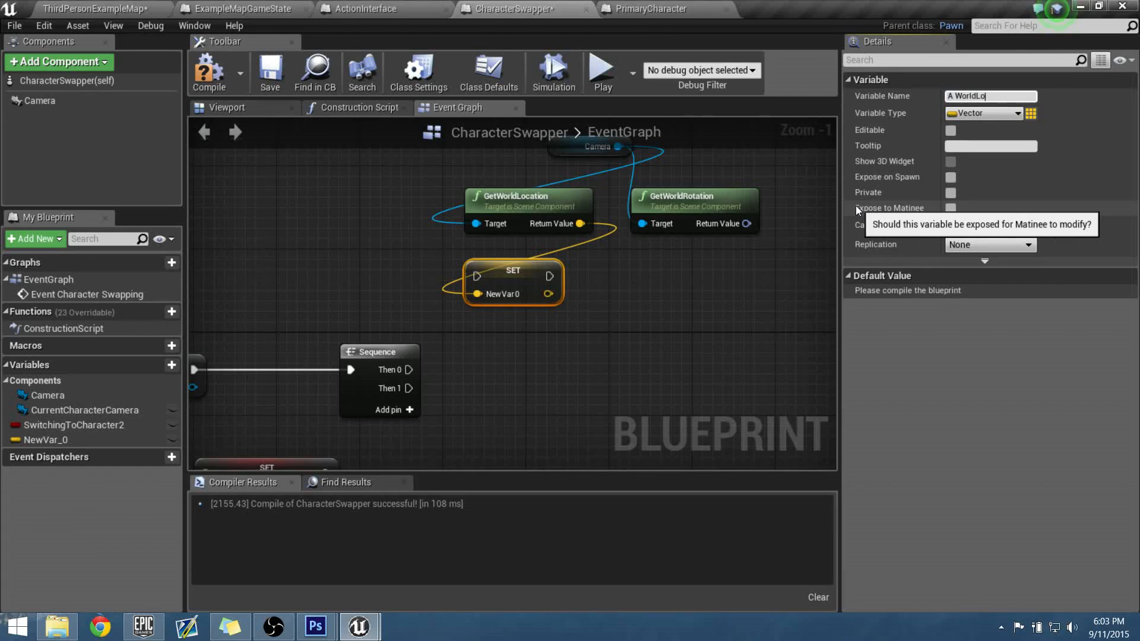
text(A WorldLocation)
text(A WorldRotation)
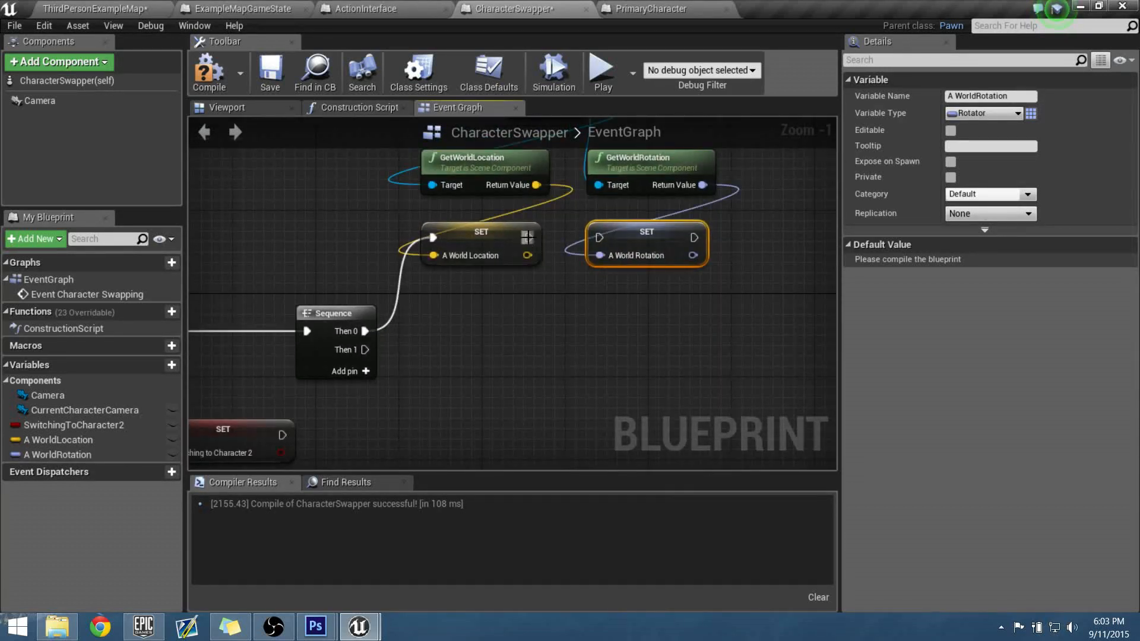
scroll(down, 3)
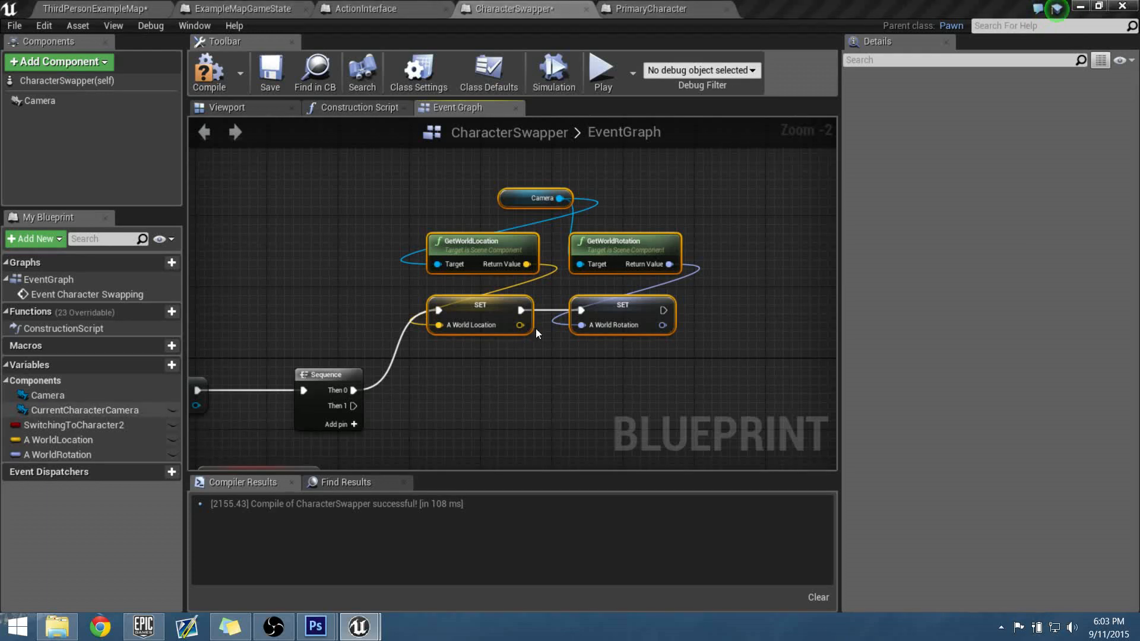
mouse_move(668, 336)
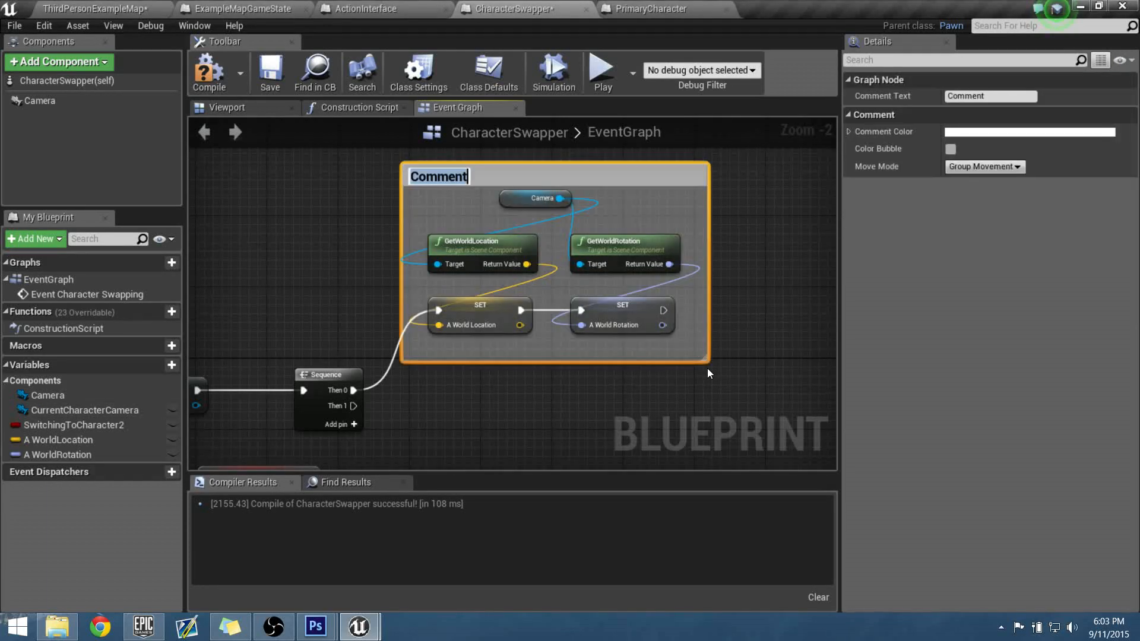
- Type 'main Camera Componet World Roation and Locations' as the comment title
text(main Camera C)
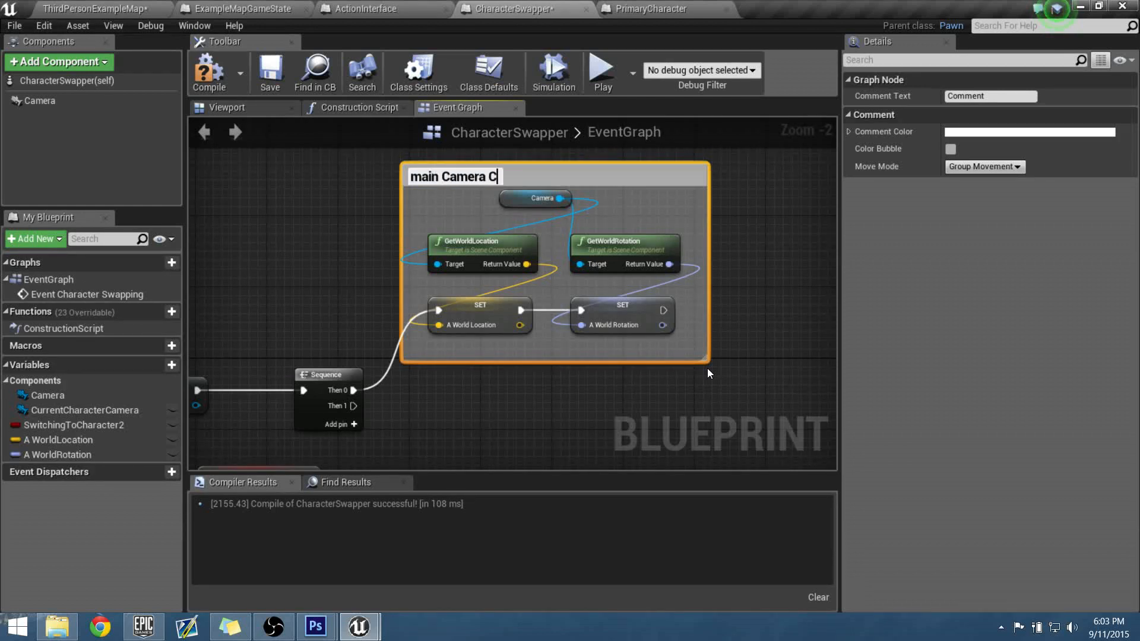
text(omponet)
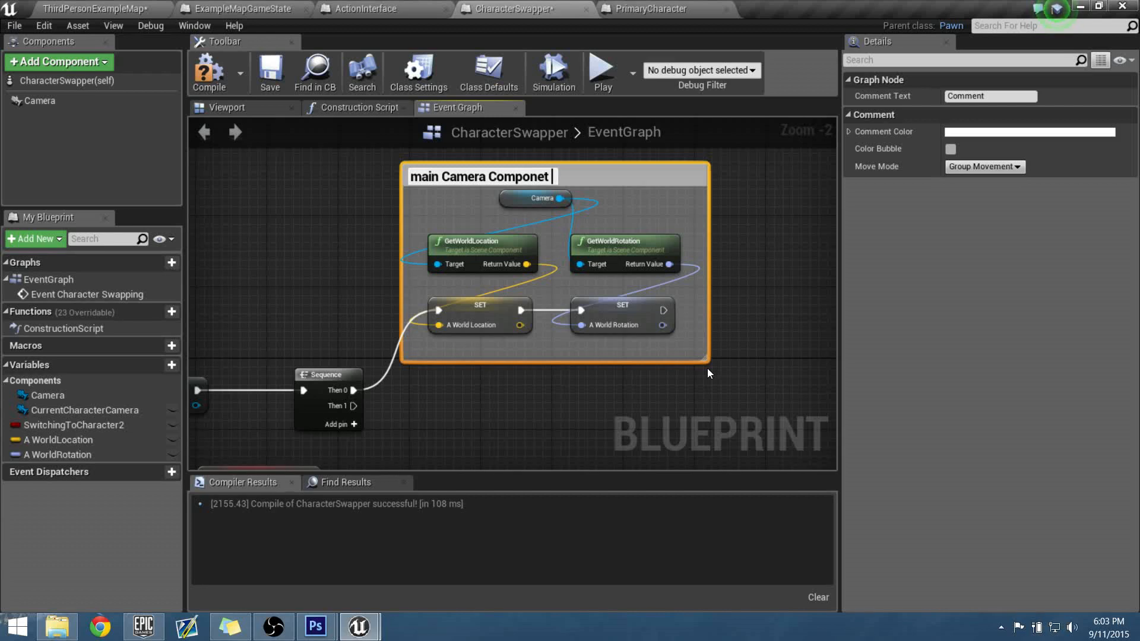
text(Wolr)
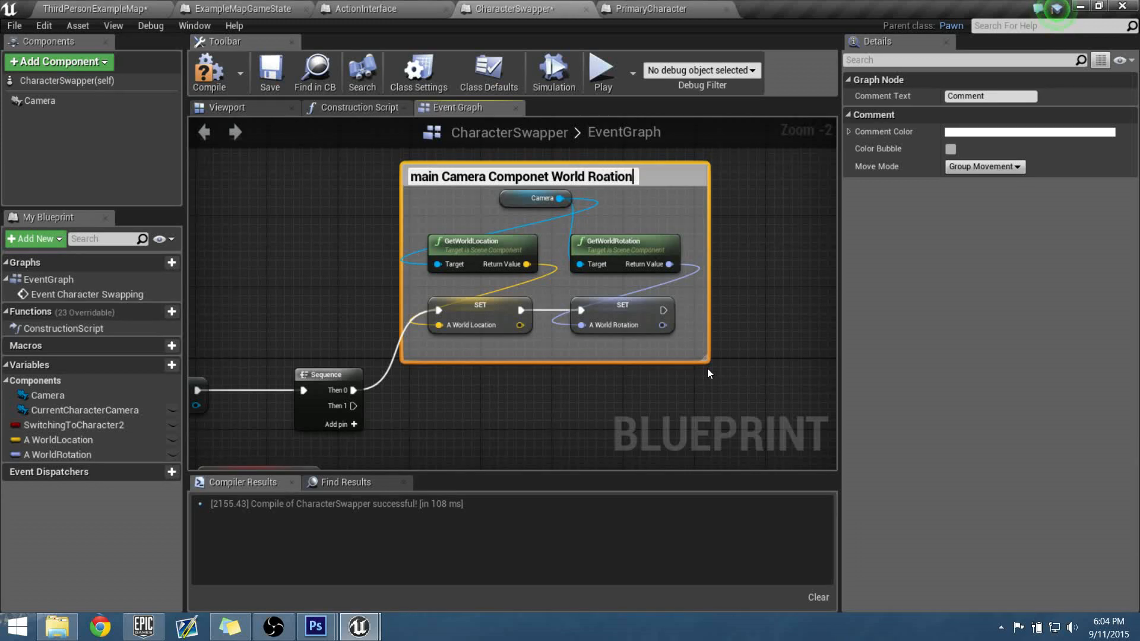
text(and Locations)
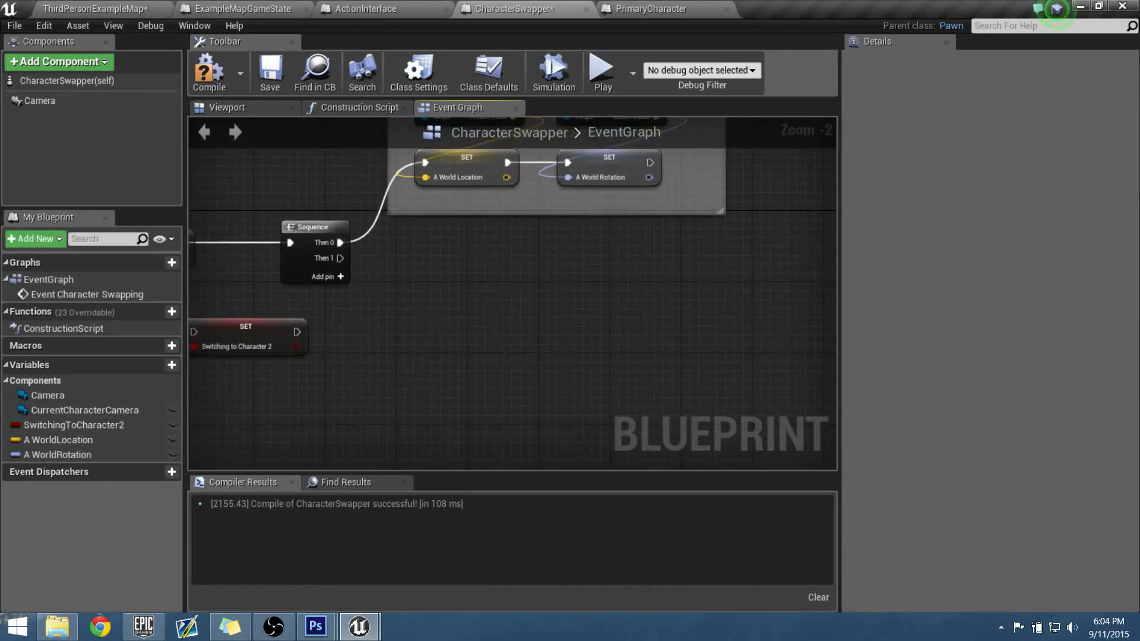
mouse_move(453, 274)
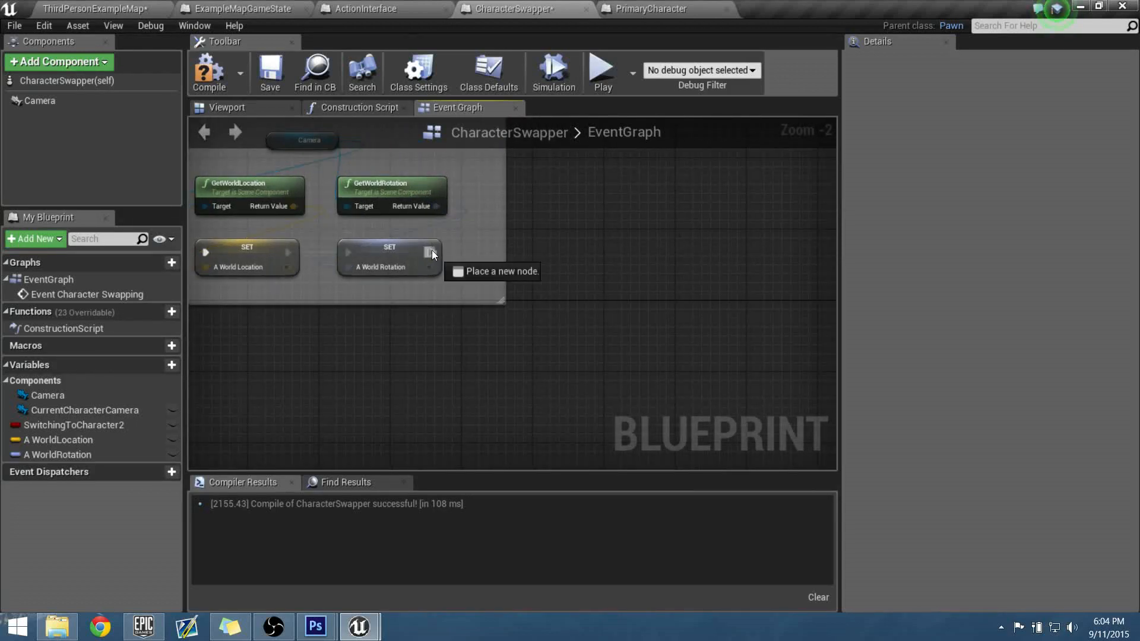
- Add a timeline after the A WorldRotation SET node and rename it CameraMovement
drag(434, 252, 667, 306)
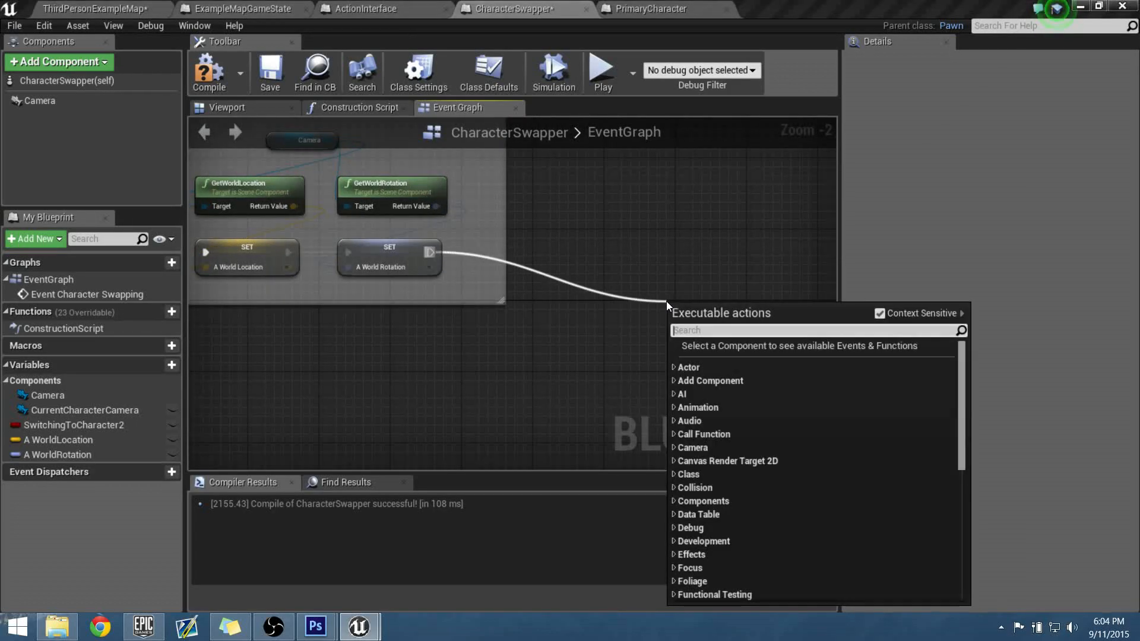
scroll(down, 3)
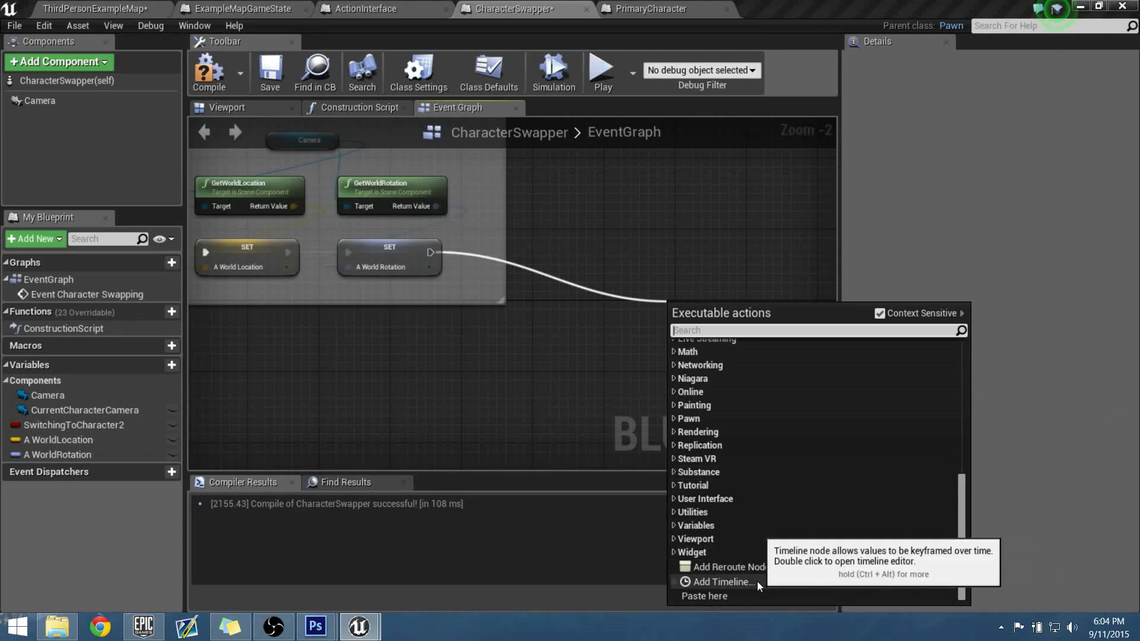
click(719, 582)
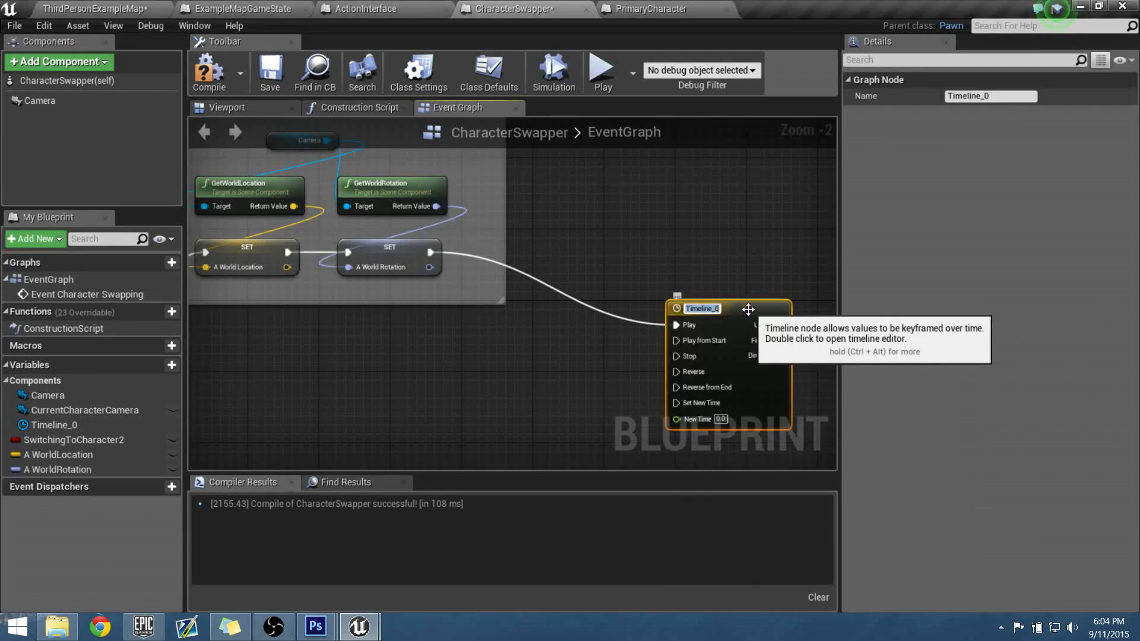
text(Chi)
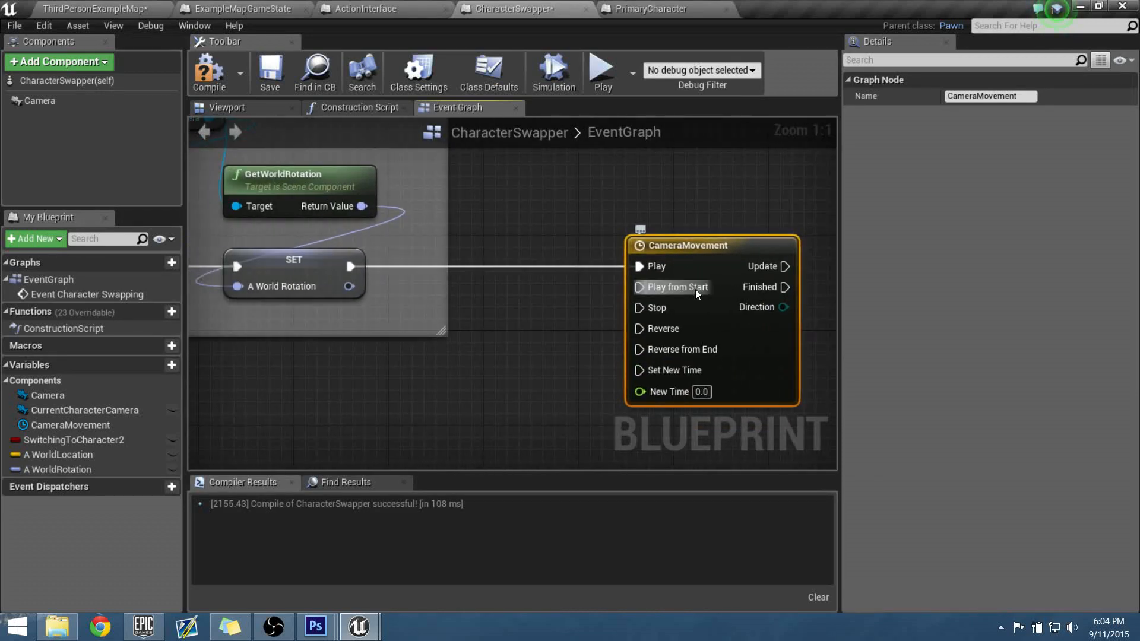
- Rewire the CameraMovement timeline to start from Play from Start and centre it in view
drag(350, 267, 639, 286)
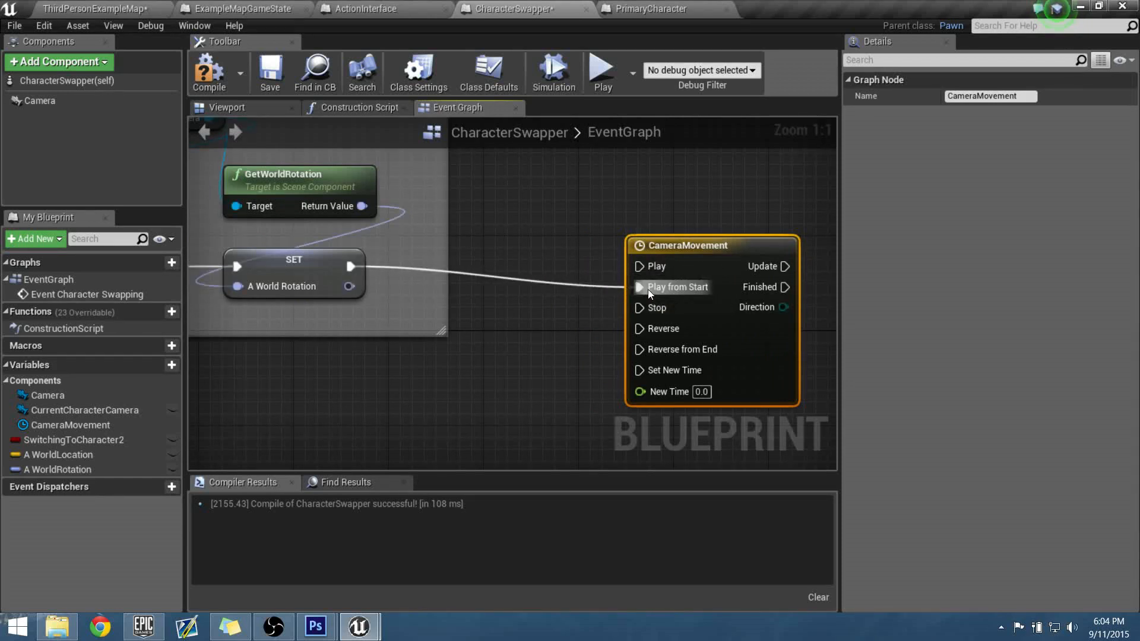
mouse_move(701, 258)
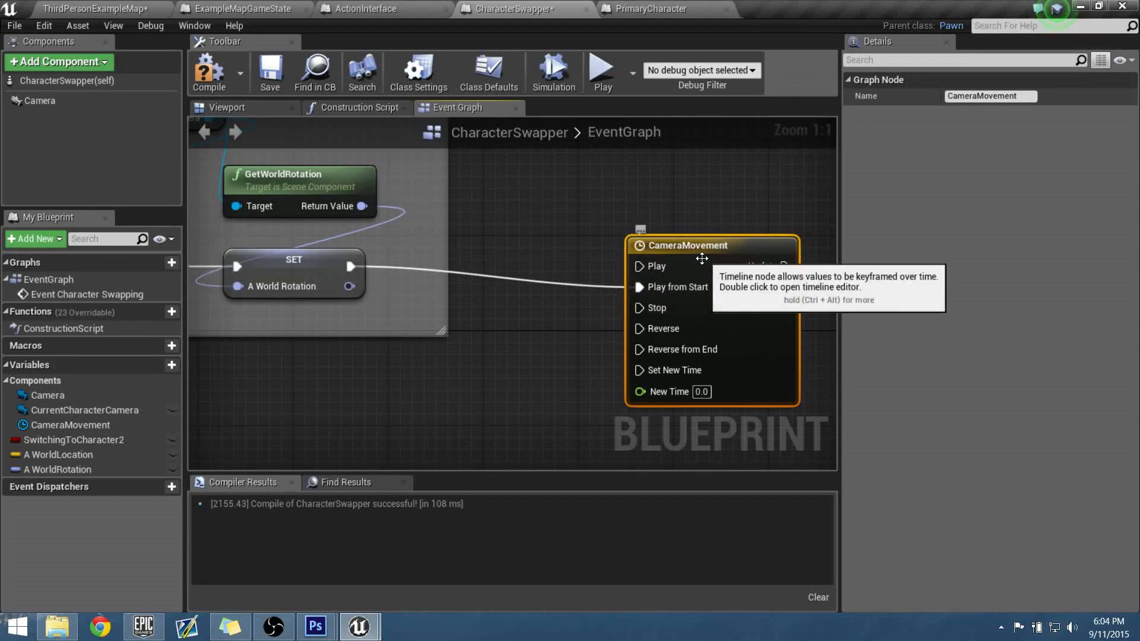
mouse_move(642, 266)
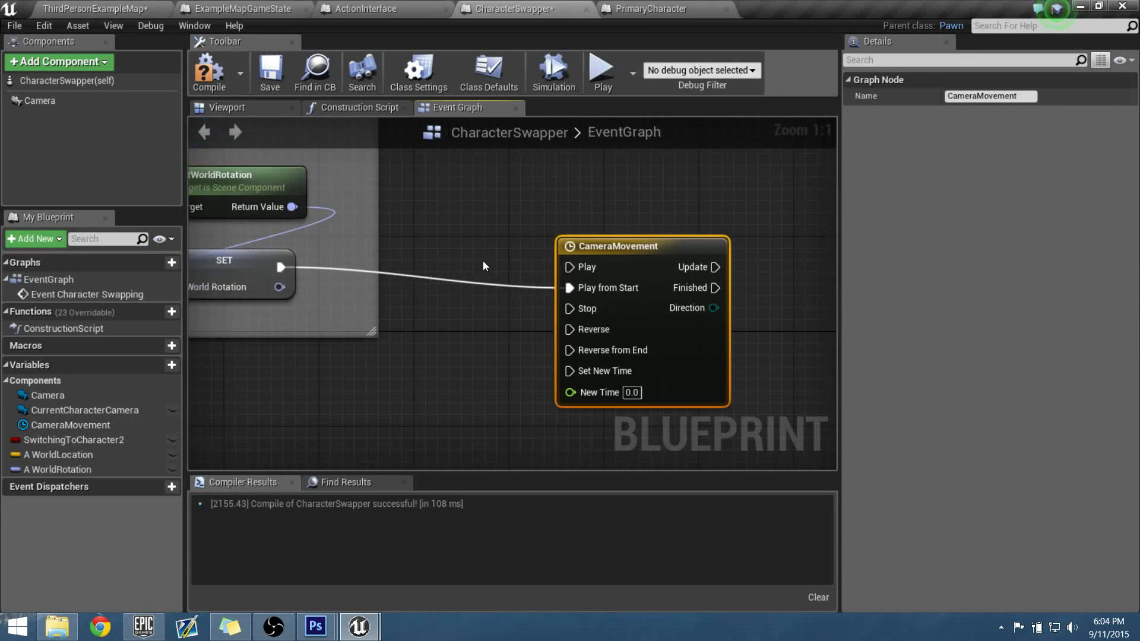
scroll(down, 3)
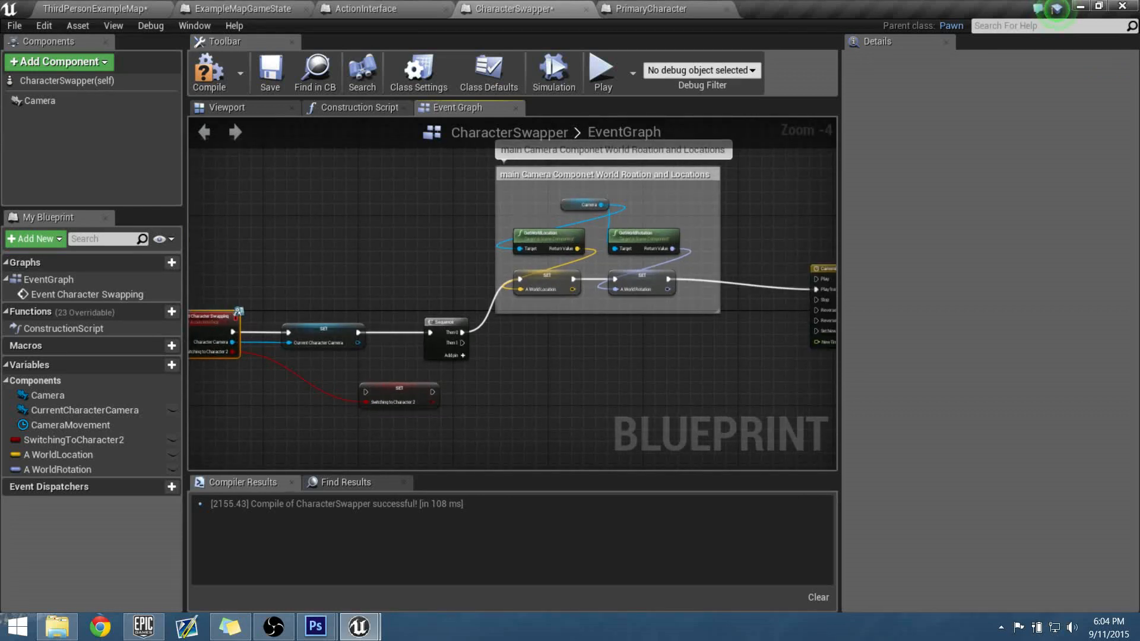
click(651, 236)
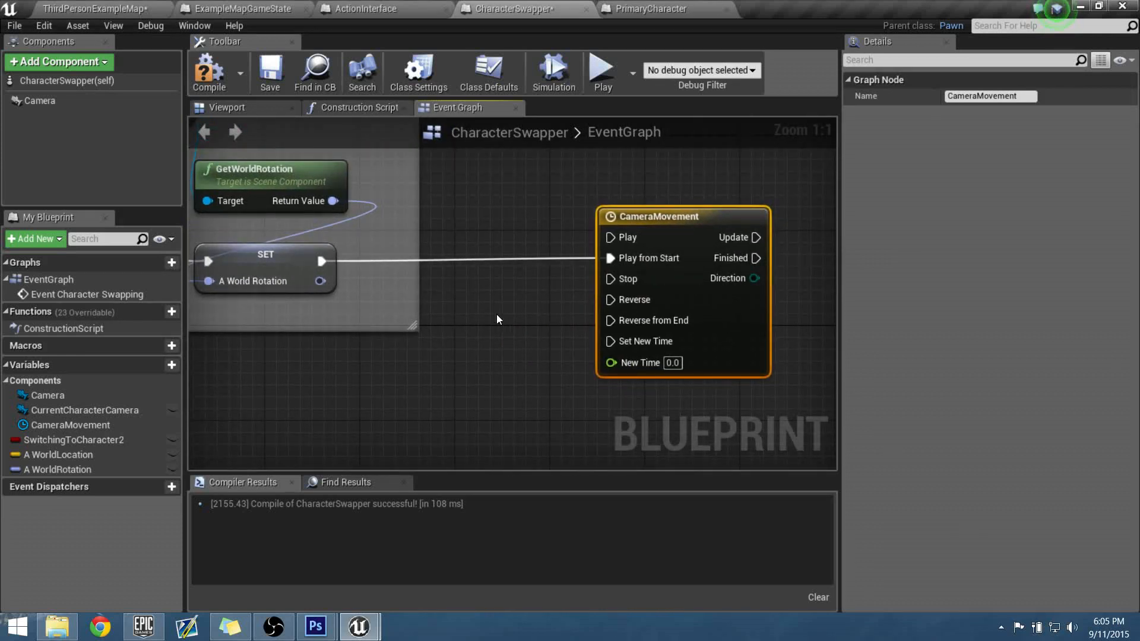
drag(498, 305, 483, 302)
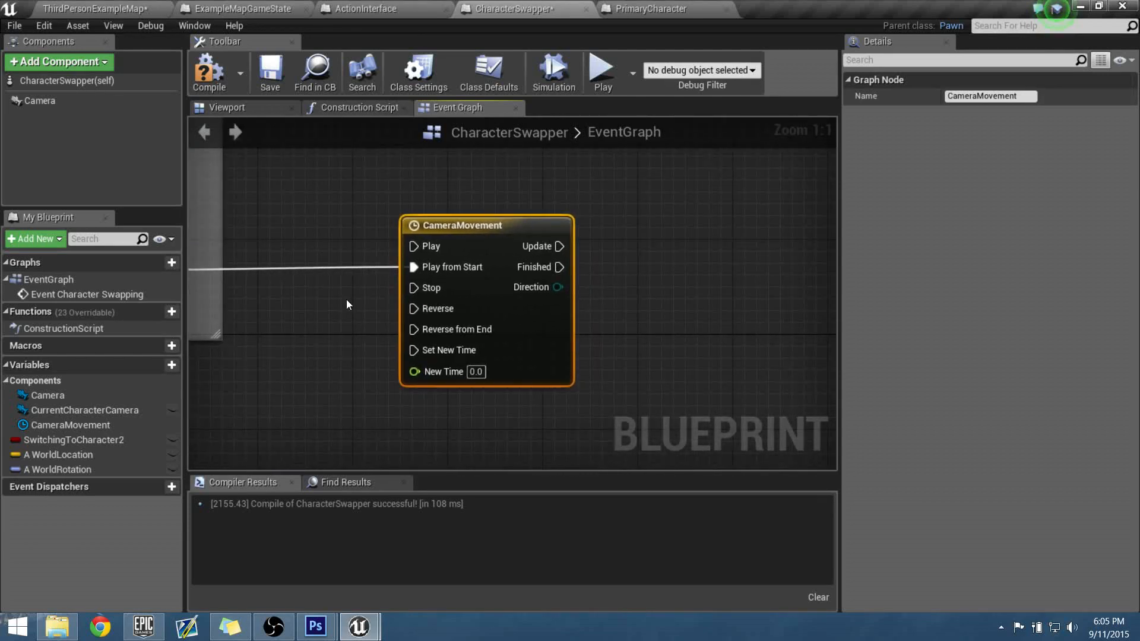
mouse_move(457, 309)
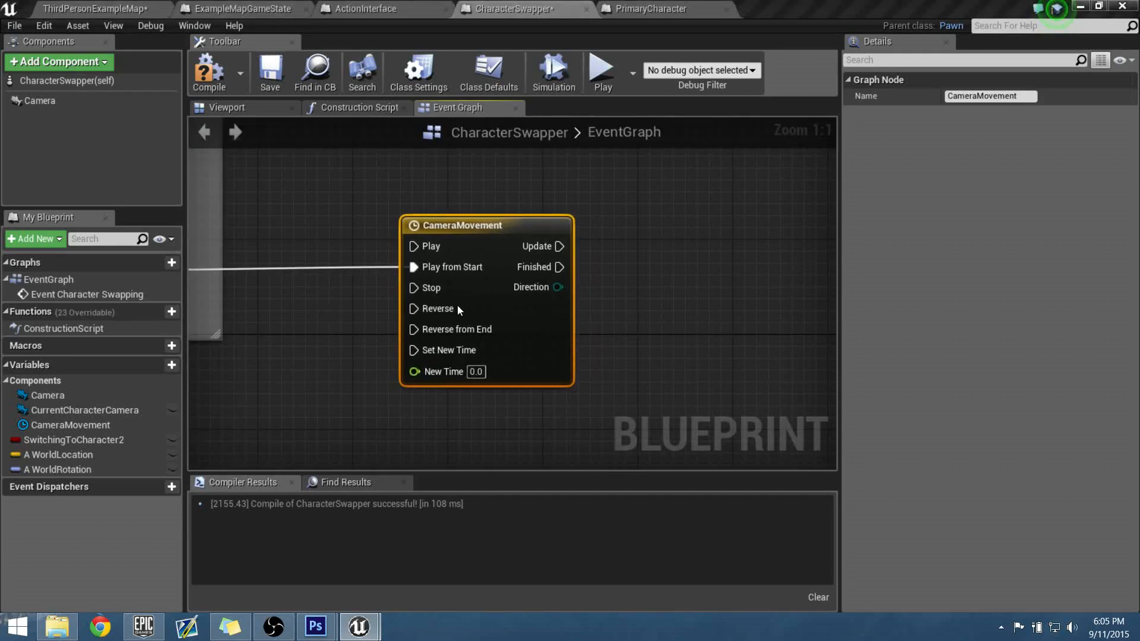
mouse_move(492, 232)
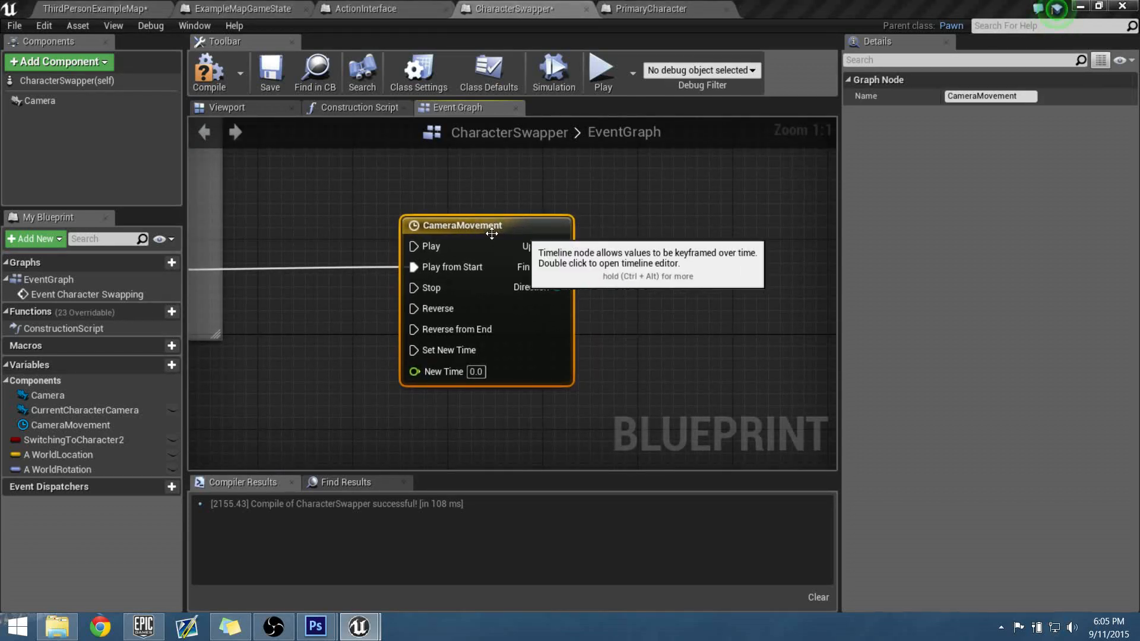
- Set CameraMovement length to 1 and add a LerpMovement track with keys (0,0) and (1,1)
double_click(459, 225)
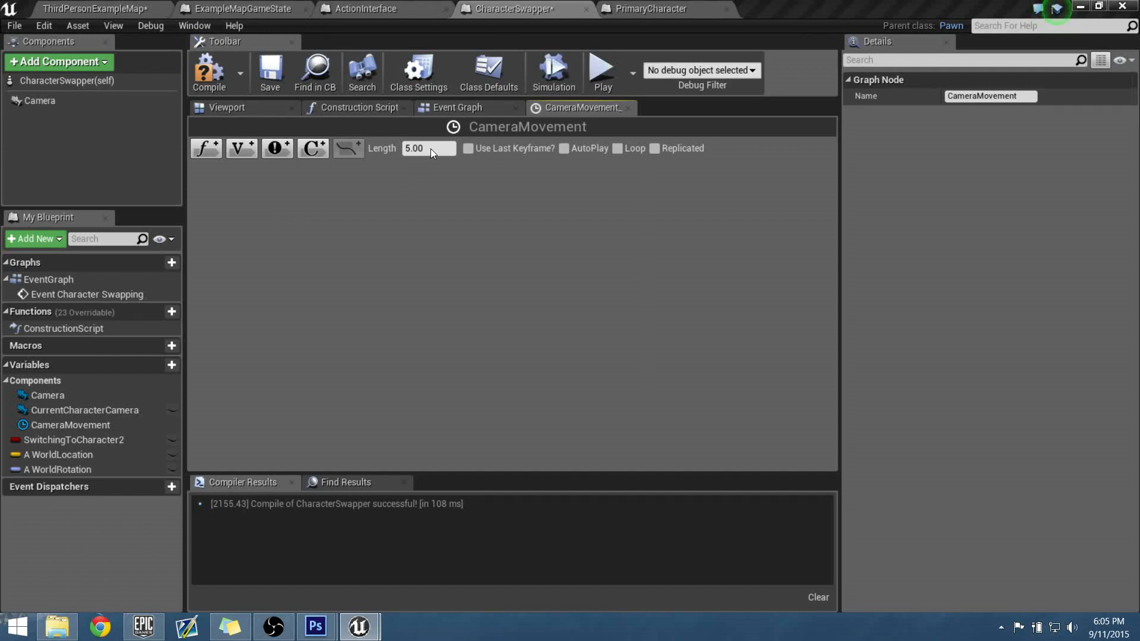
click(428, 148)
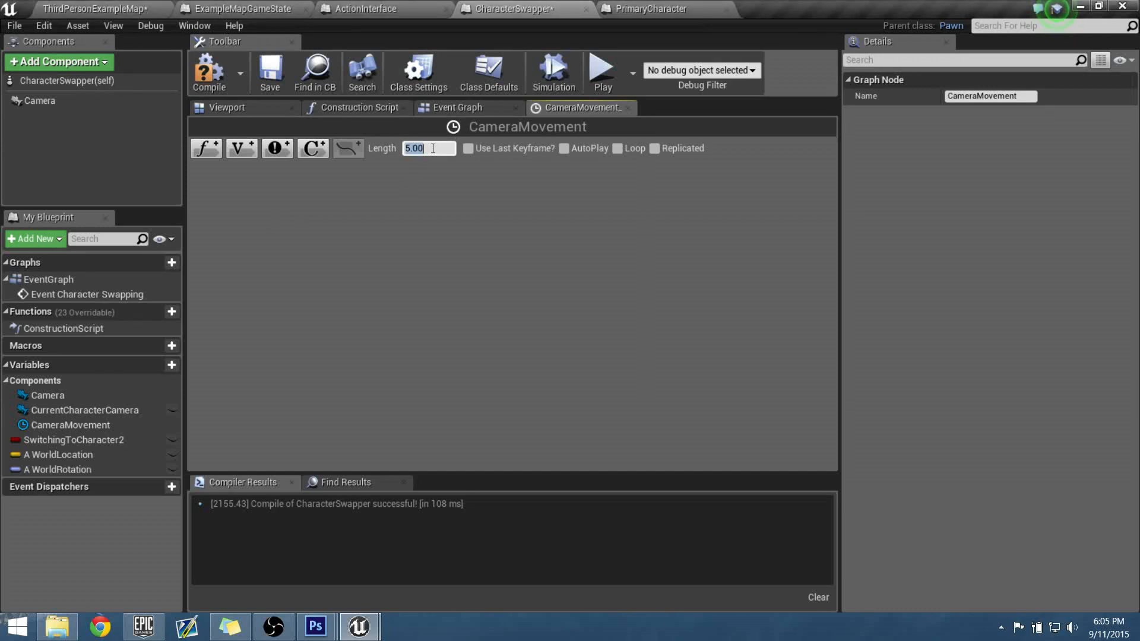
text(1)
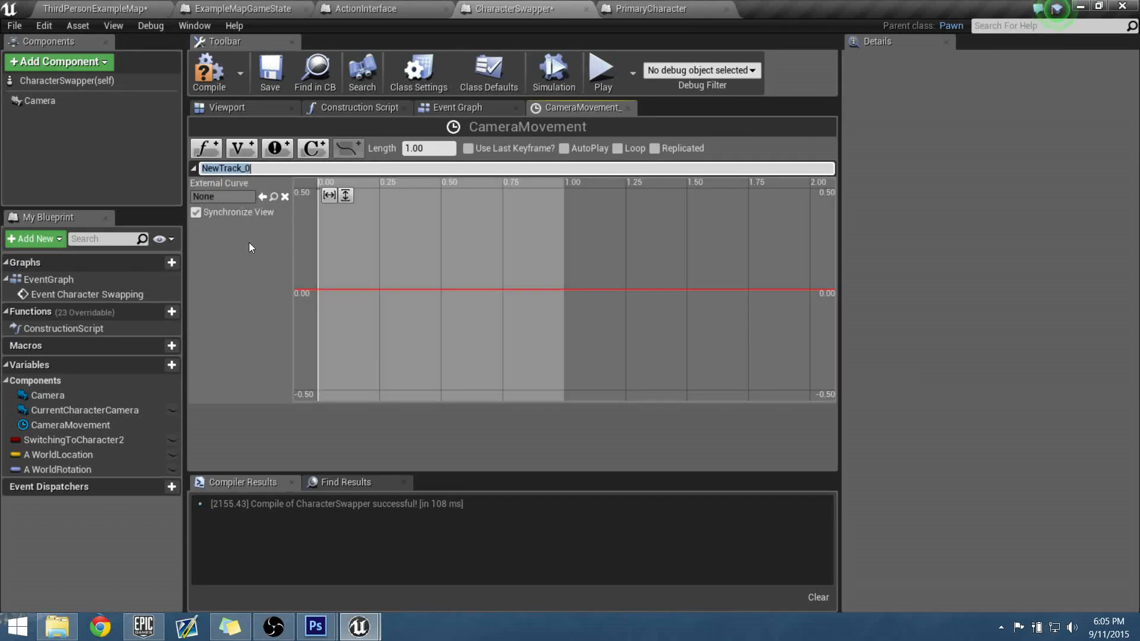
text(LerpMovement)
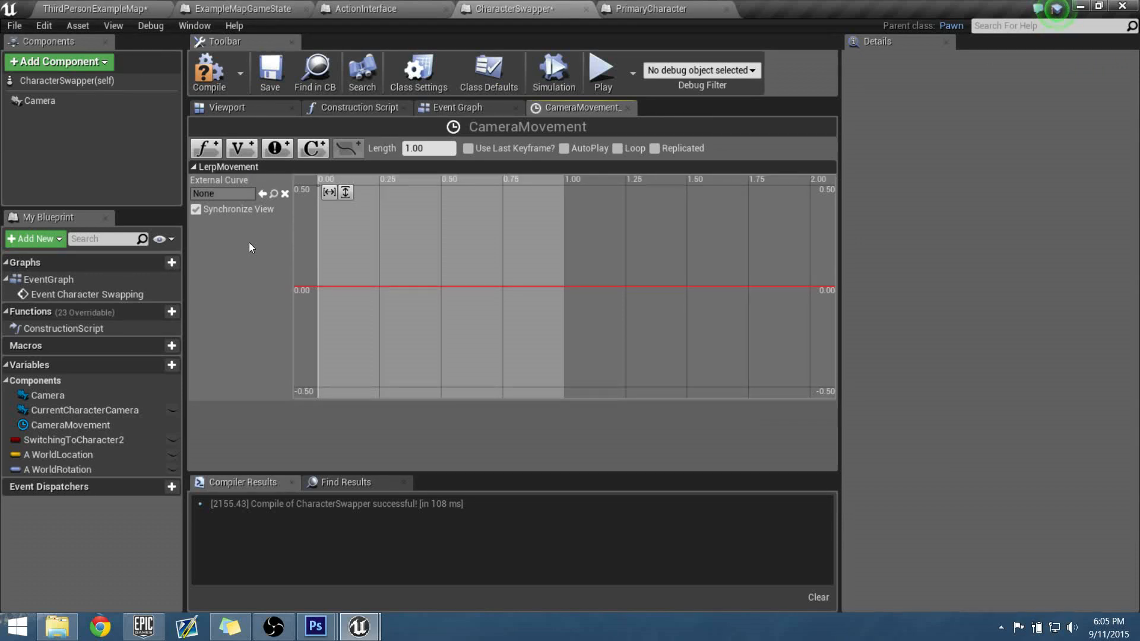
mouse_move(346, 343)
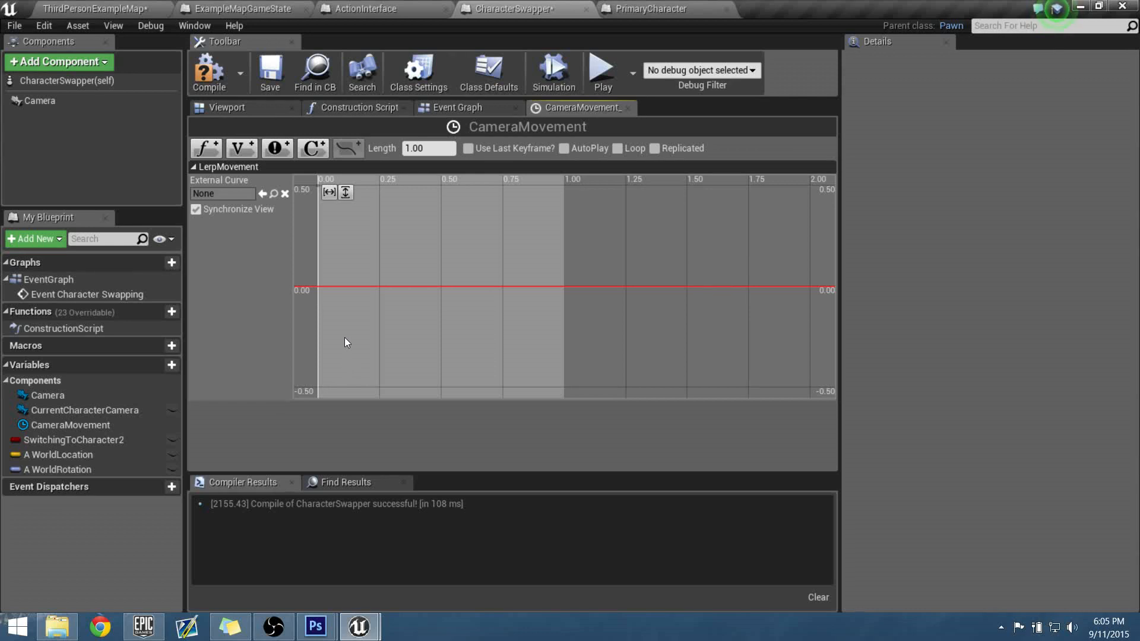
mouse_move(318, 288)
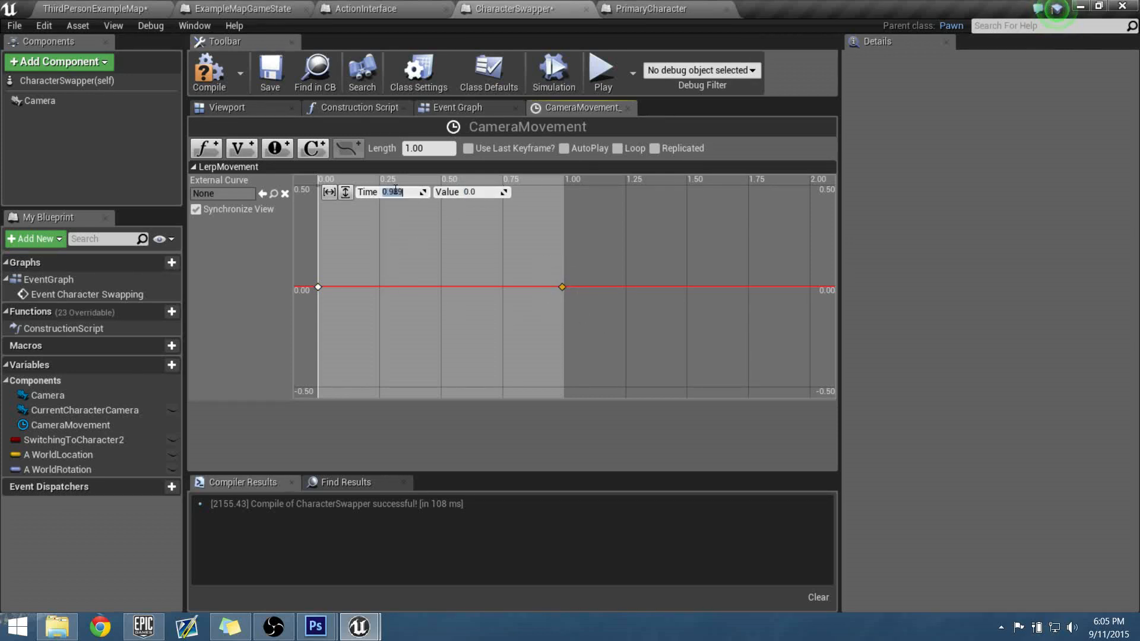
text(1.0)
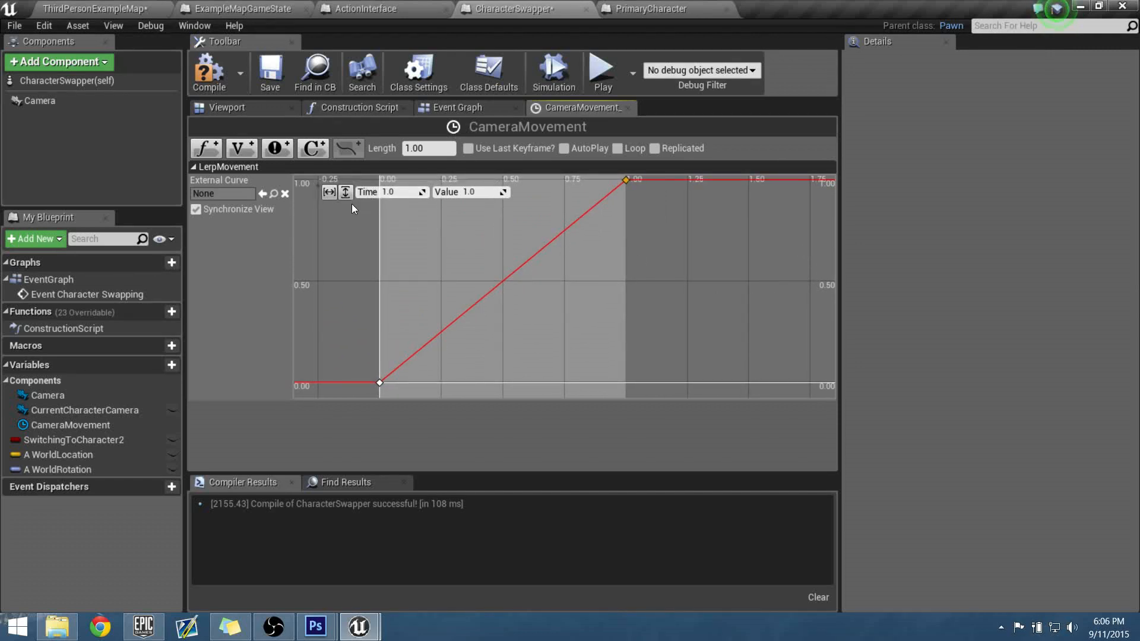
mouse_move(328, 192)
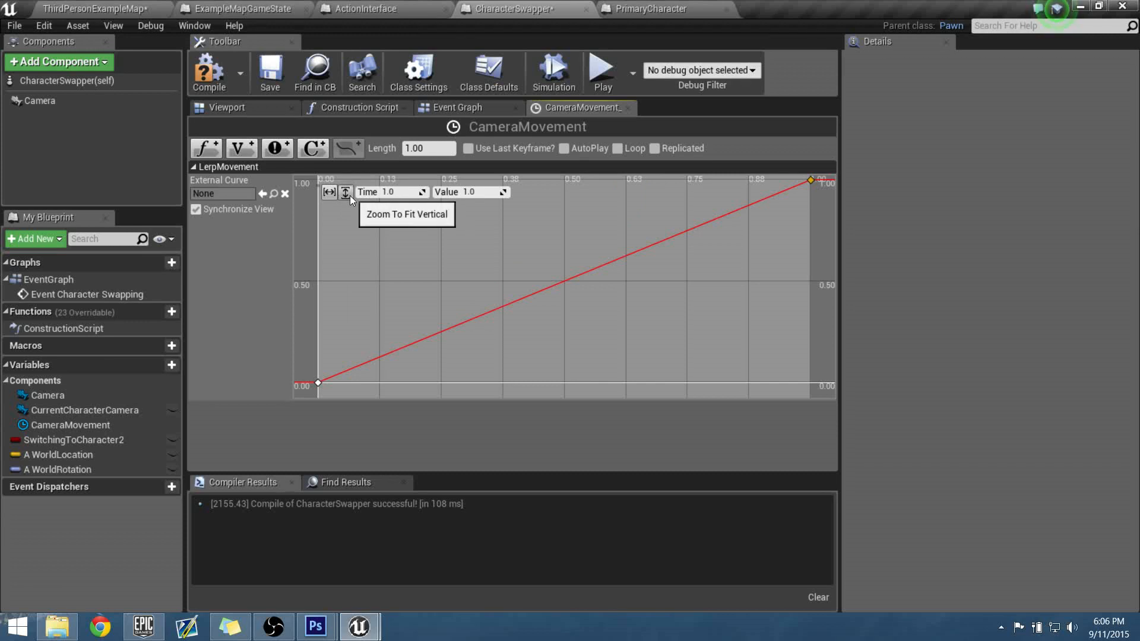
- Fit the curve in view and set the end key to Auto interpolation
click(346, 191)
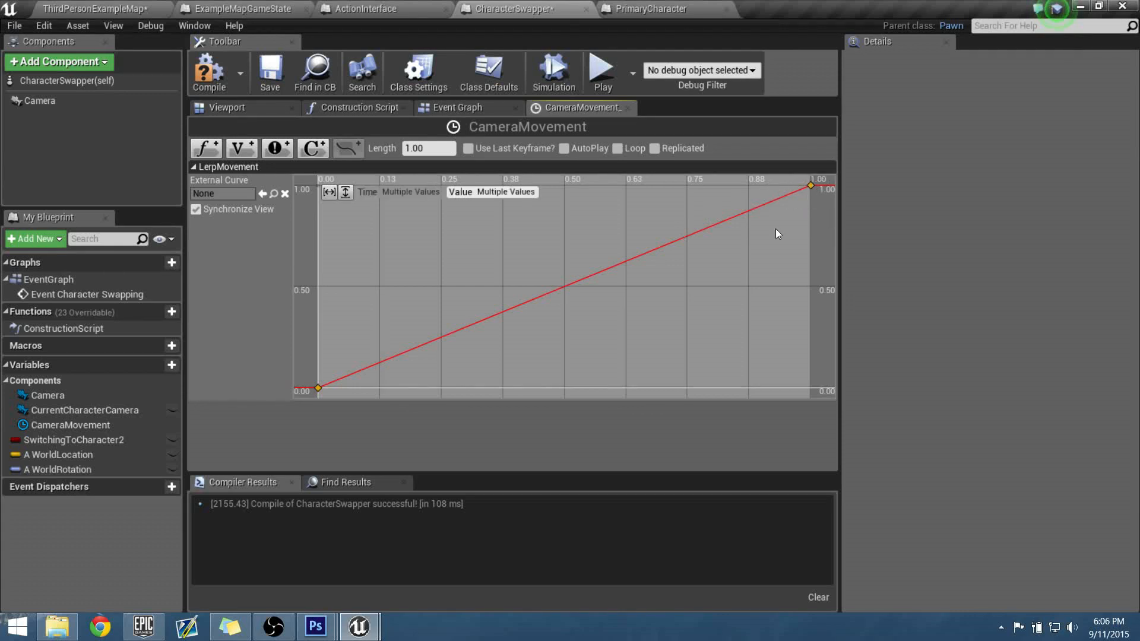
mouse_move(404, 376)
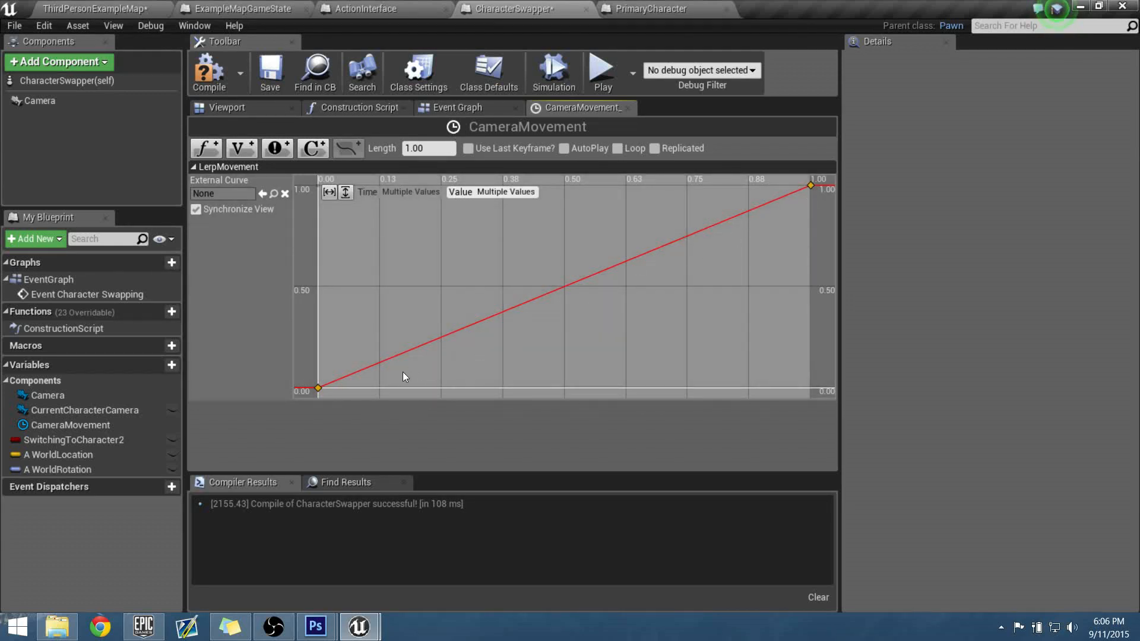
mouse_move(527, 298)
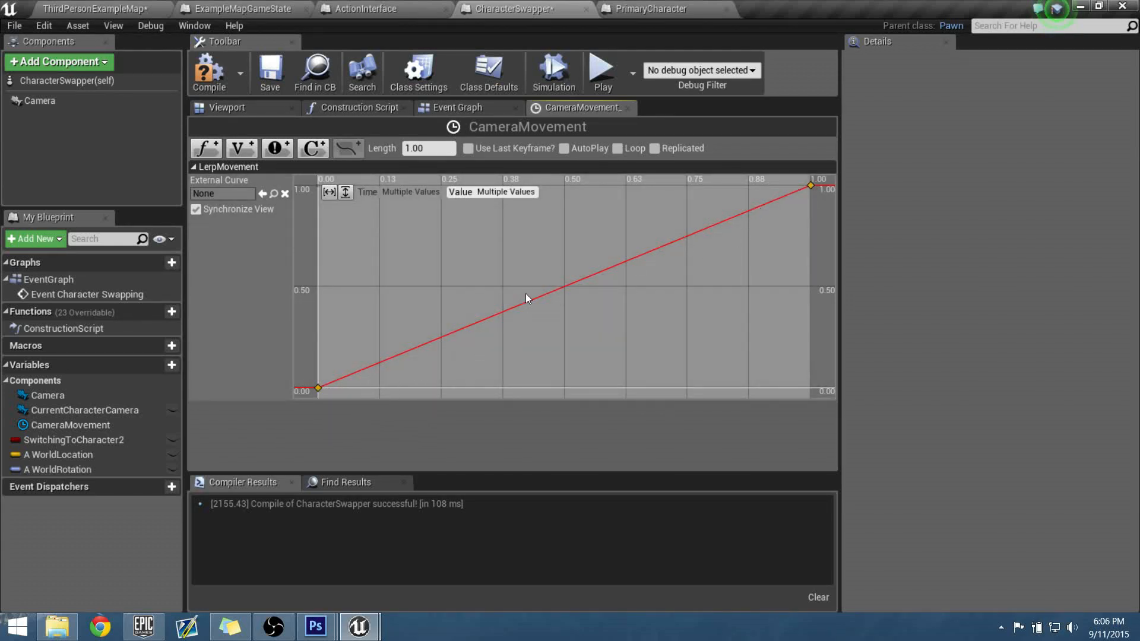
mouse_move(528, 313)
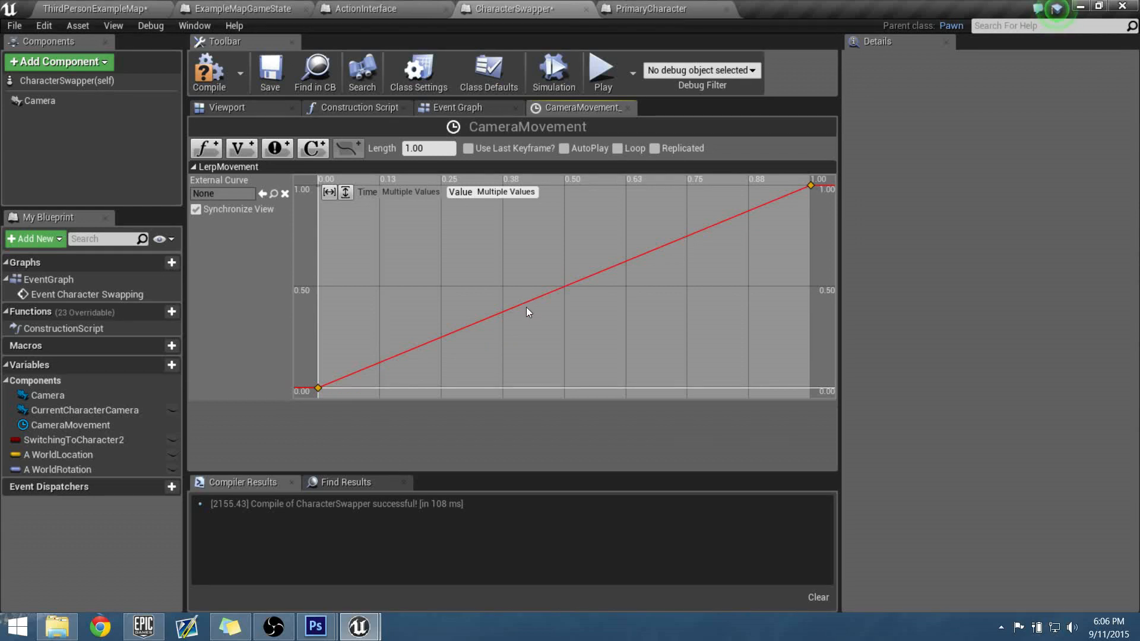
mouse_move(811, 187)
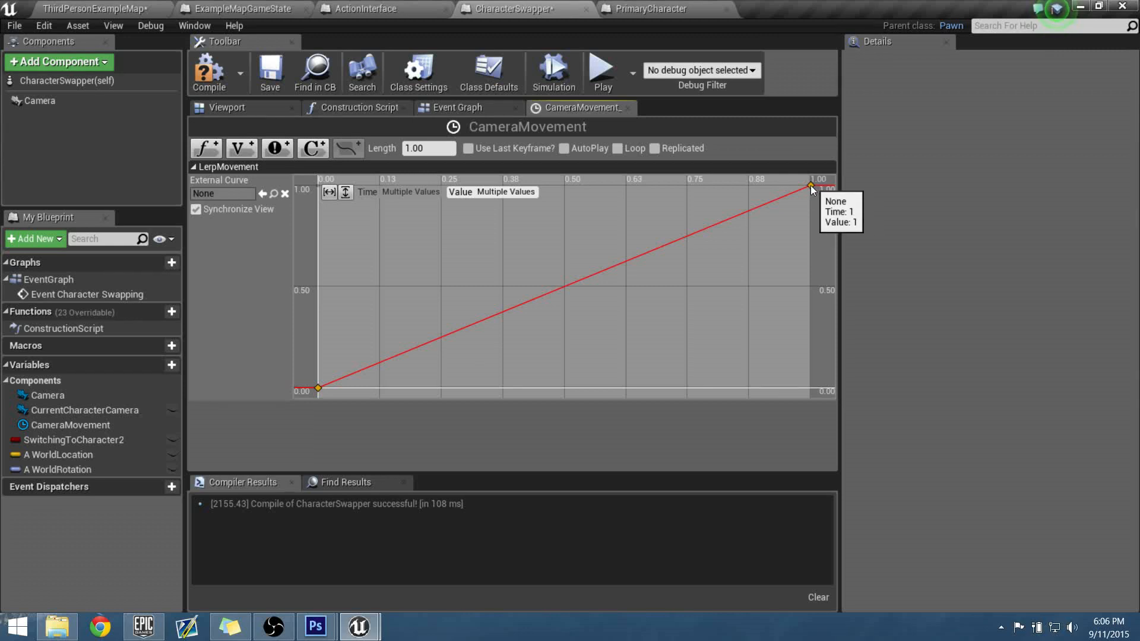
right_click(809, 187)
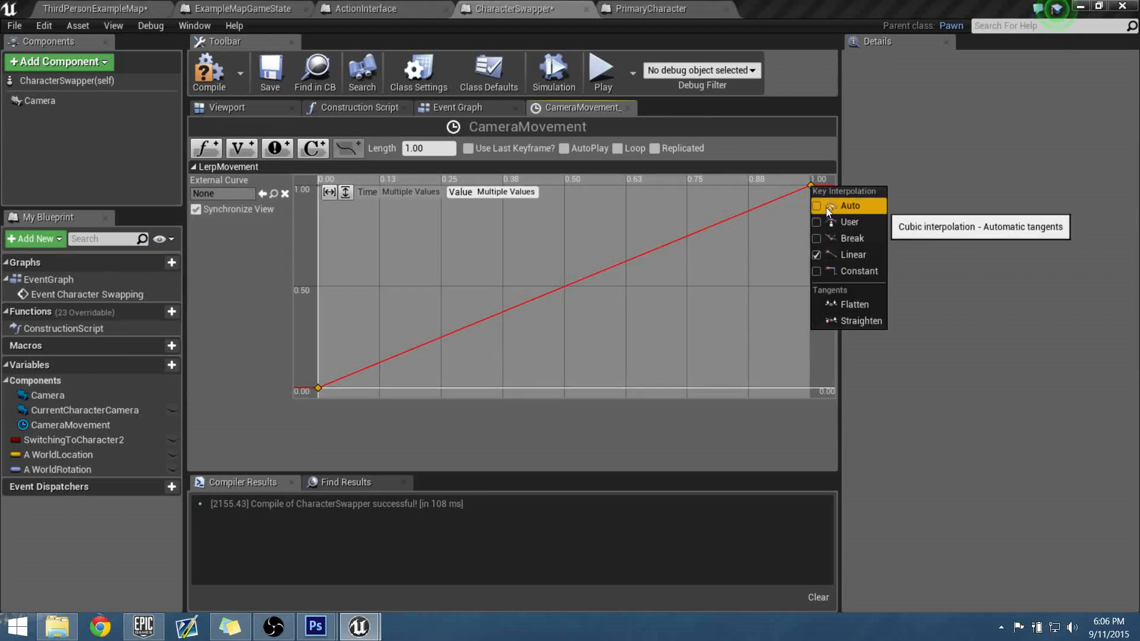
click(848, 206)
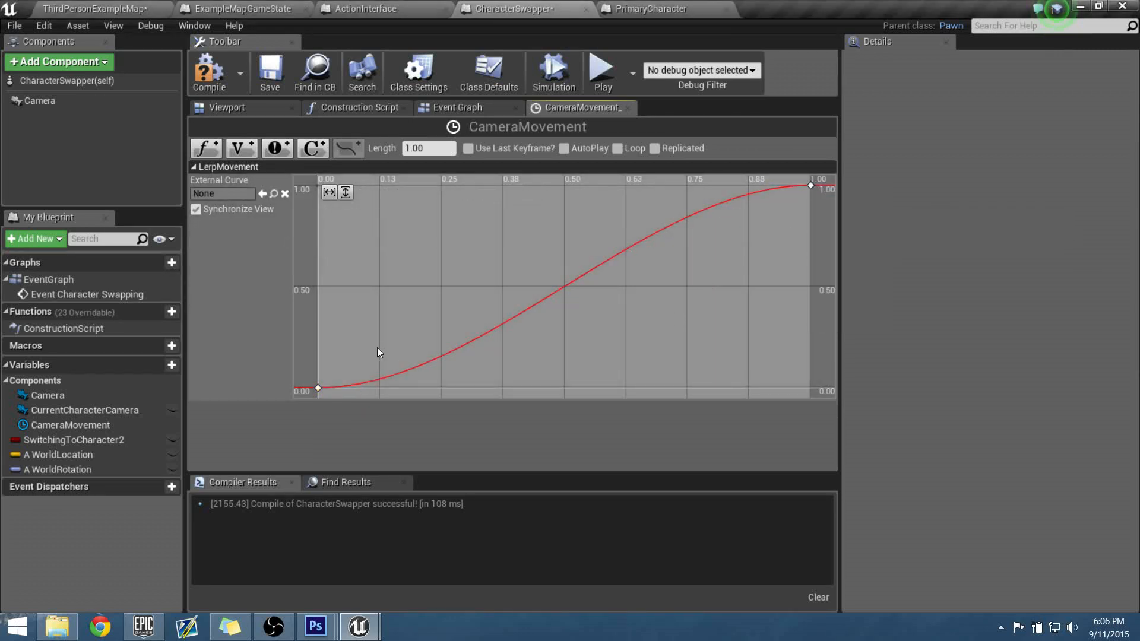
- Flatten the start key's tangent so the curve eases in, then return to the Event Graph
click(317, 388)
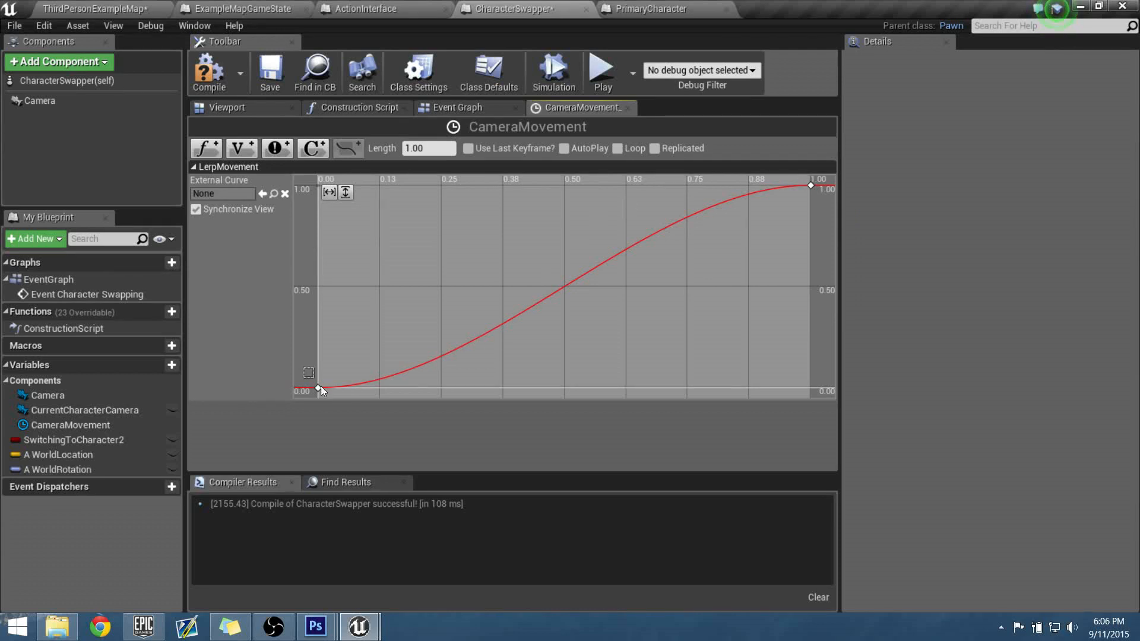
click(317, 388)
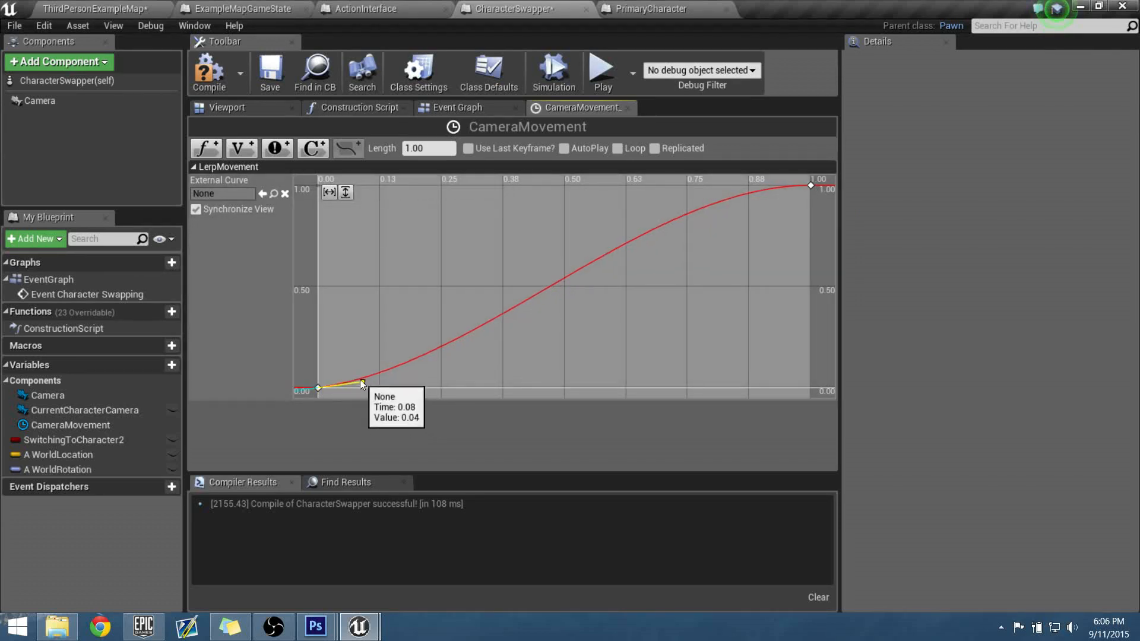
drag(363, 381, 345, 353)
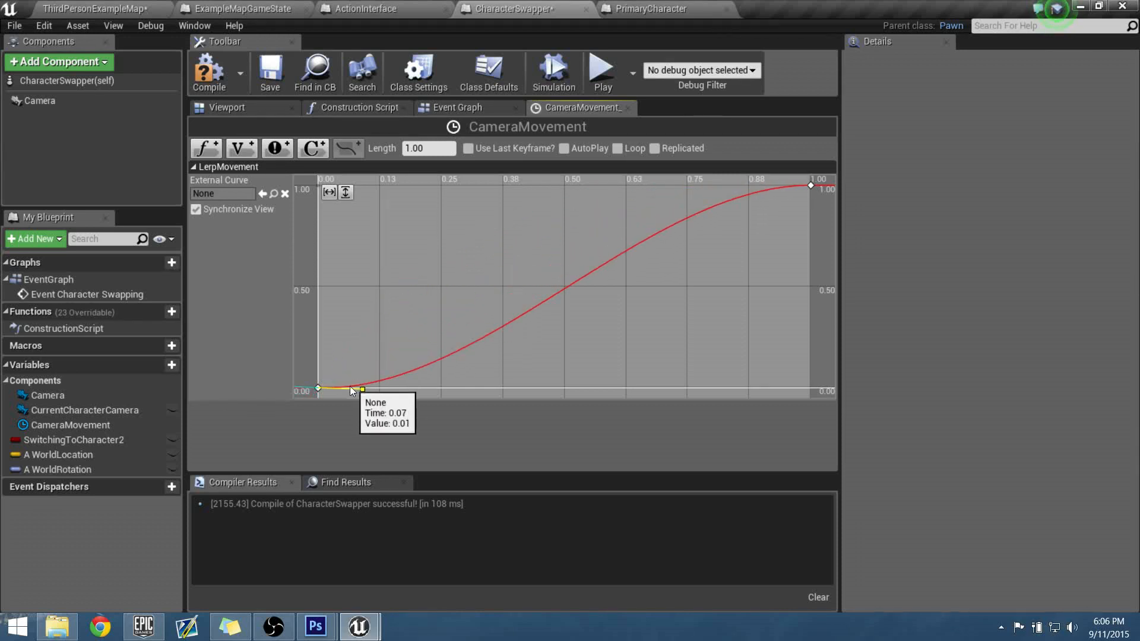
drag(360, 389, 316, 389)
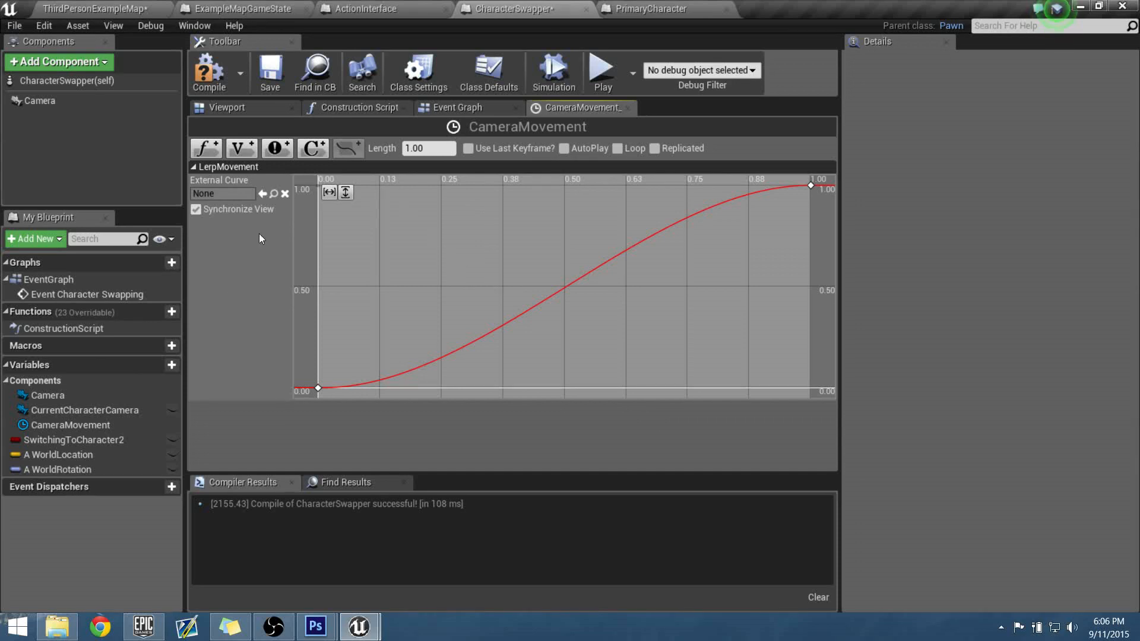
click(457, 107)
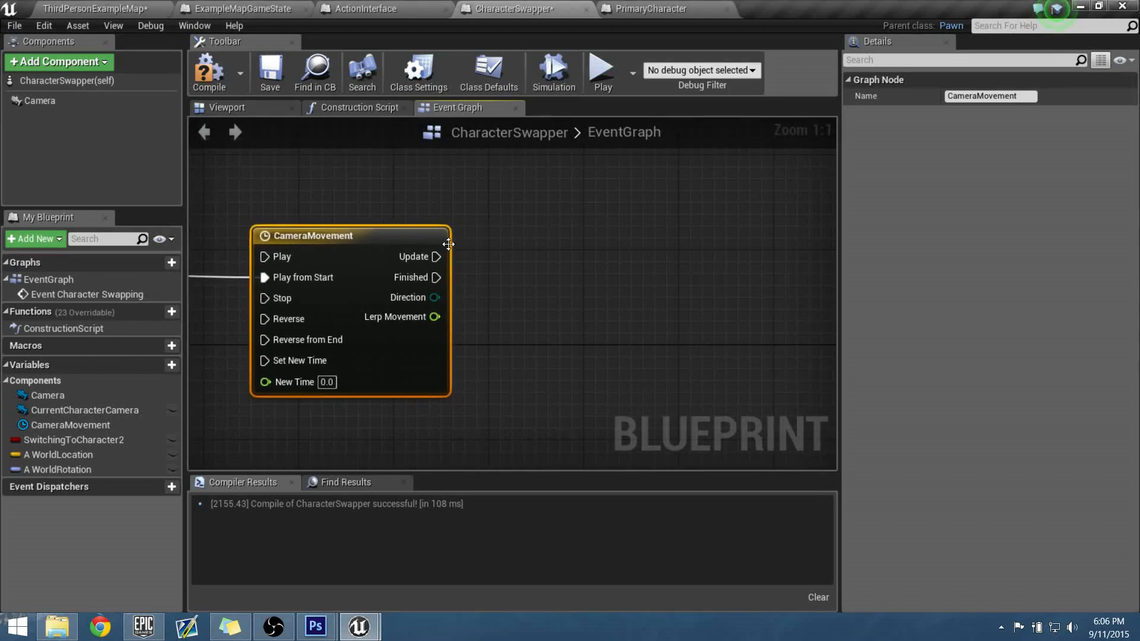
- Add SetWorldLocationAndRotation (Camera) on the timeline's Update pin and tidy the Camera getter
drag(440, 256, 585, 242)
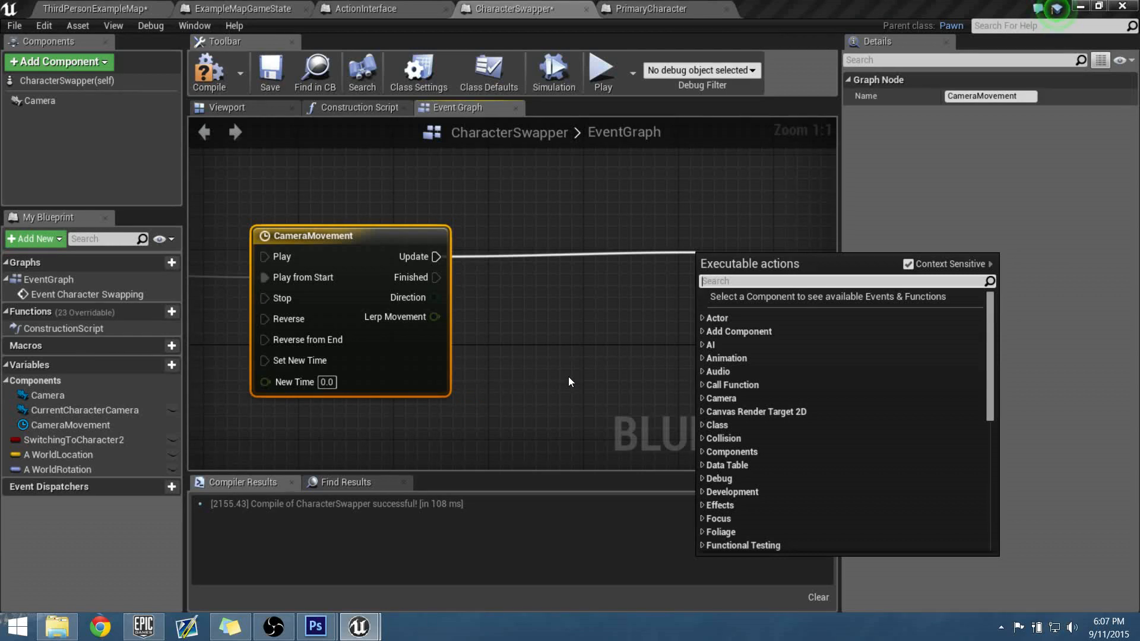
text(set location and ro)
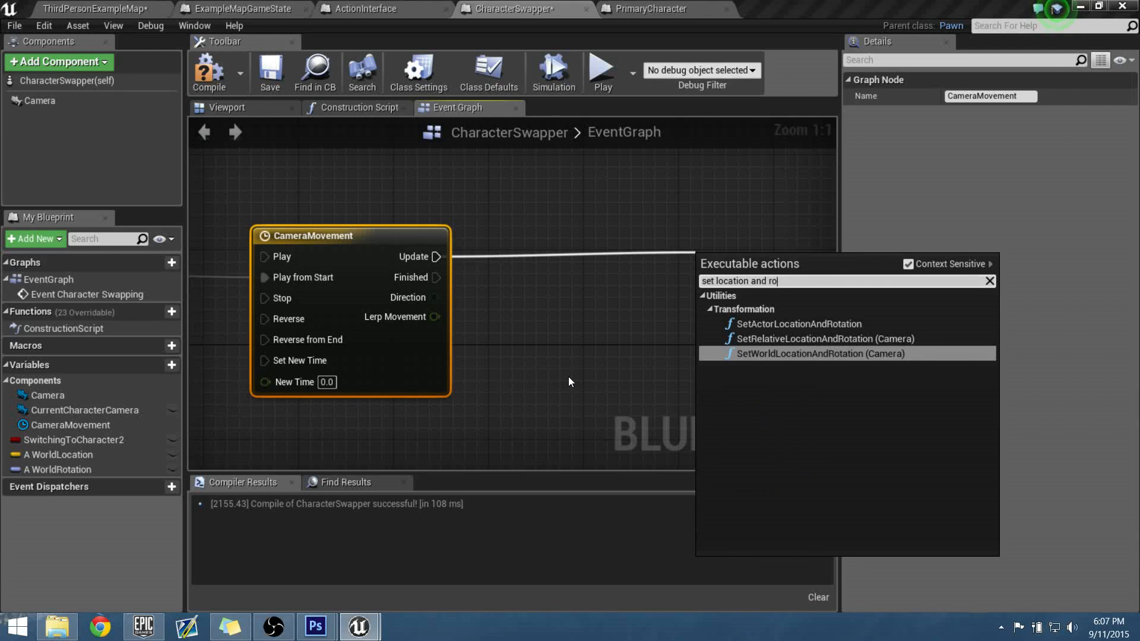
mouse_move(835, 356)
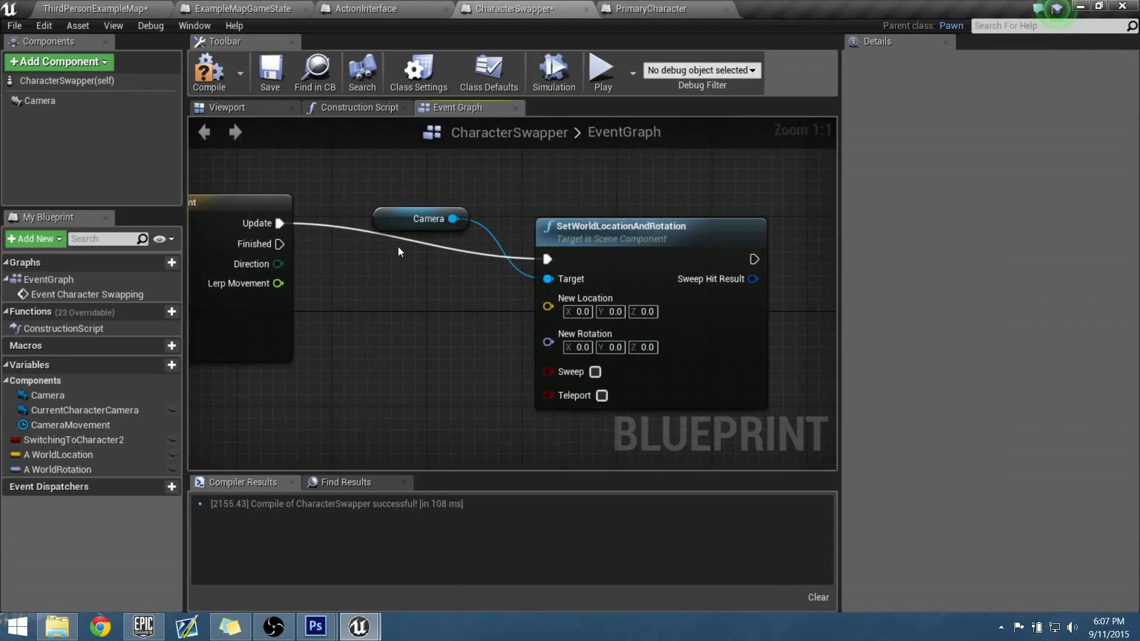
drag(427, 218, 448, 300)
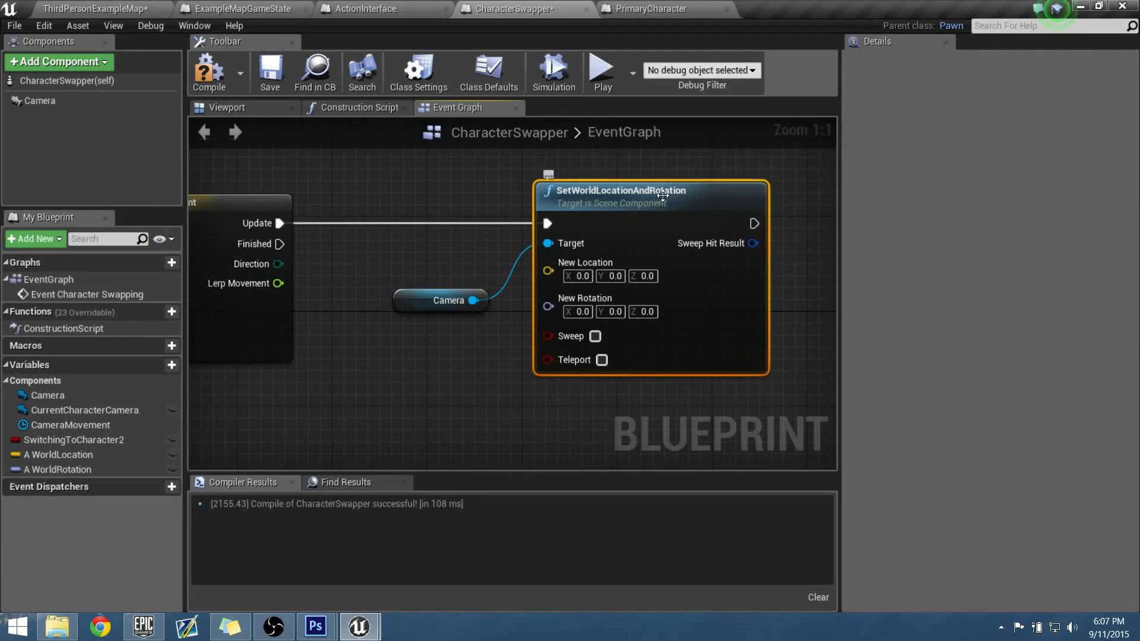
mouse_move(563, 242)
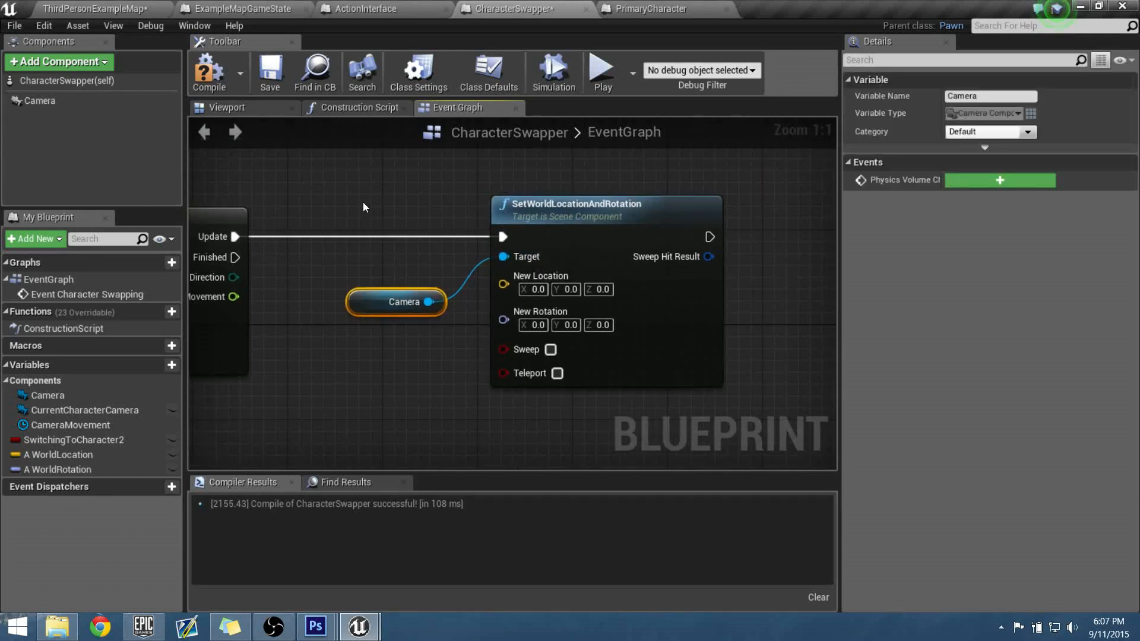
drag(363, 207, 428, 334)
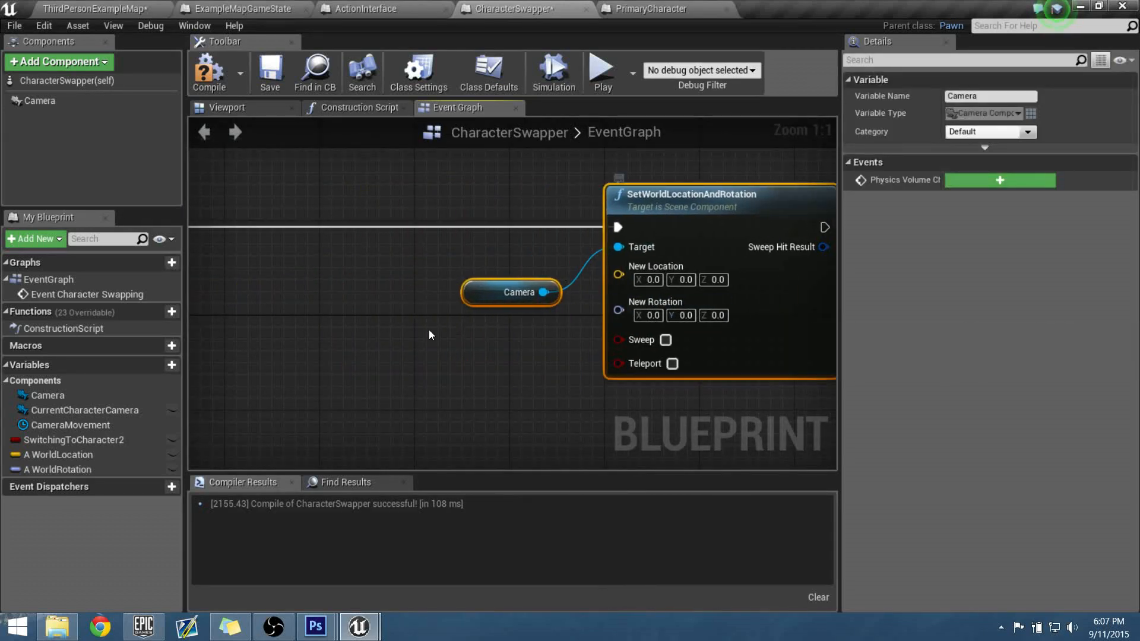
drag(429, 334, 410, 305)
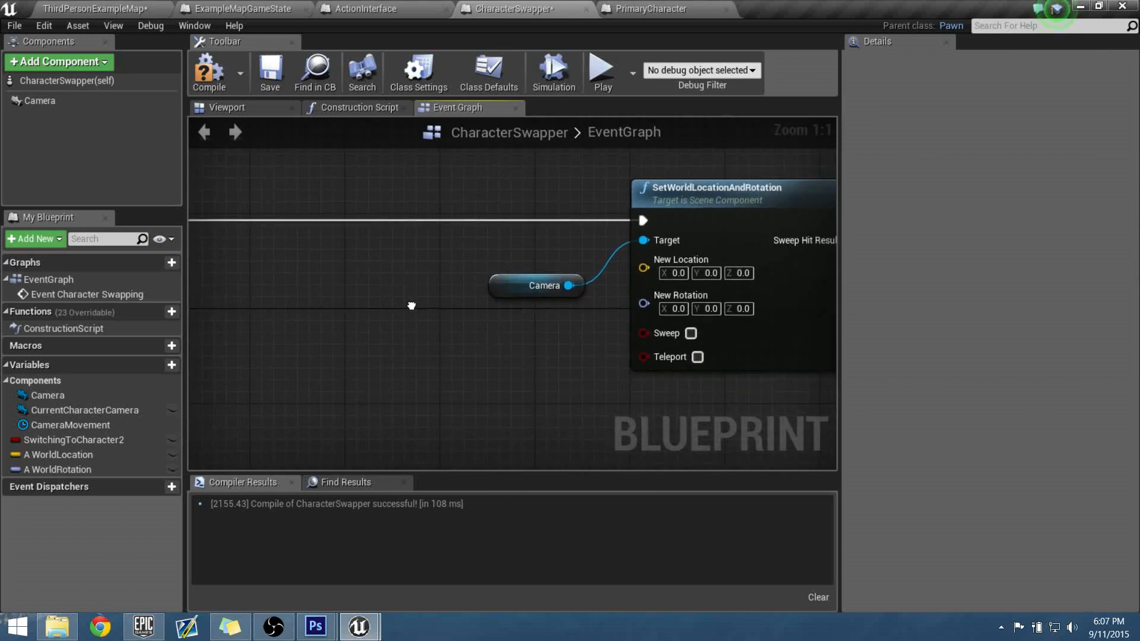
click(537, 285)
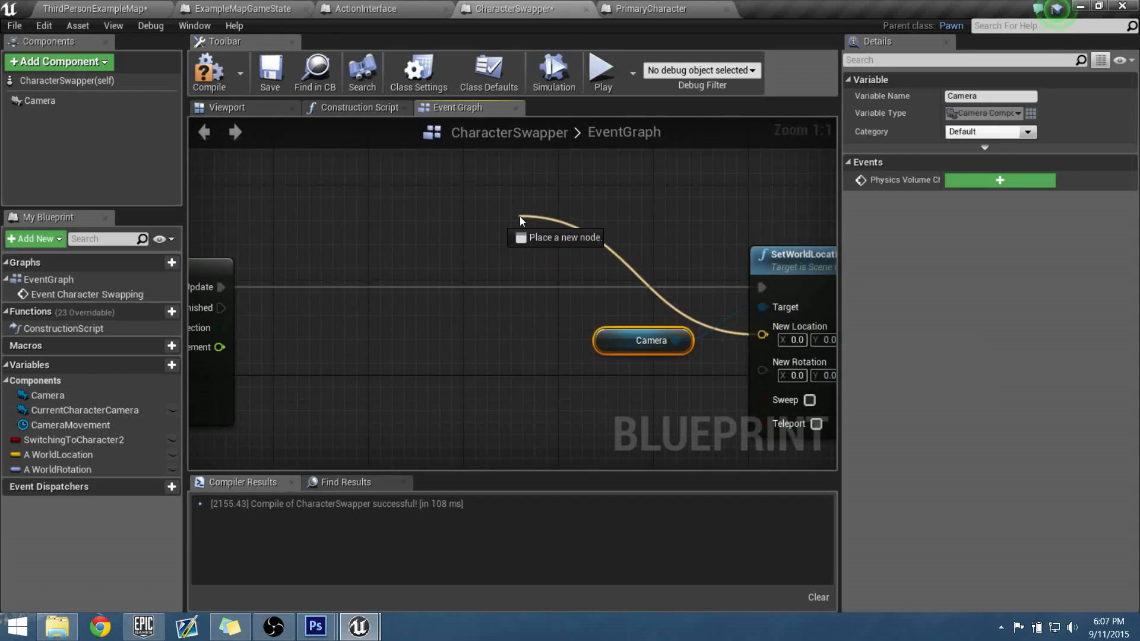
- Feed New Location and New Rotation from vector and rotator Lerps using A WorldLocation/WorldRotation and Lerp Movement
click(520, 220)
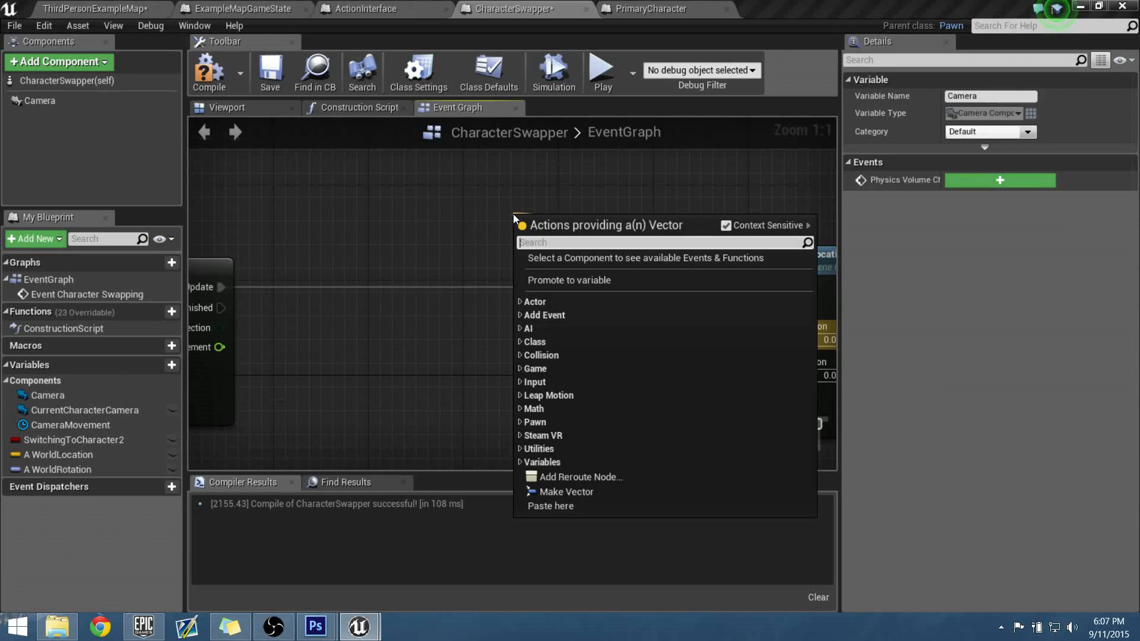
text(lerp)
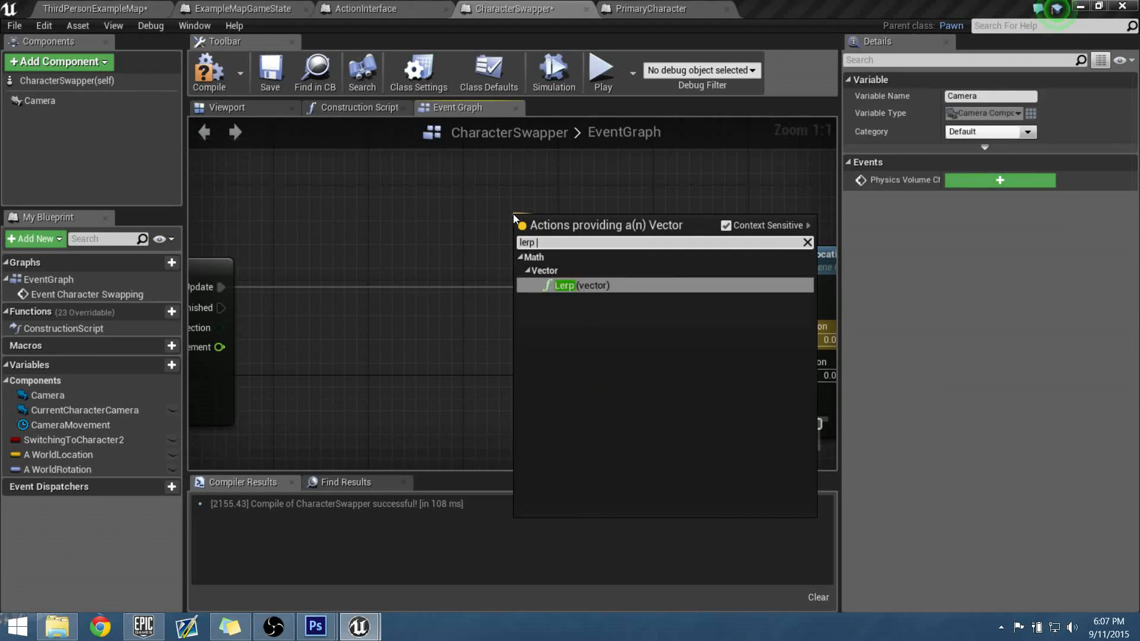
click(564, 285)
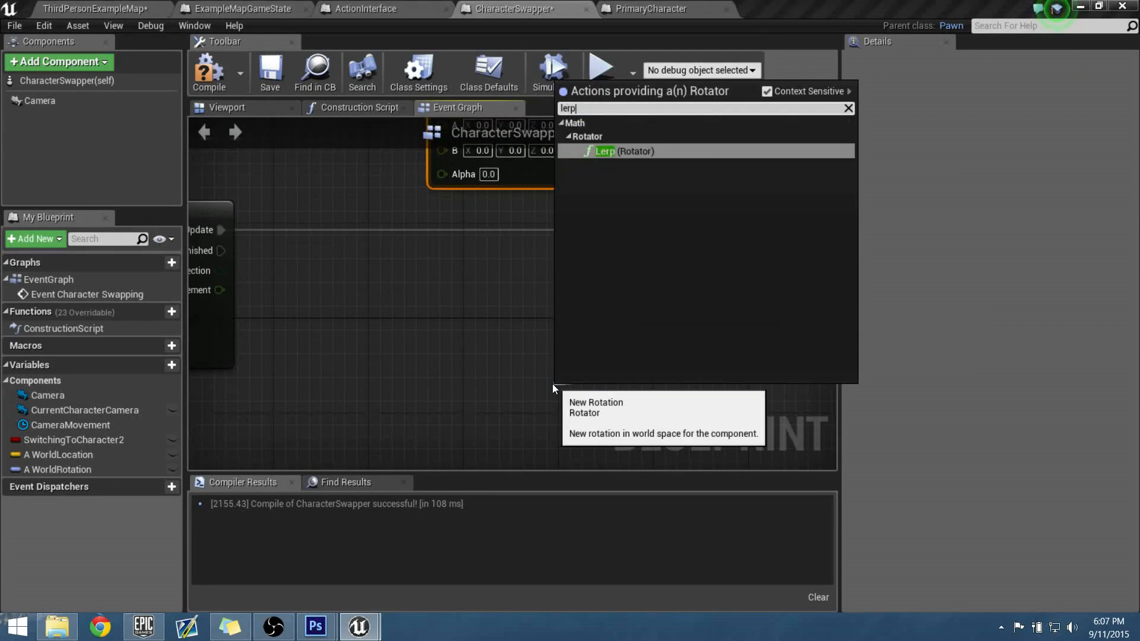
click(603, 150)
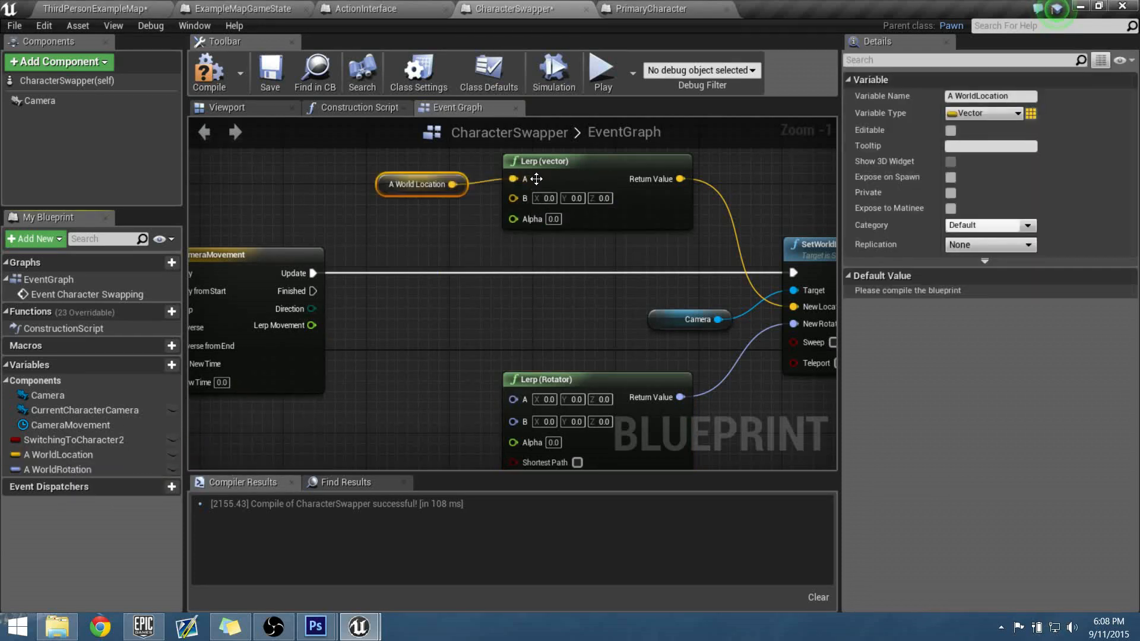
click(66, 469)
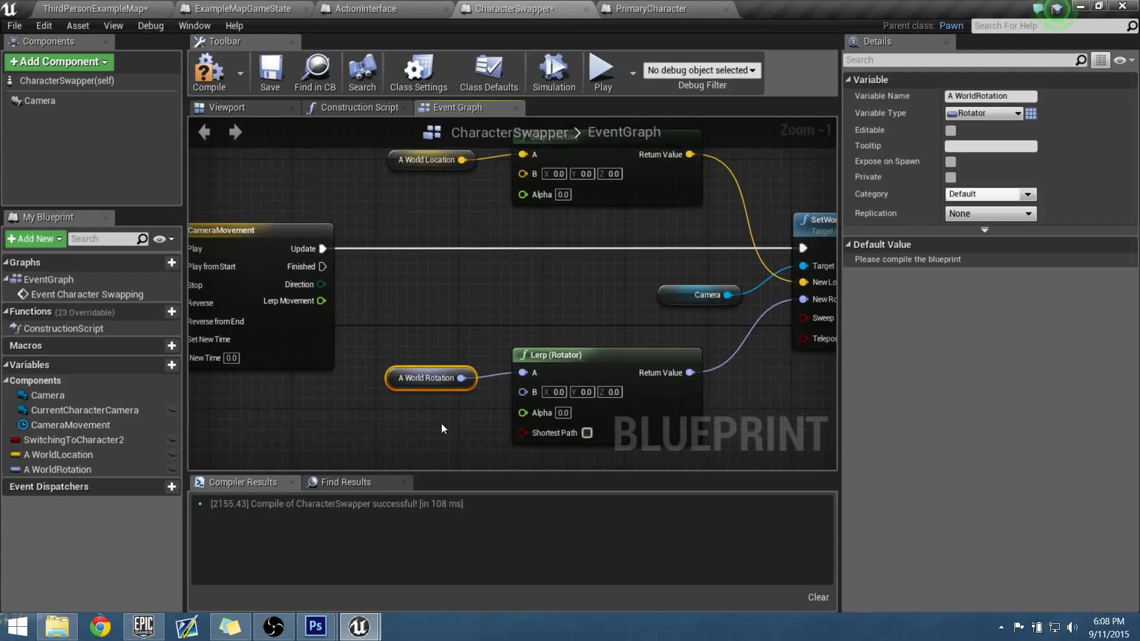
mouse_move(542, 194)
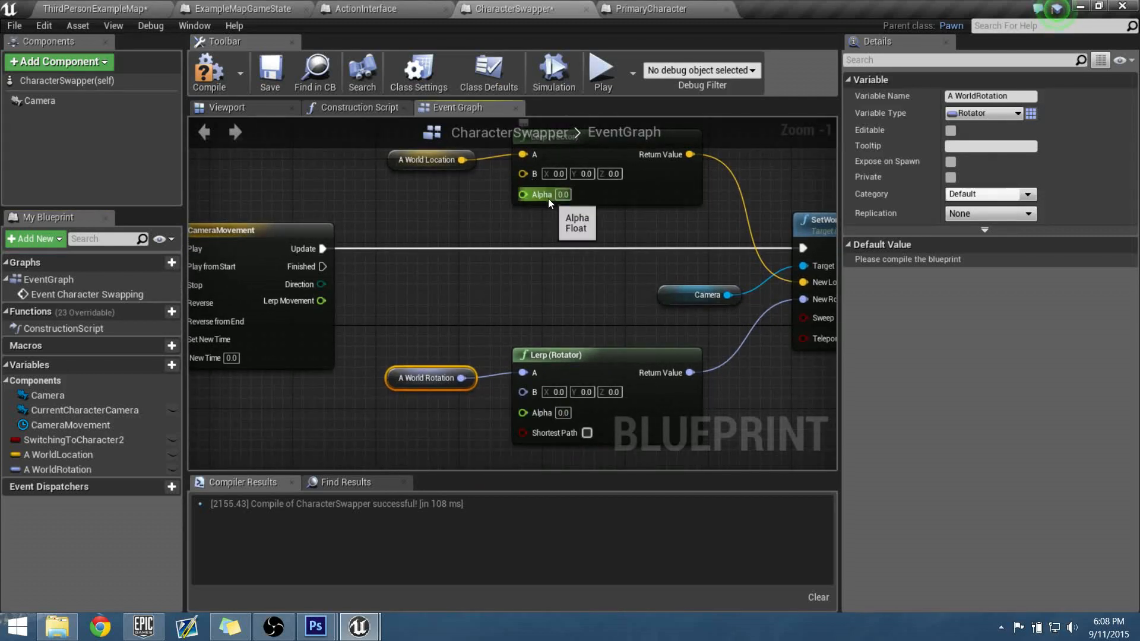
mouse_move(353, 309)
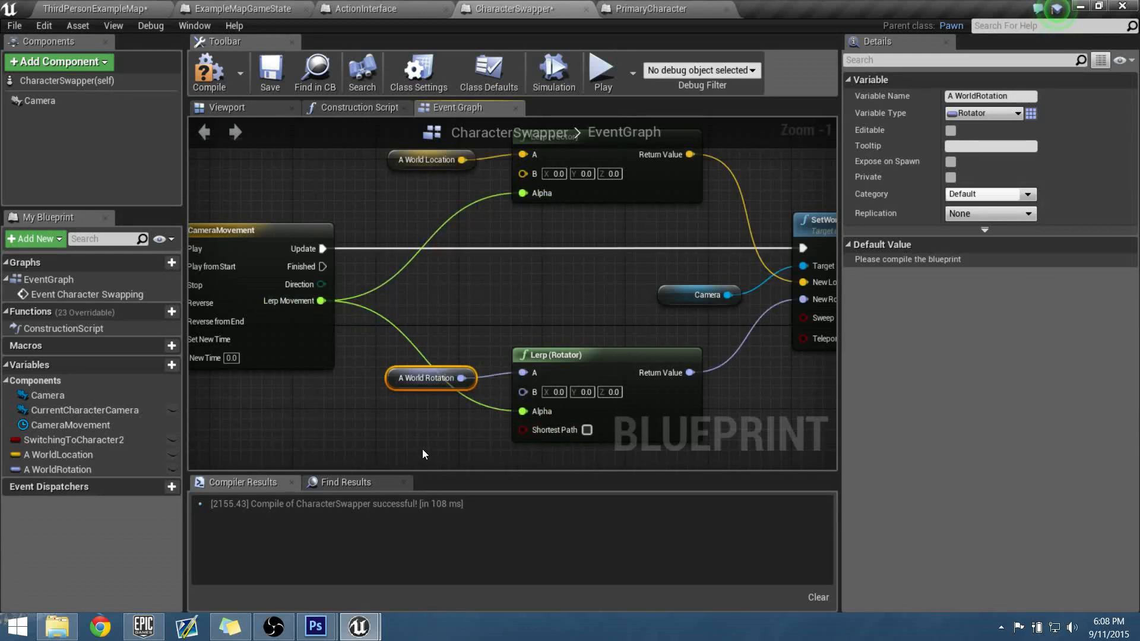
mouse_move(588, 431)
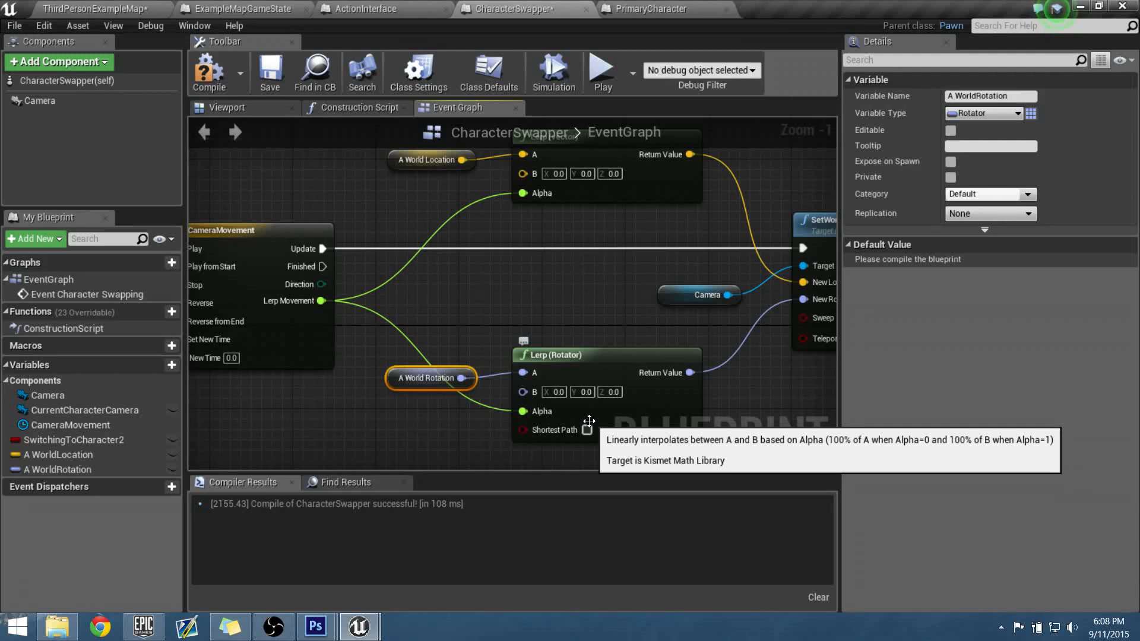
mouse_move(599, 288)
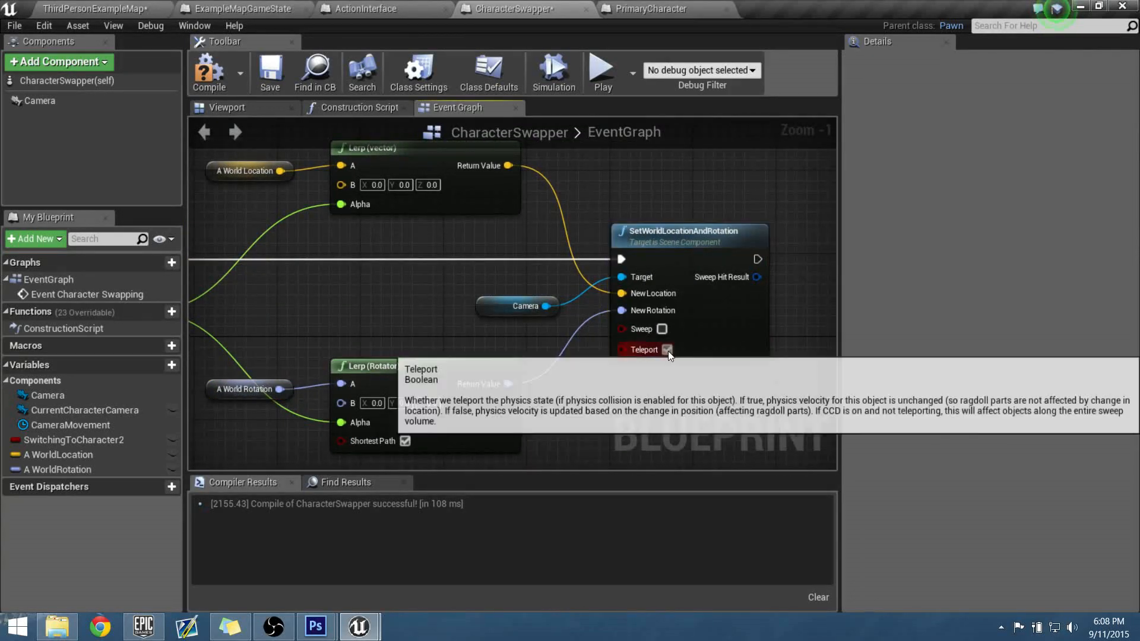
mouse_move(507, 311)
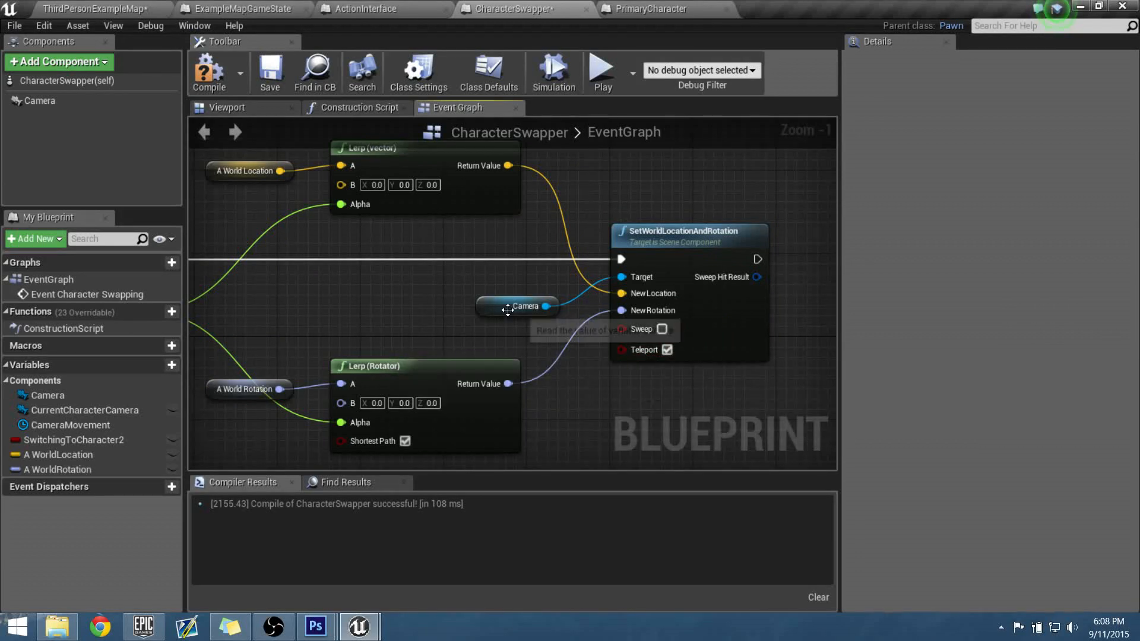
drag(508, 310, 432, 311)
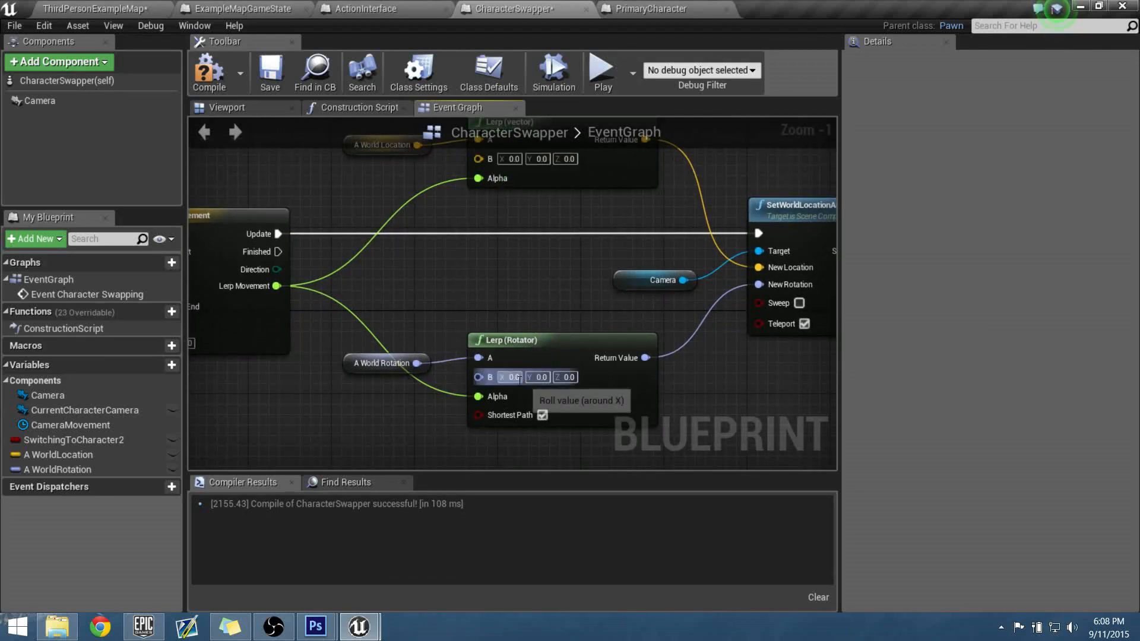
scroll(down, 3)
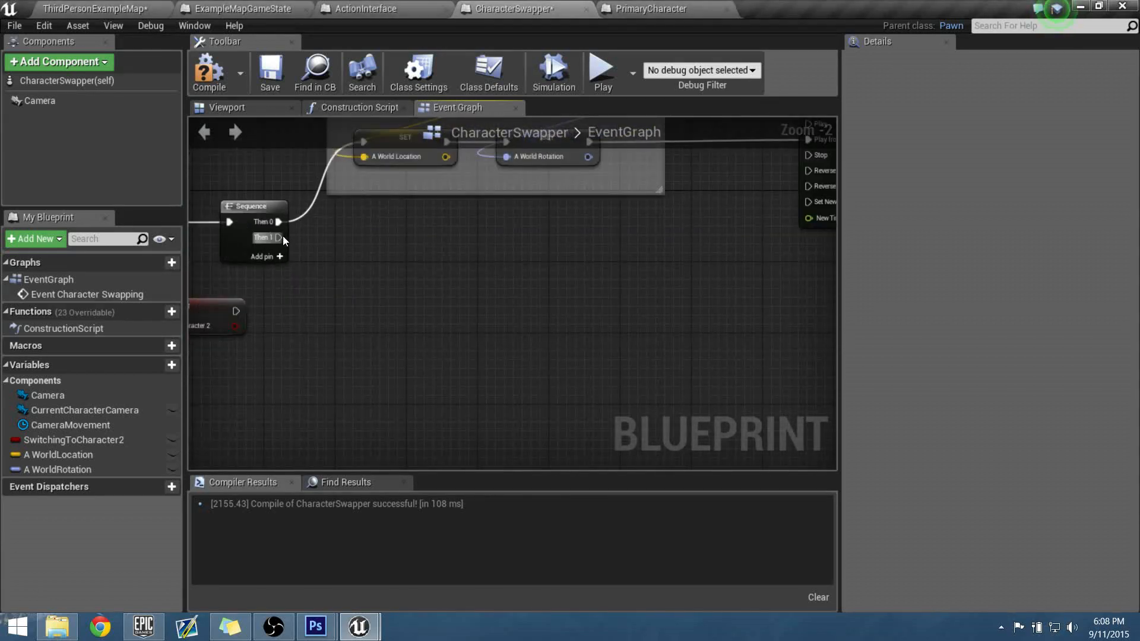
- Place a Set Timer by Event node on the Sequence's Then 1 output
drag(278, 237, 425, 385)
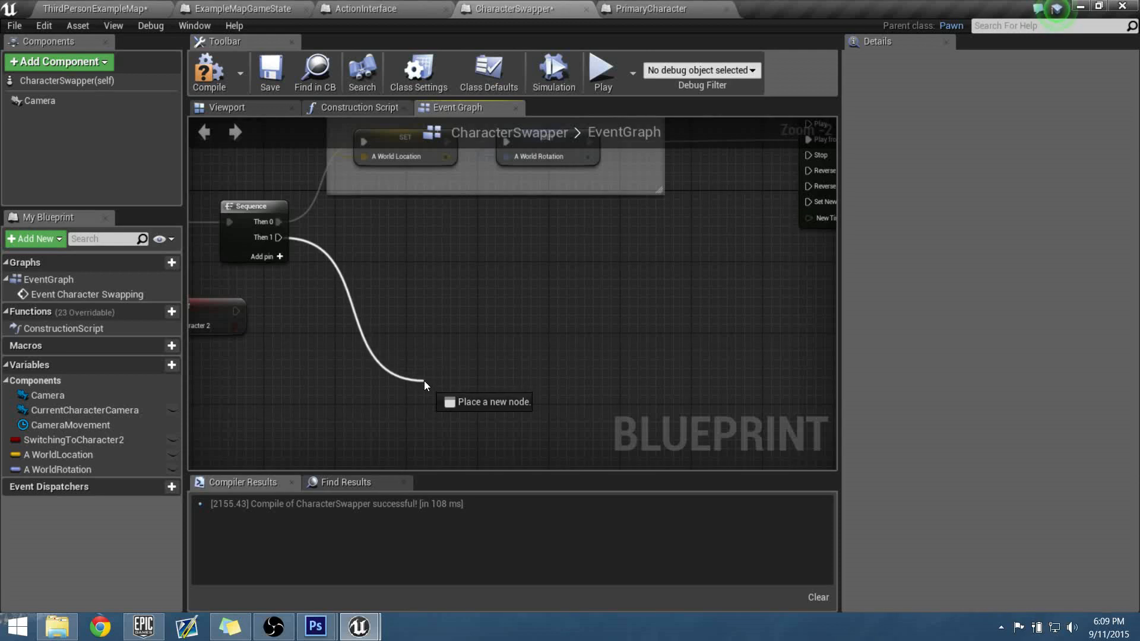
click(425, 385)
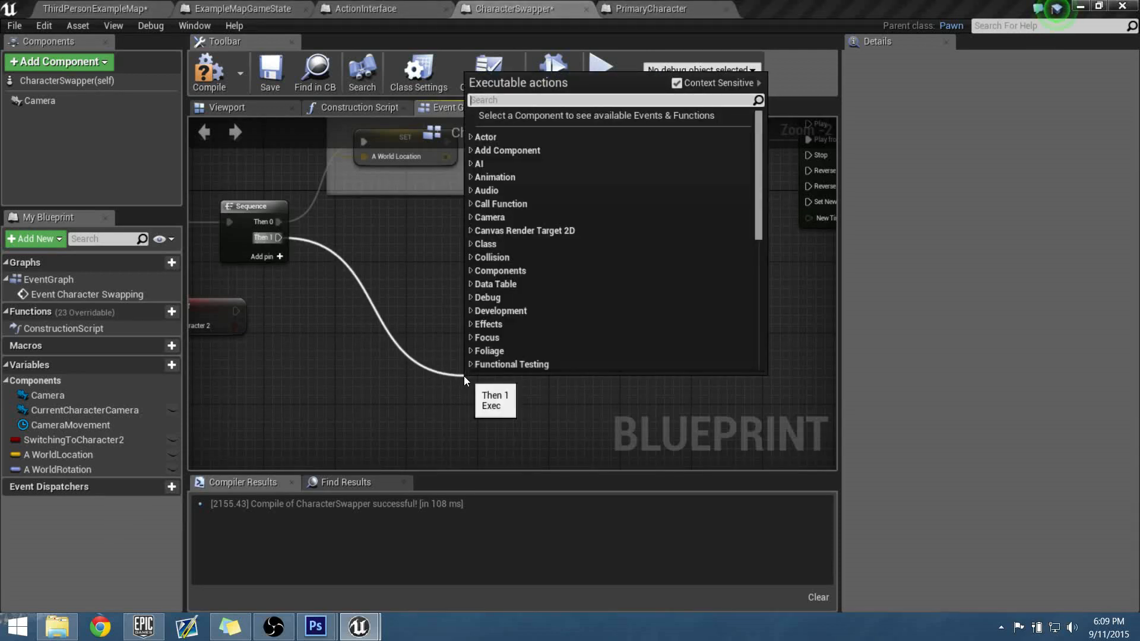
text(set time by)
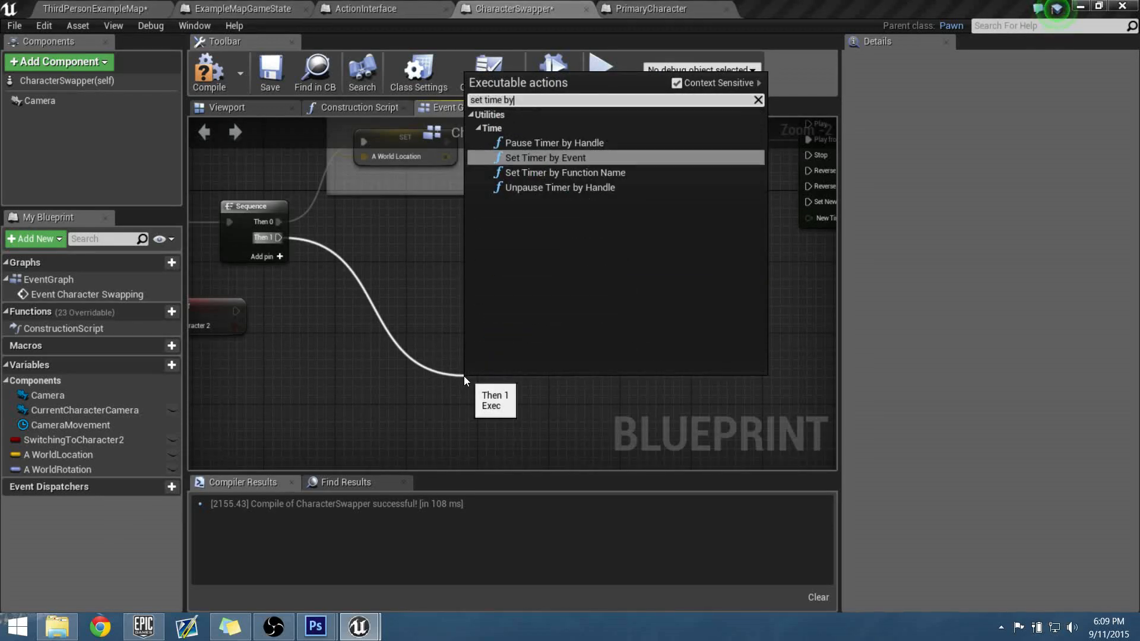
click(545, 158)
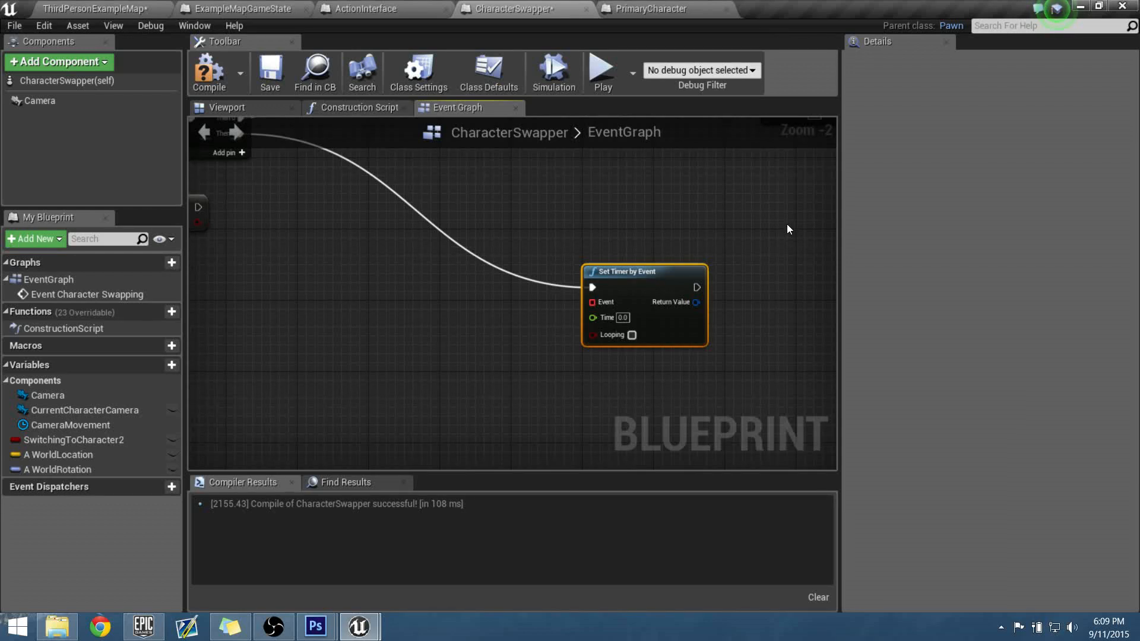
mouse_move(419, 343)
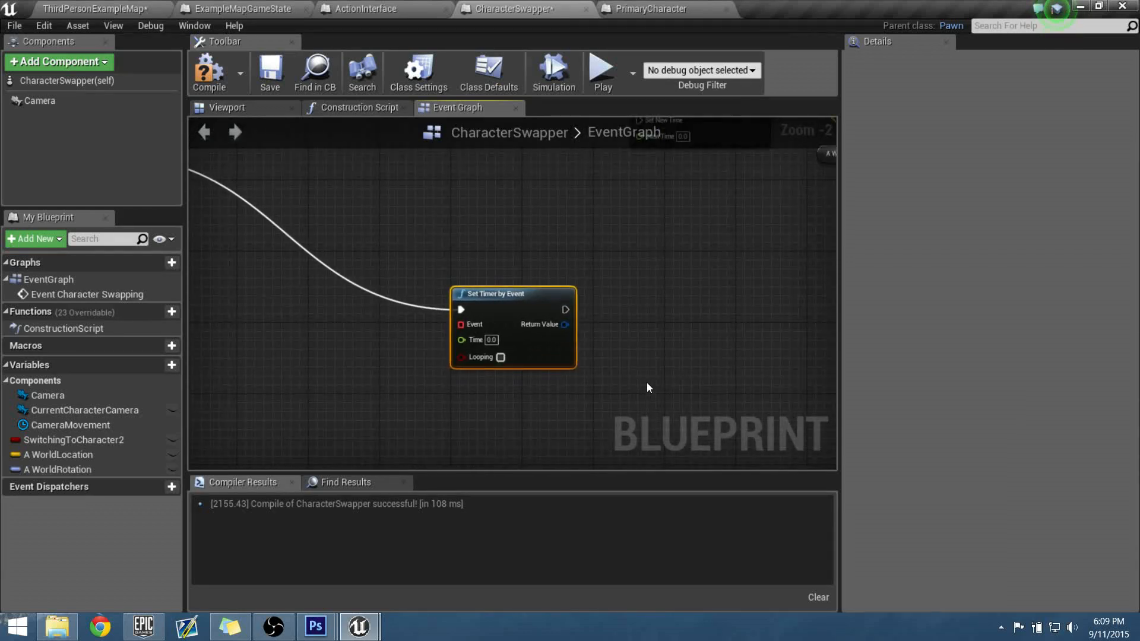
mouse_move(576, 386)
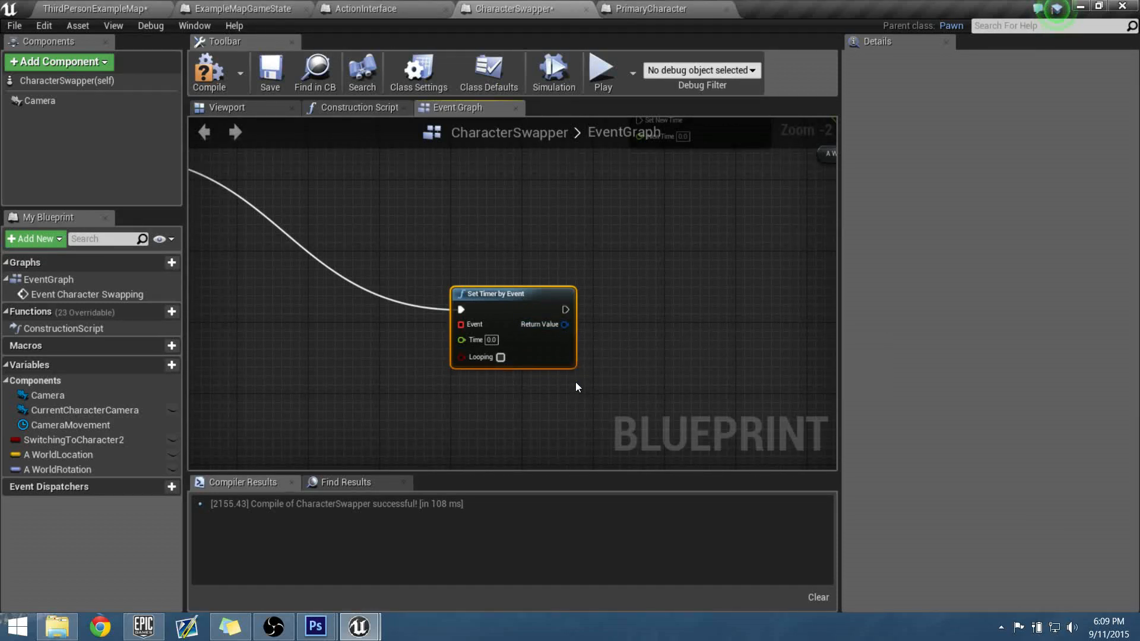
- Promote the timer's Return Value to a Timer Handle variable named FindingCameraLocationRotation
drag(565, 325, 654, 327)
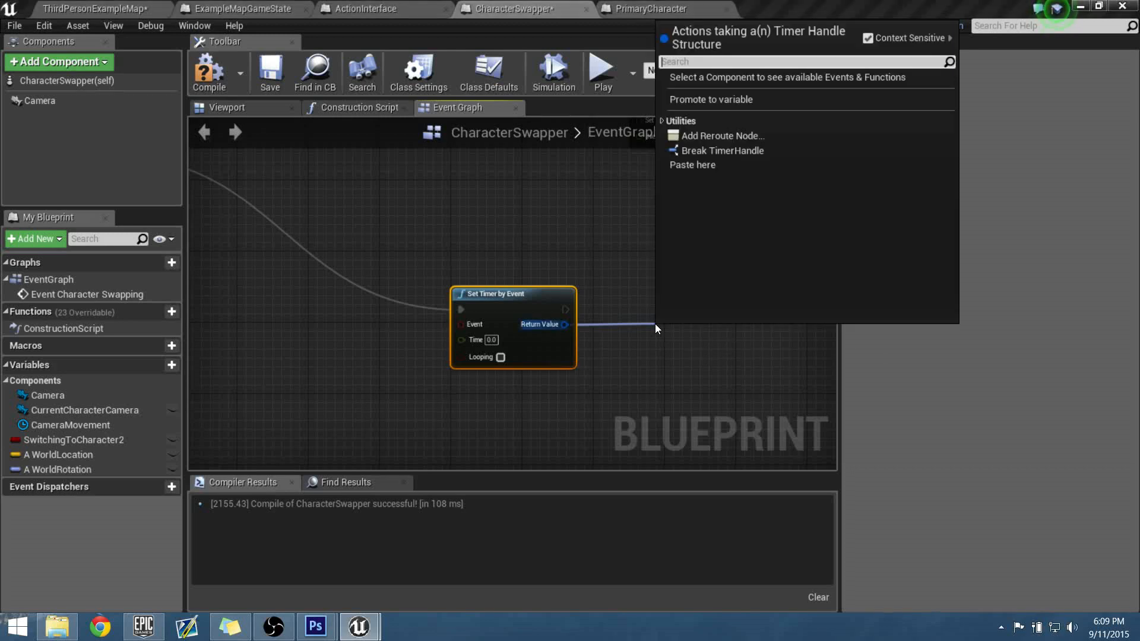
click(709, 100)
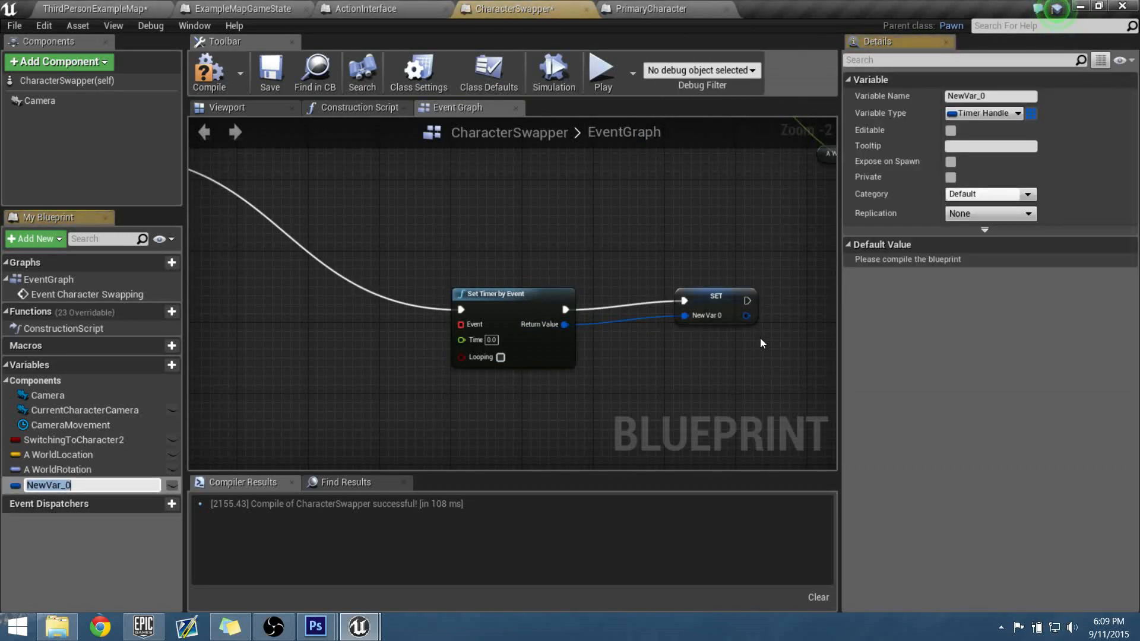
click(988, 96)
text(F)
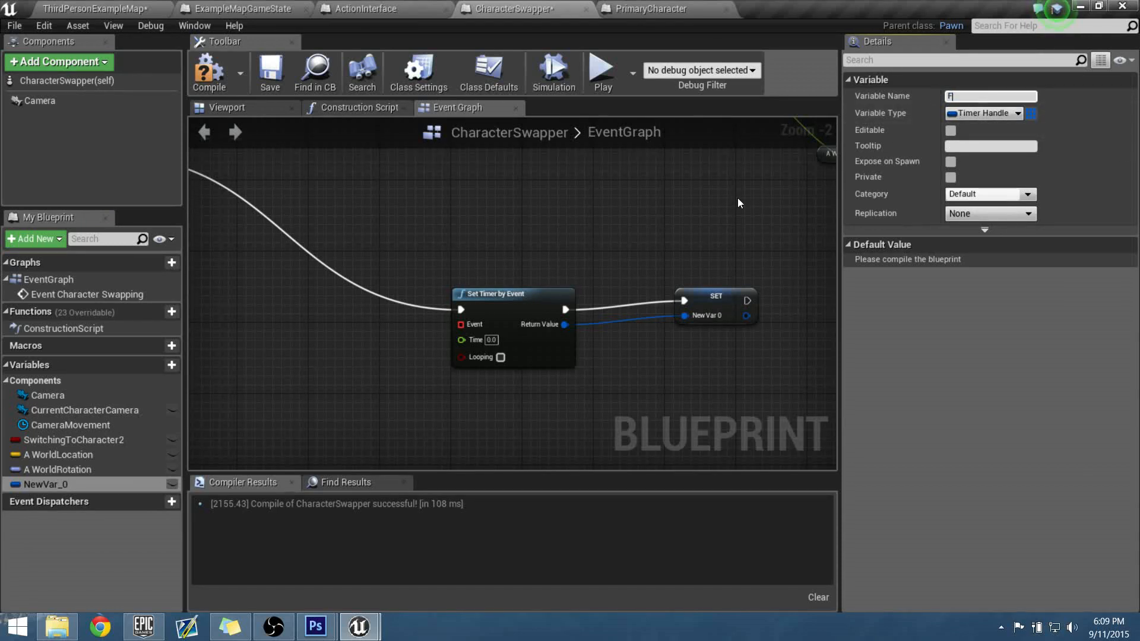
text(indingCamer)
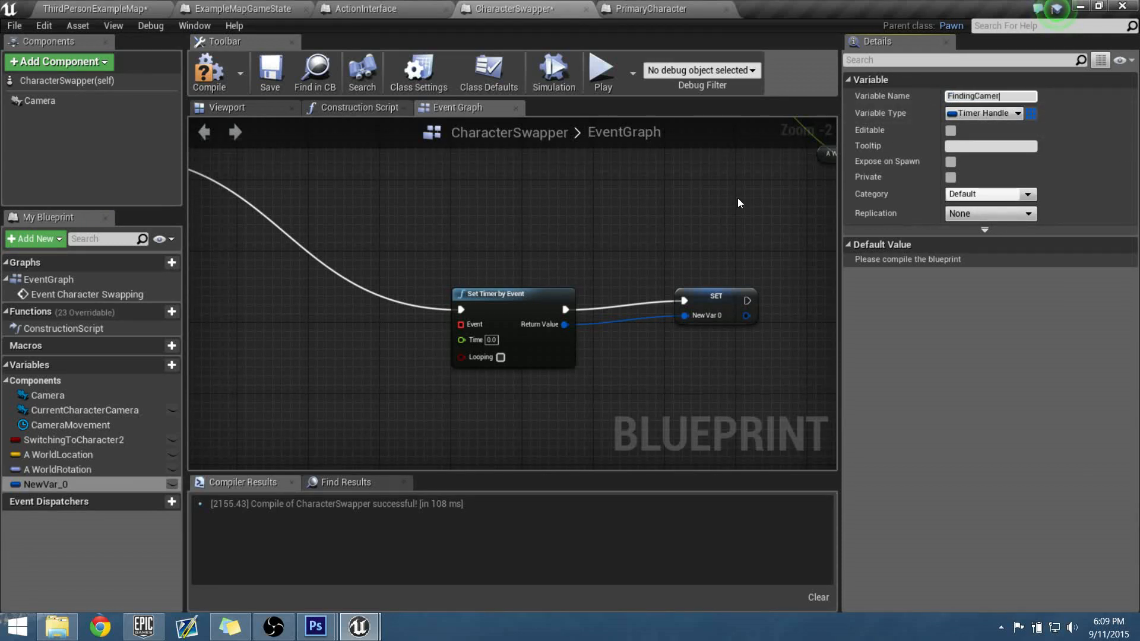
text(aLocationRotation)
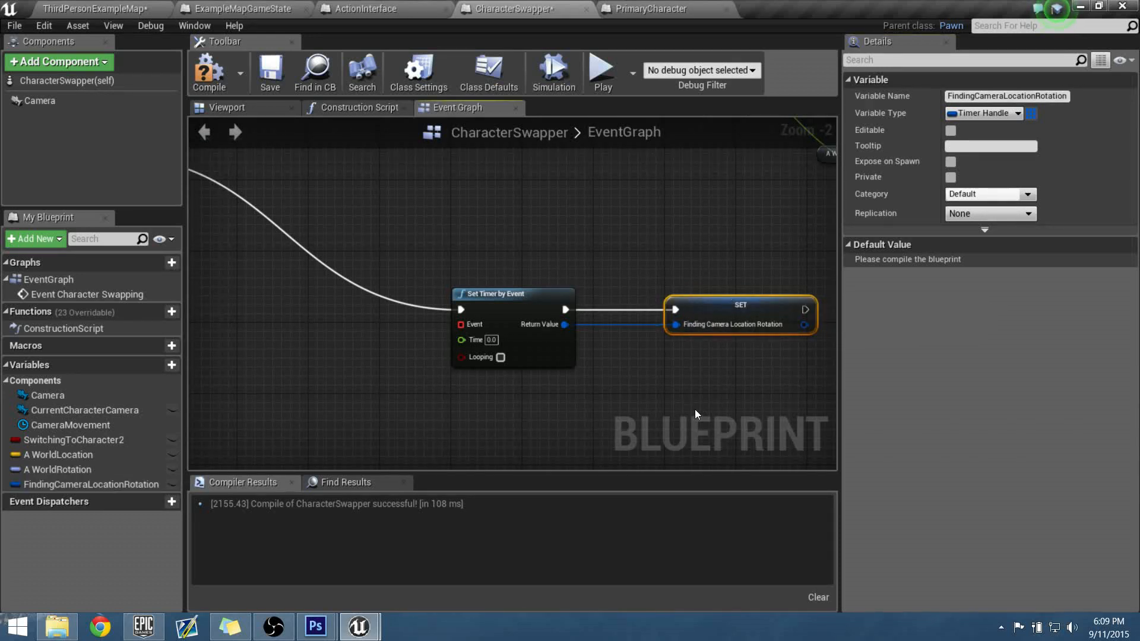
mouse_move(521, 388)
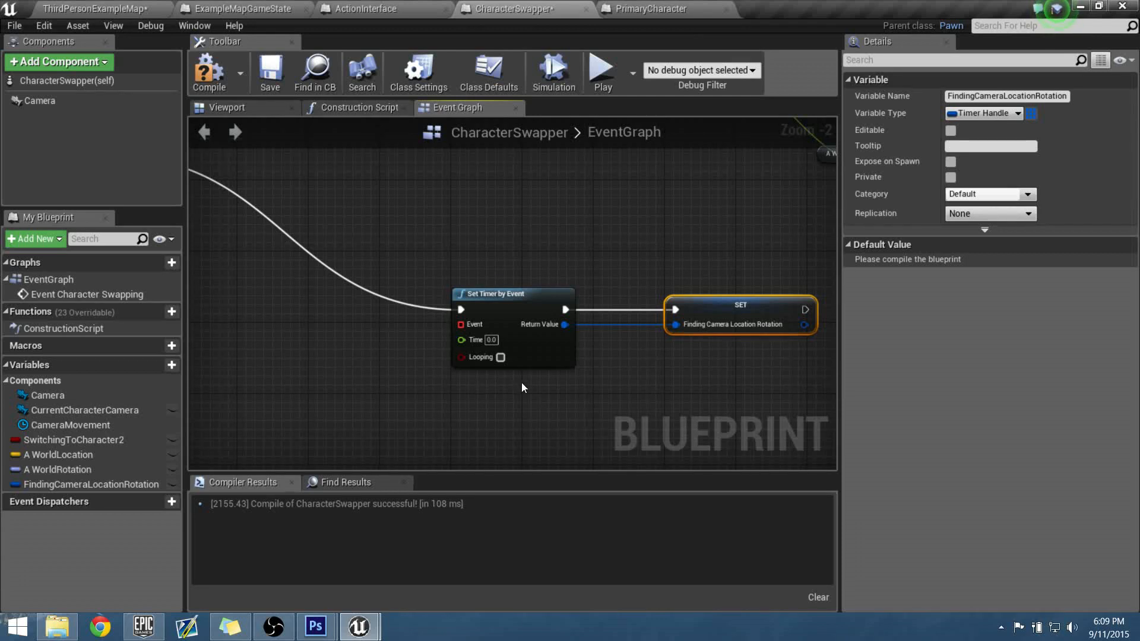
mouse_move(472, 339)
text(.01)
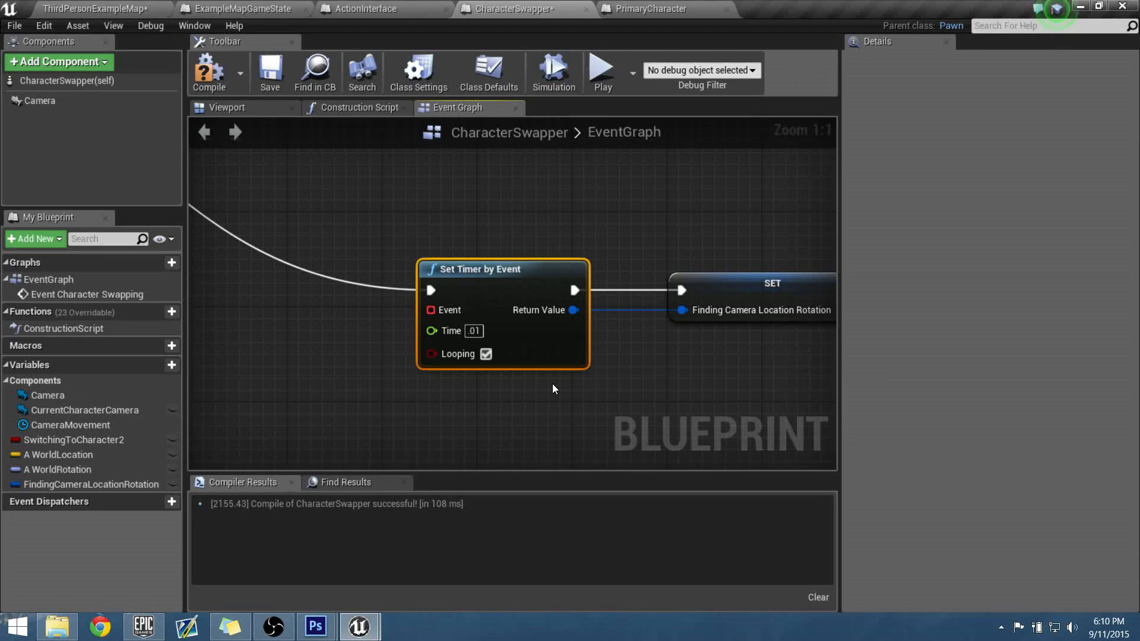
mouse_move(457, 415)
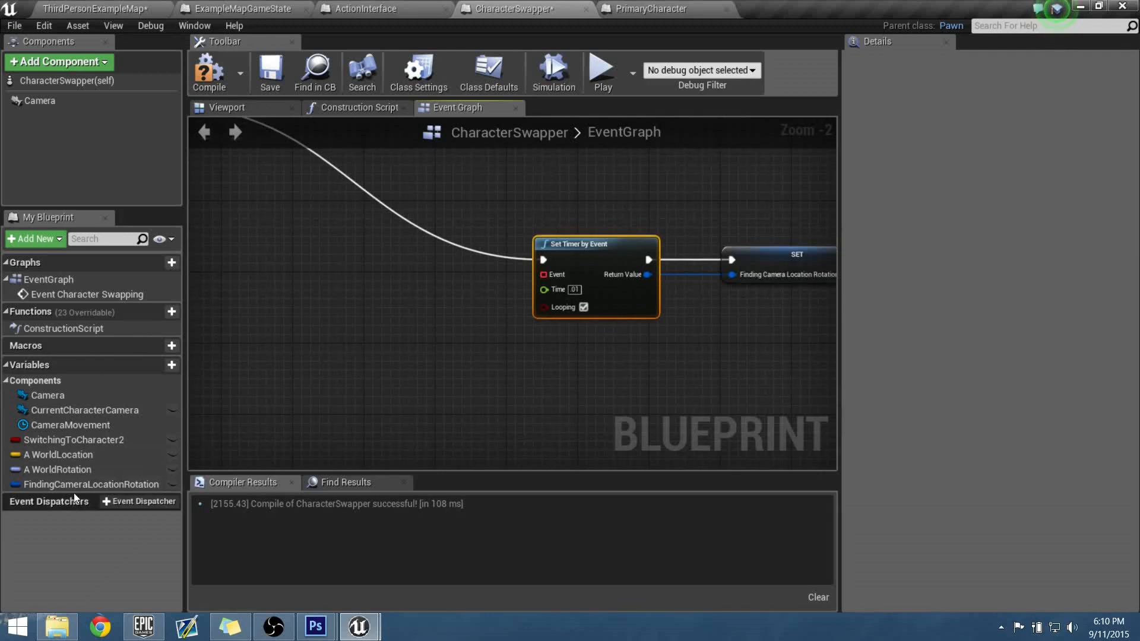
mouse_move(87, 485)
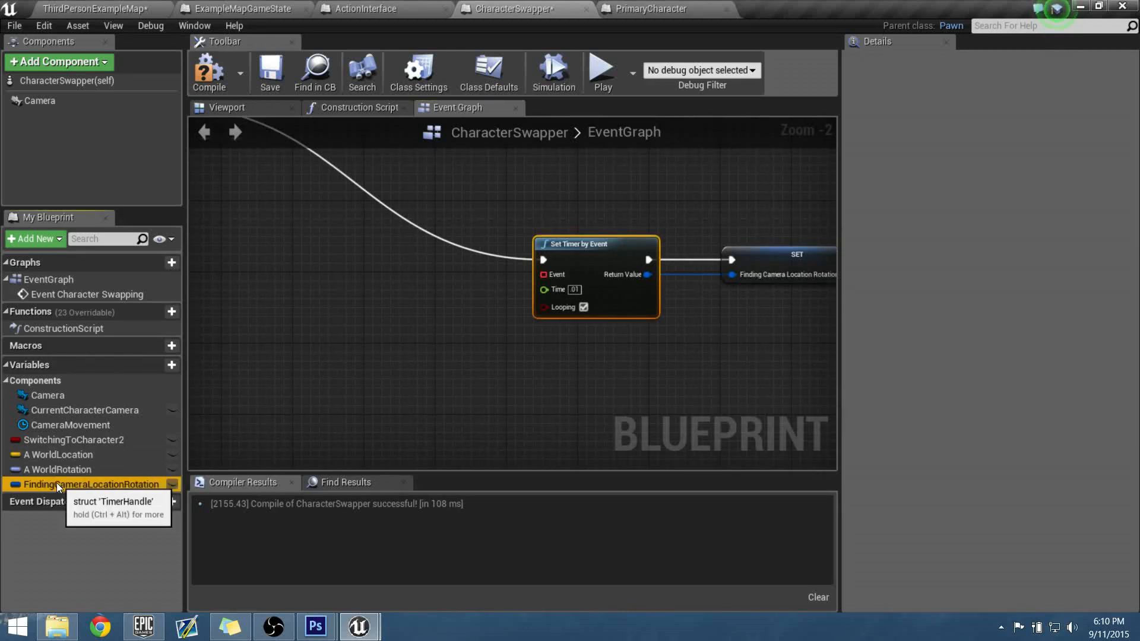
- Add Unpause Timer by Handle on FindingCameraLocationRotation, placed before Set Timer by Event
click(90, 484)
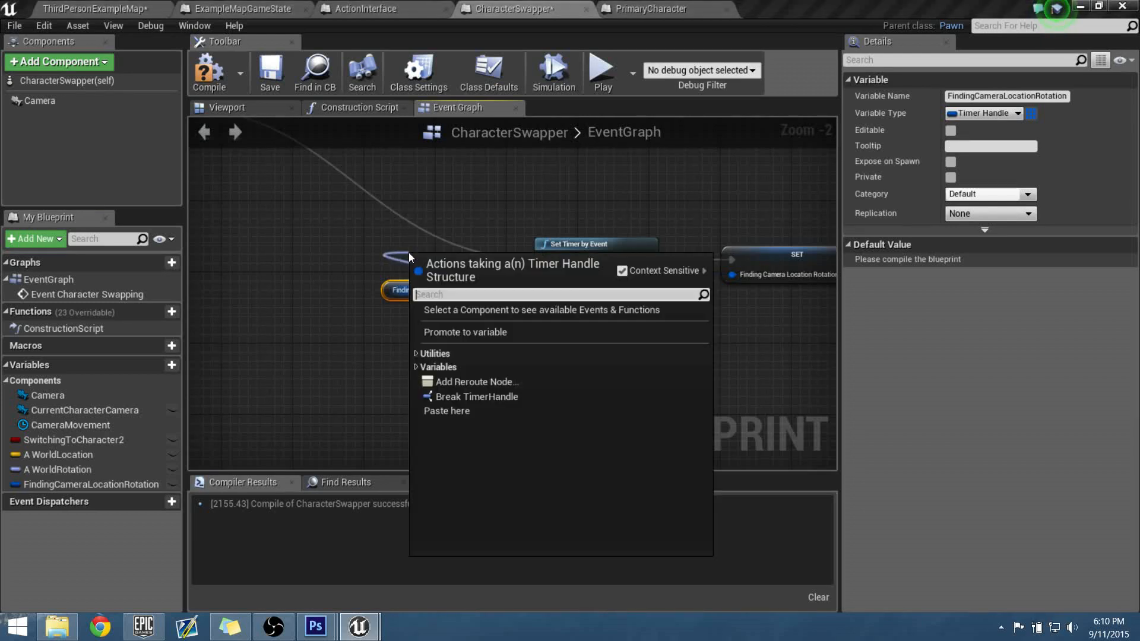
text(un)
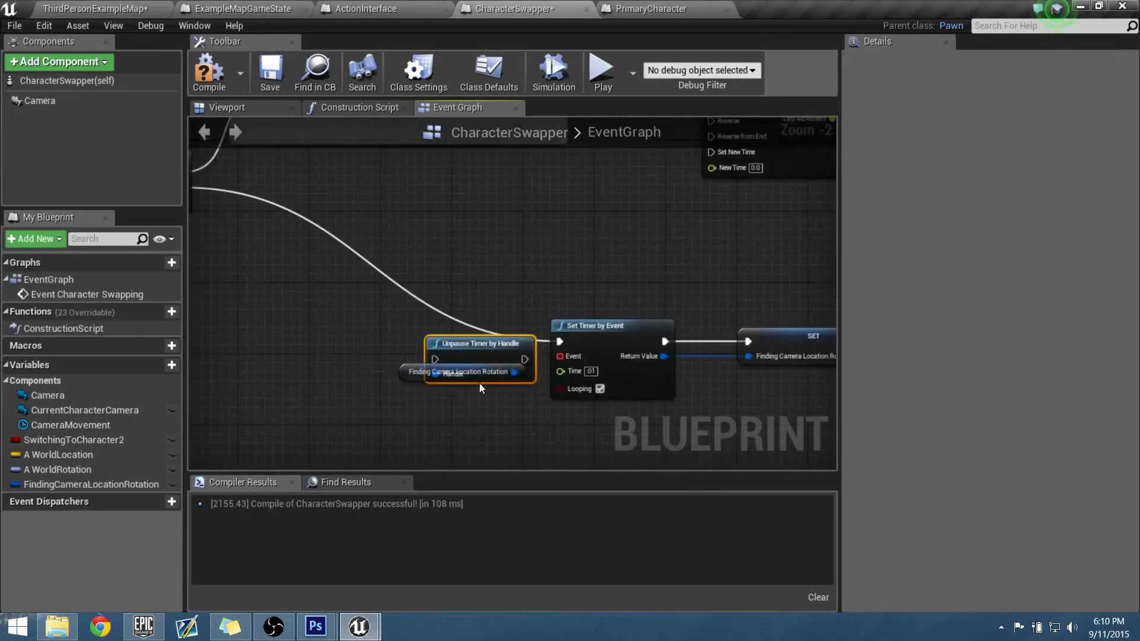
drag(479, 343, 443, 307)
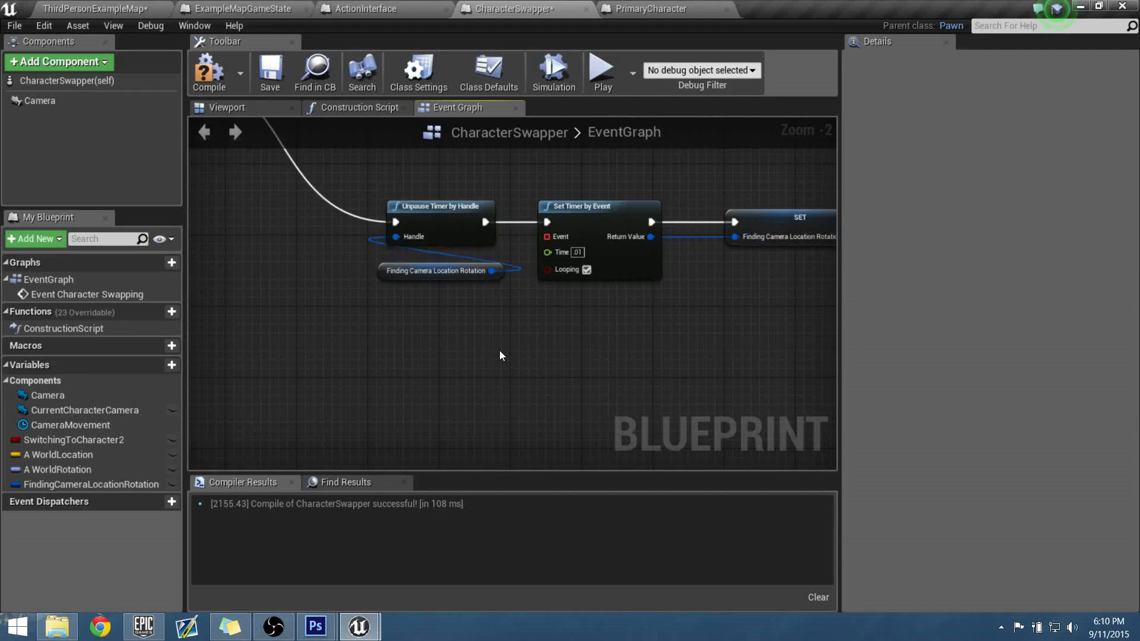
click(421, 206)
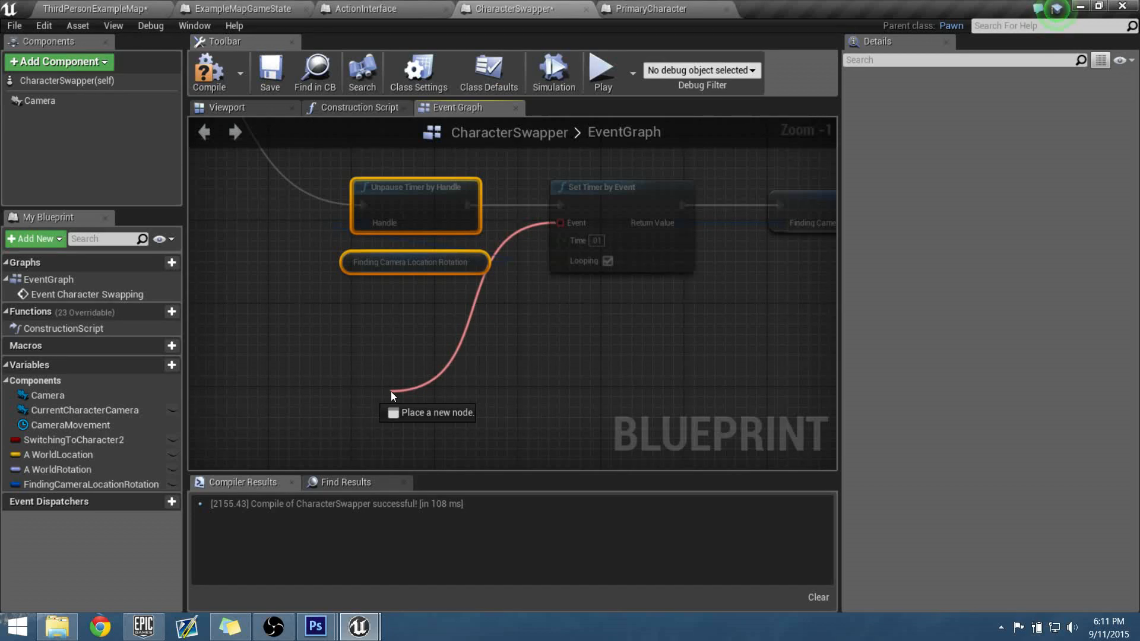
- Wire a new custom event named CameraIsMoveingUpdate into the timer's Event pin
click(392, 394)
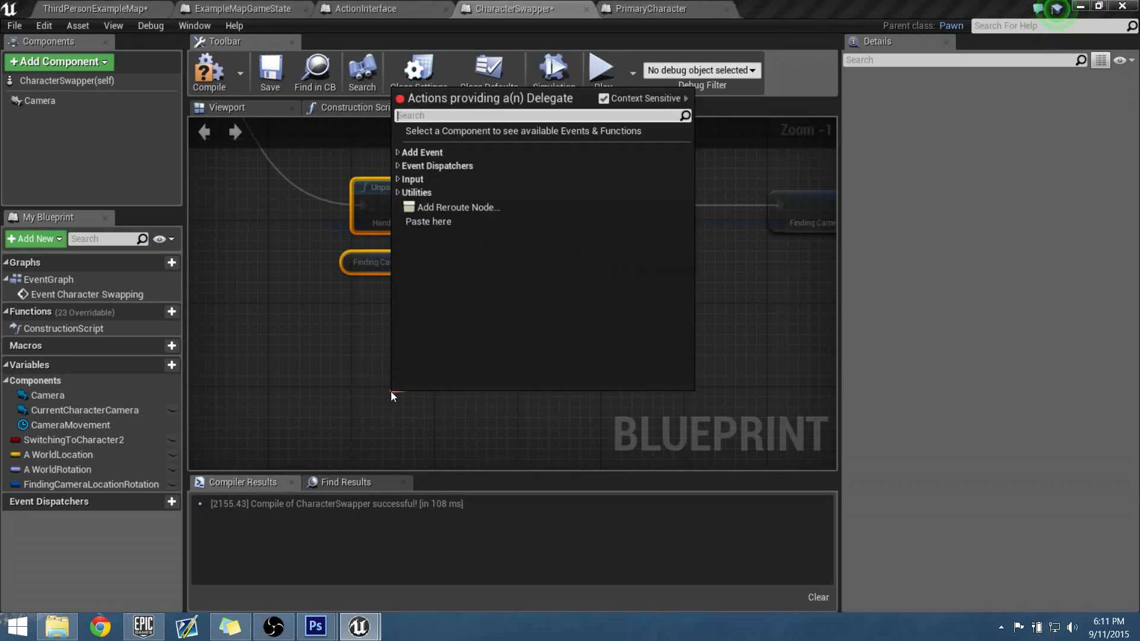
text(add)
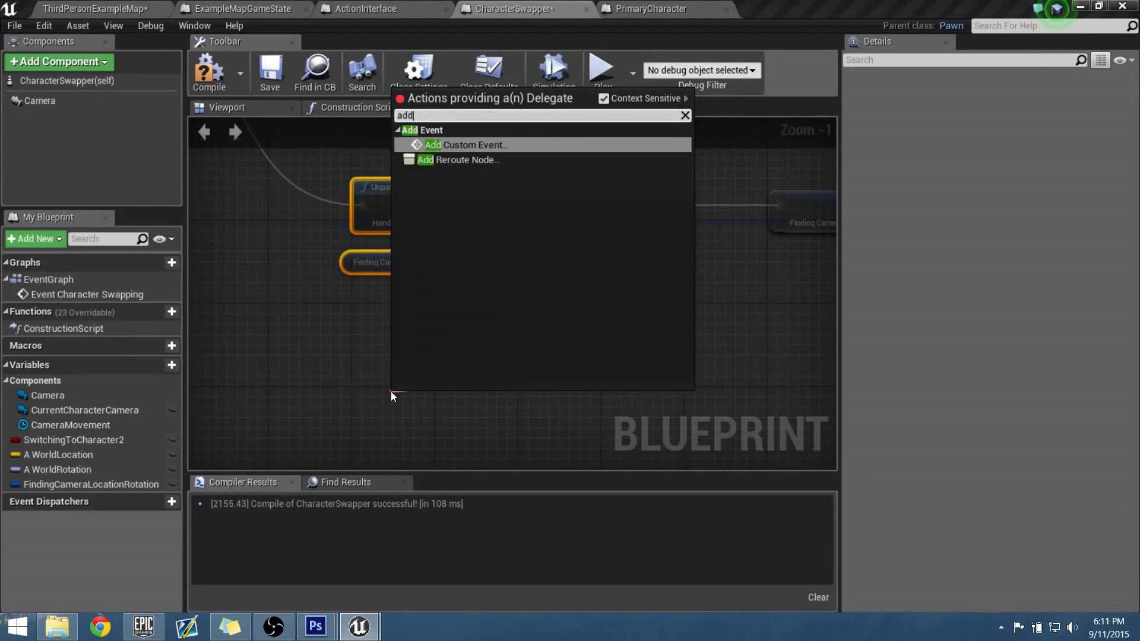
click(473, 145)
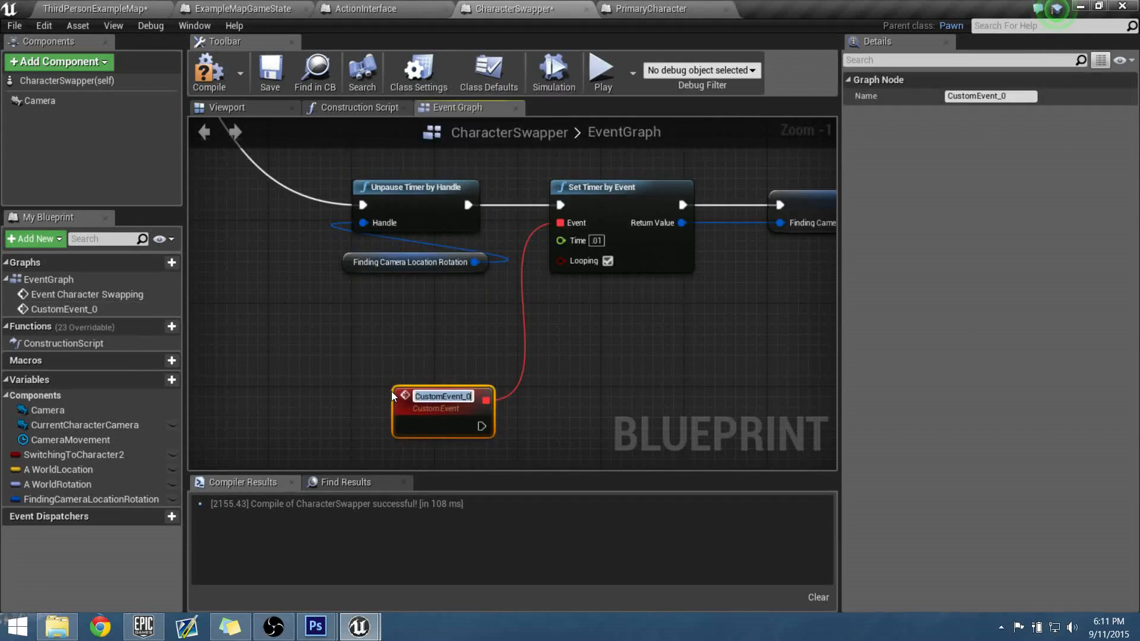
text(CameraIsMovein)
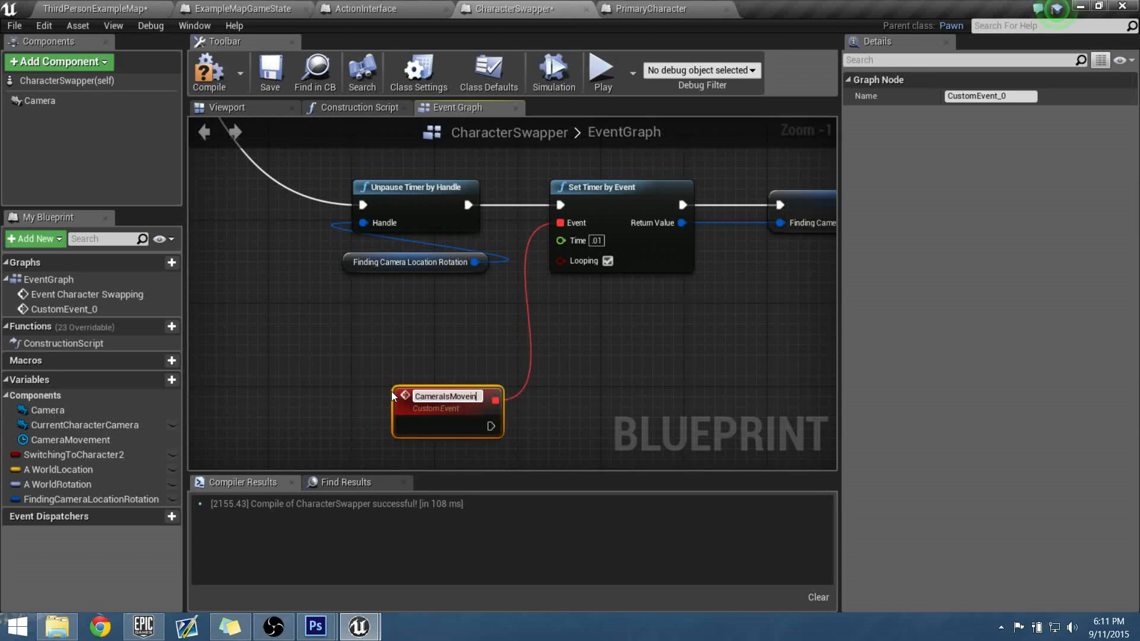
text(gUpdate)
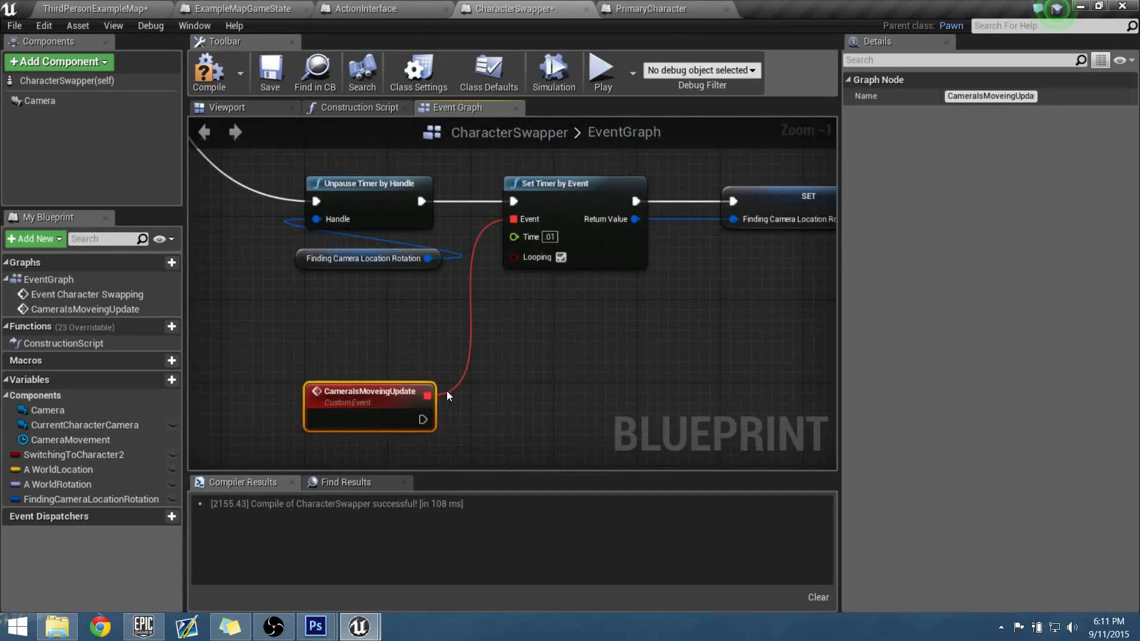
- Compile the CharacterSwapper blueprint from the toolbar
scroll(down, 3)
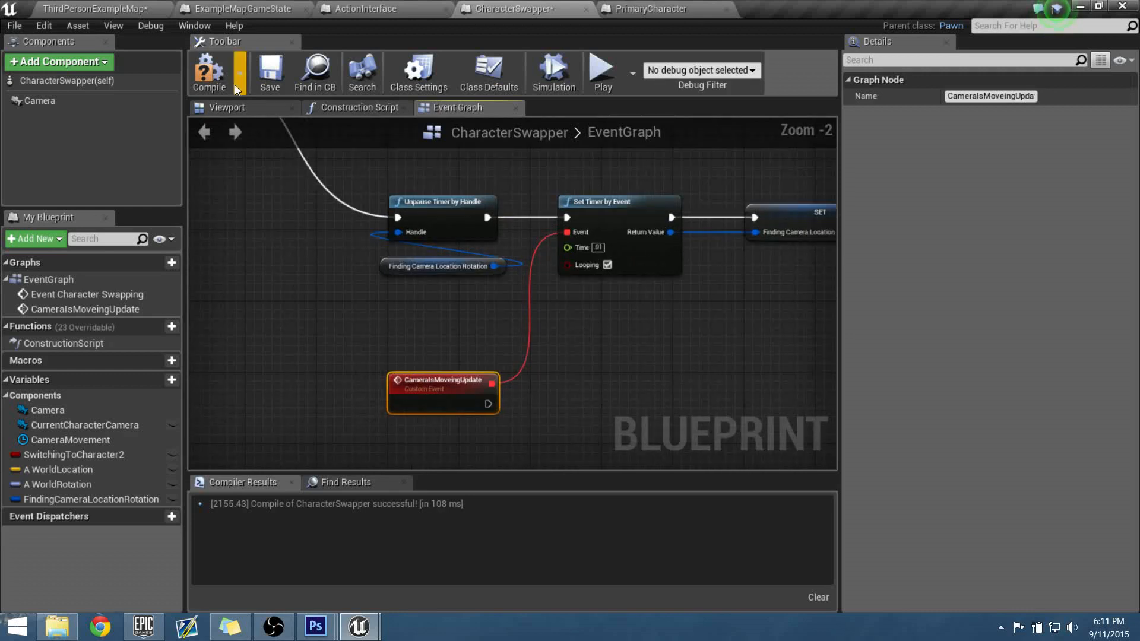
click(209, 71)
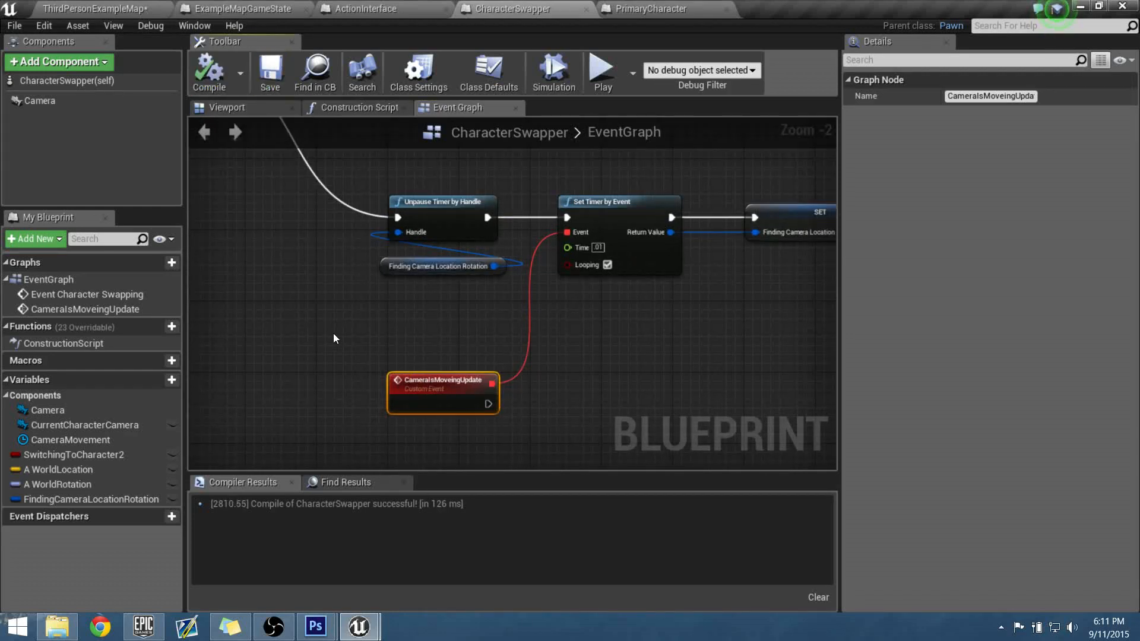
mouse_move(377, 328)
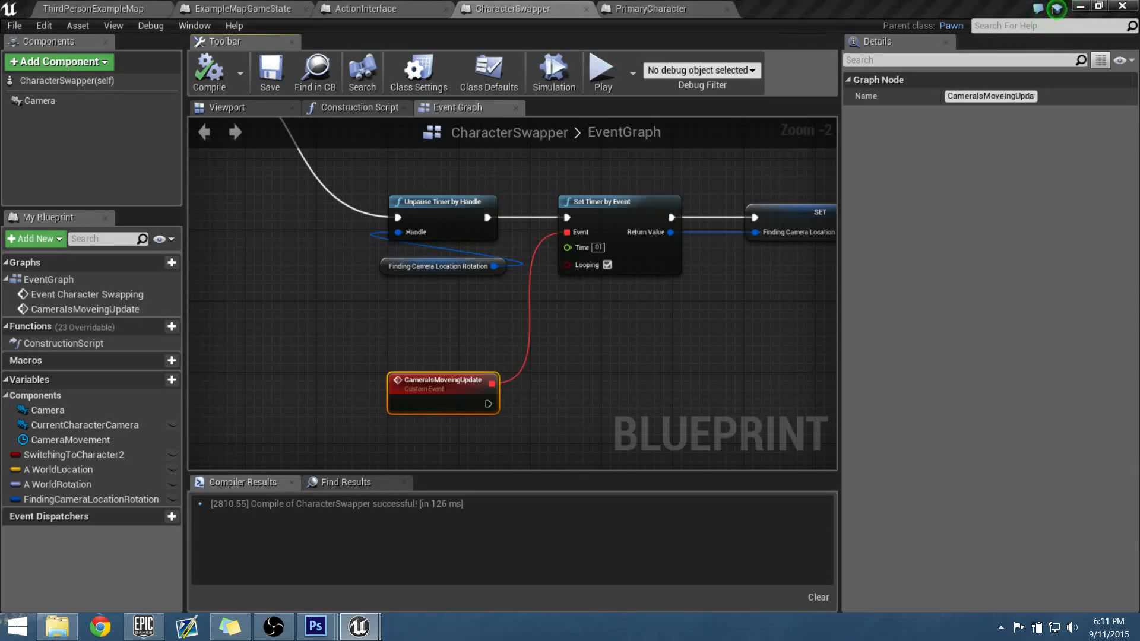
mouse_move(627, 398)
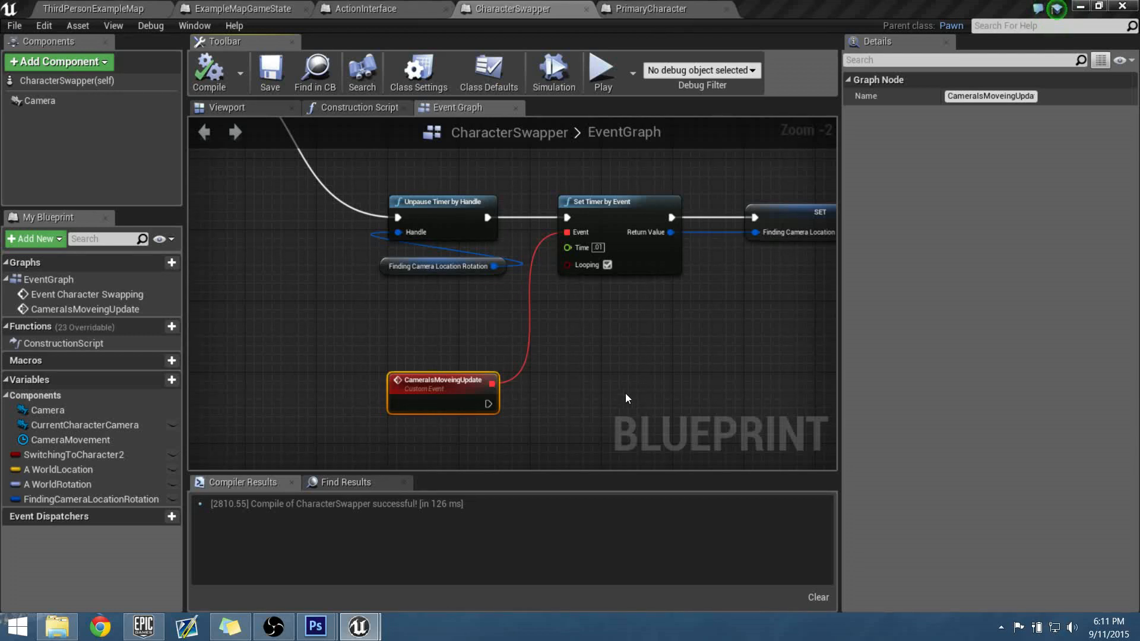